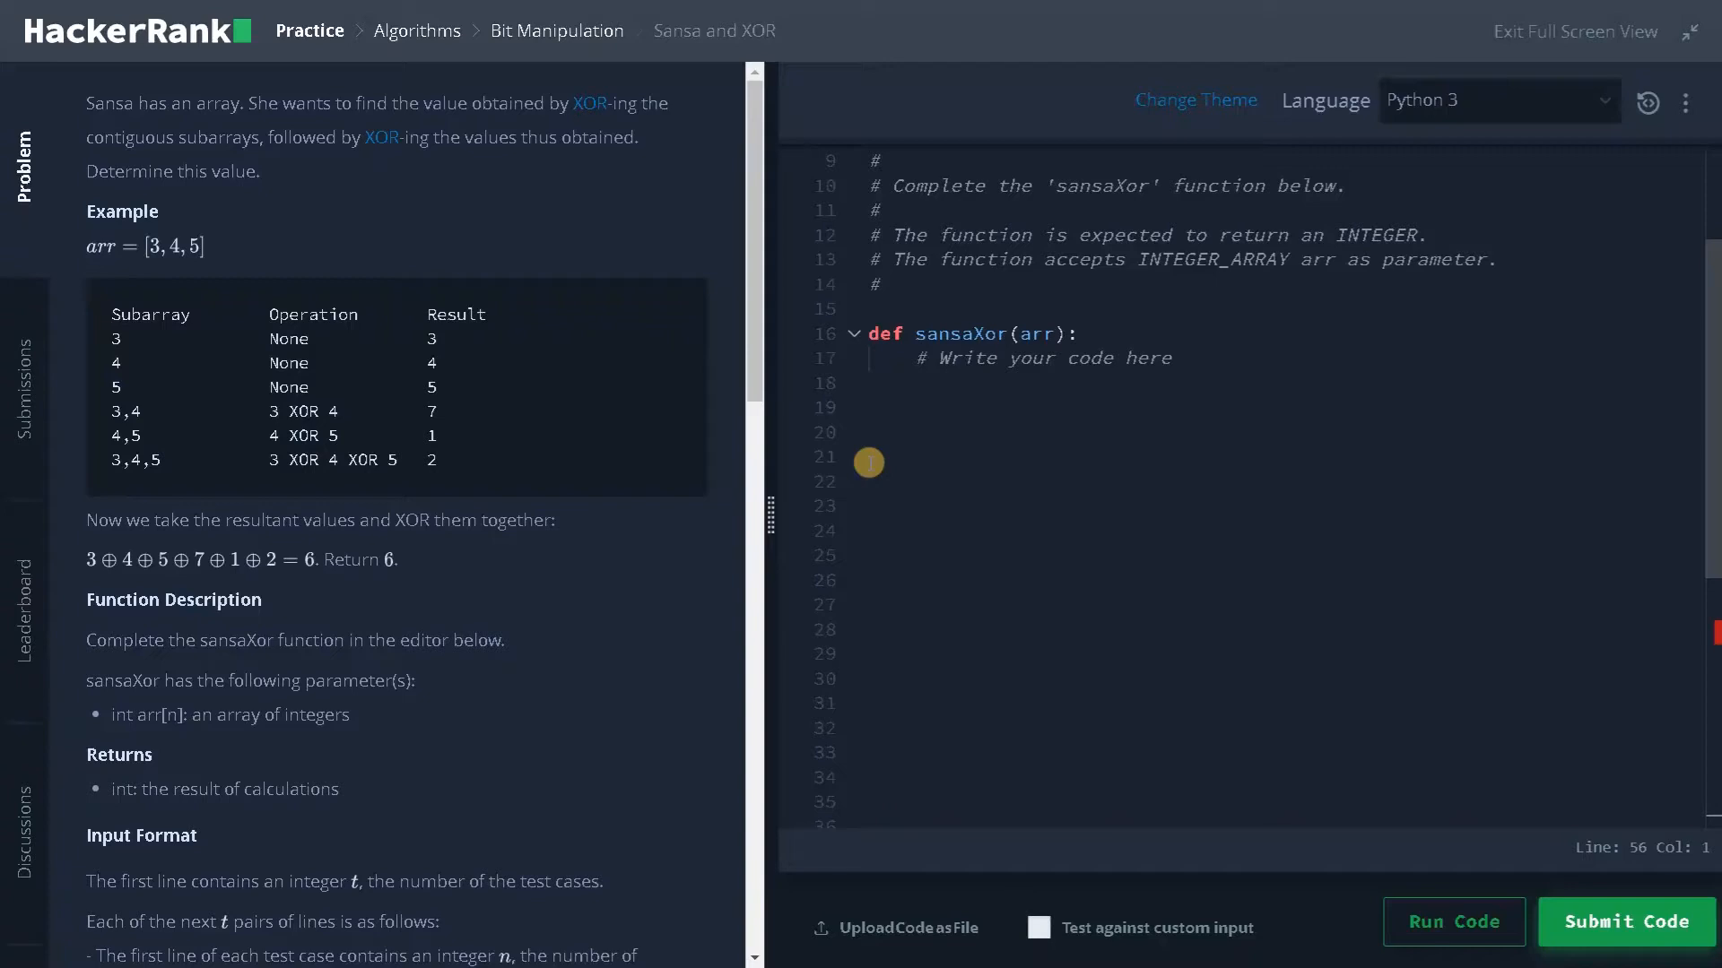
{"action": "mouse_move", "coordinate": [197, 157]}
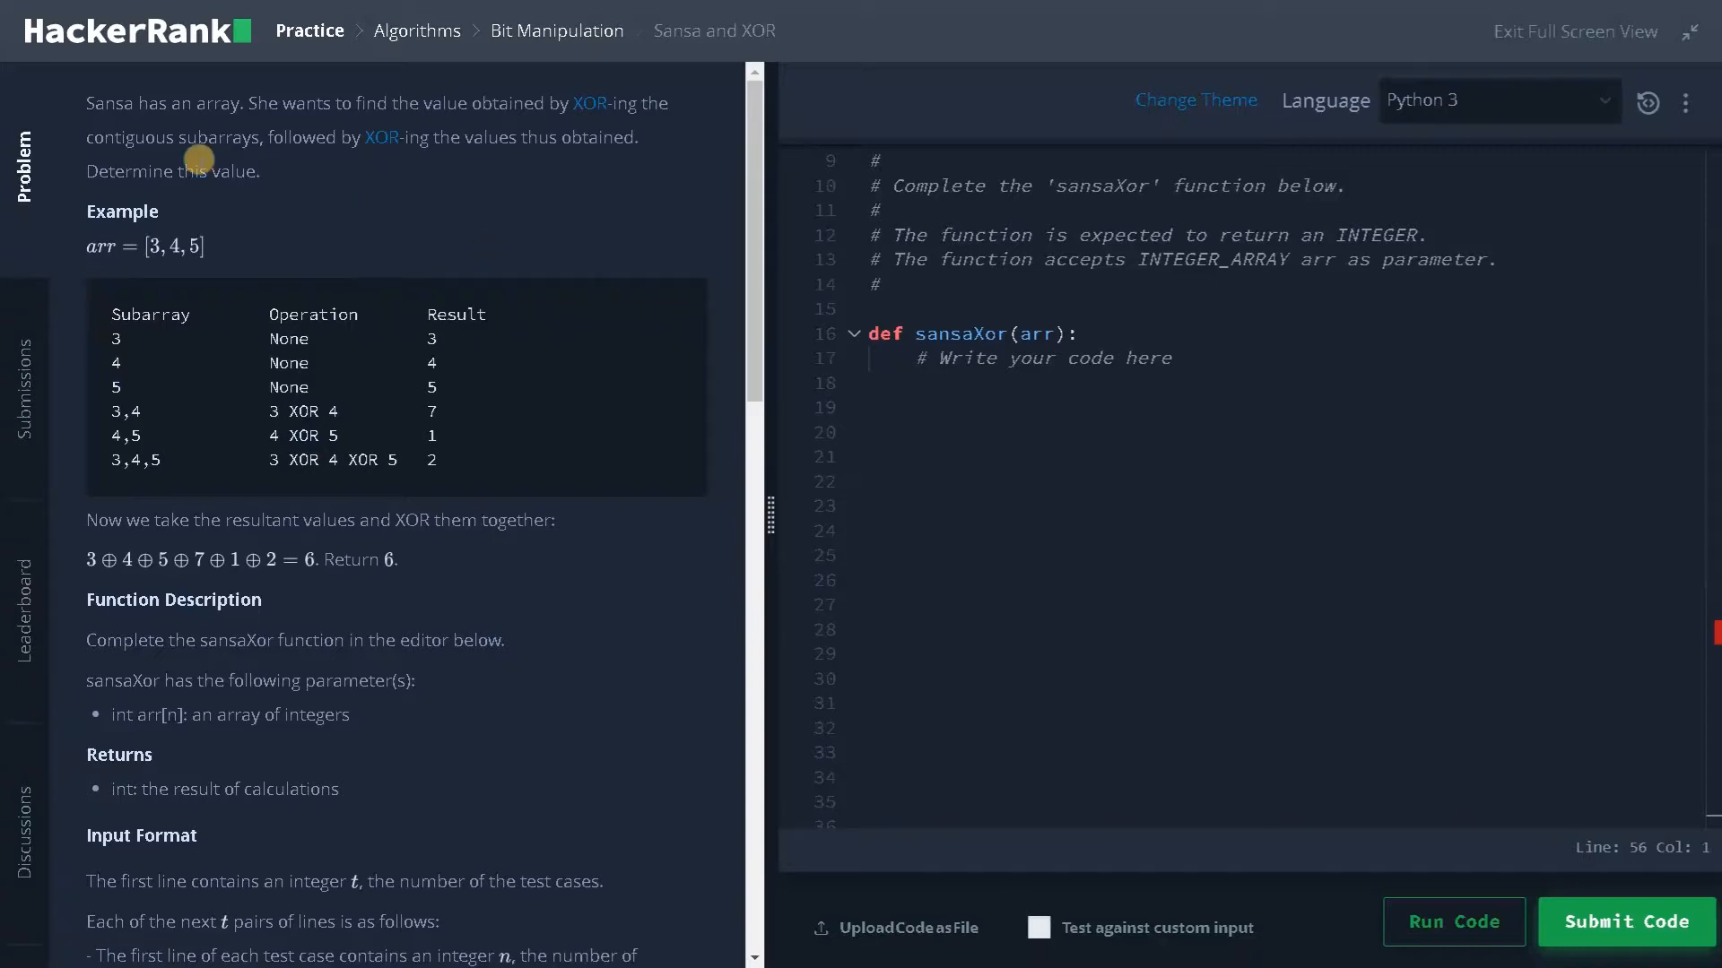
{"action": "mouse_move", "coordinate": [229, 118]}
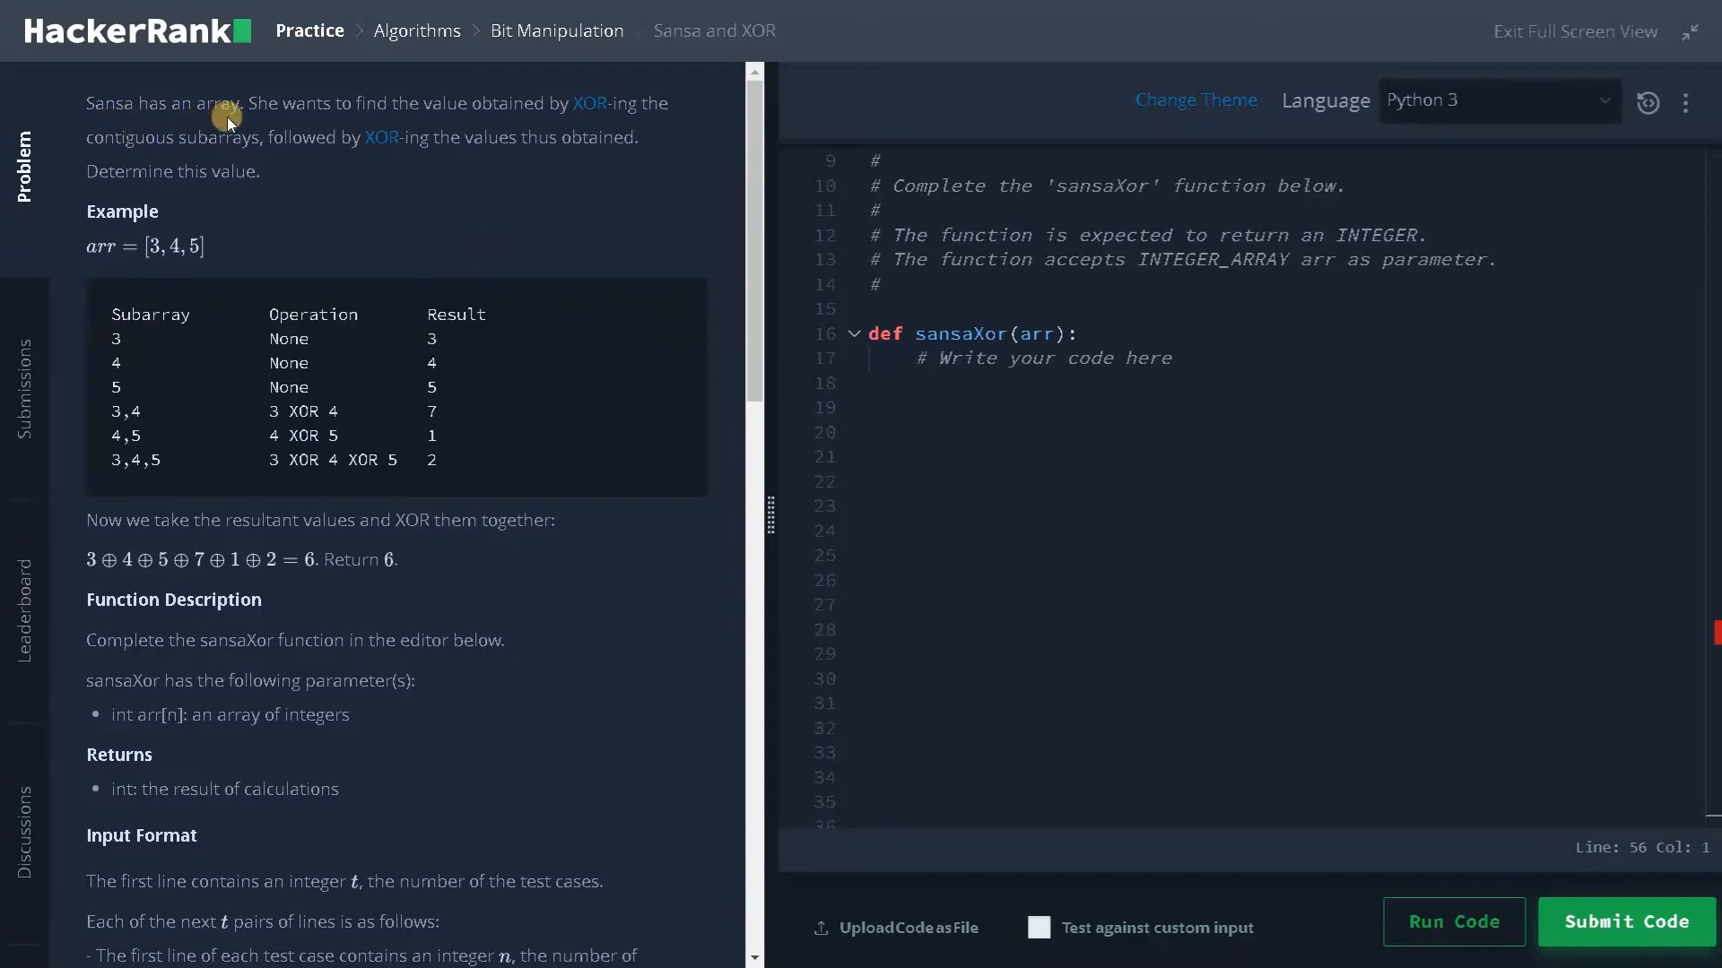
{"action": "mouse_move", "coordinate": [540, 123]}
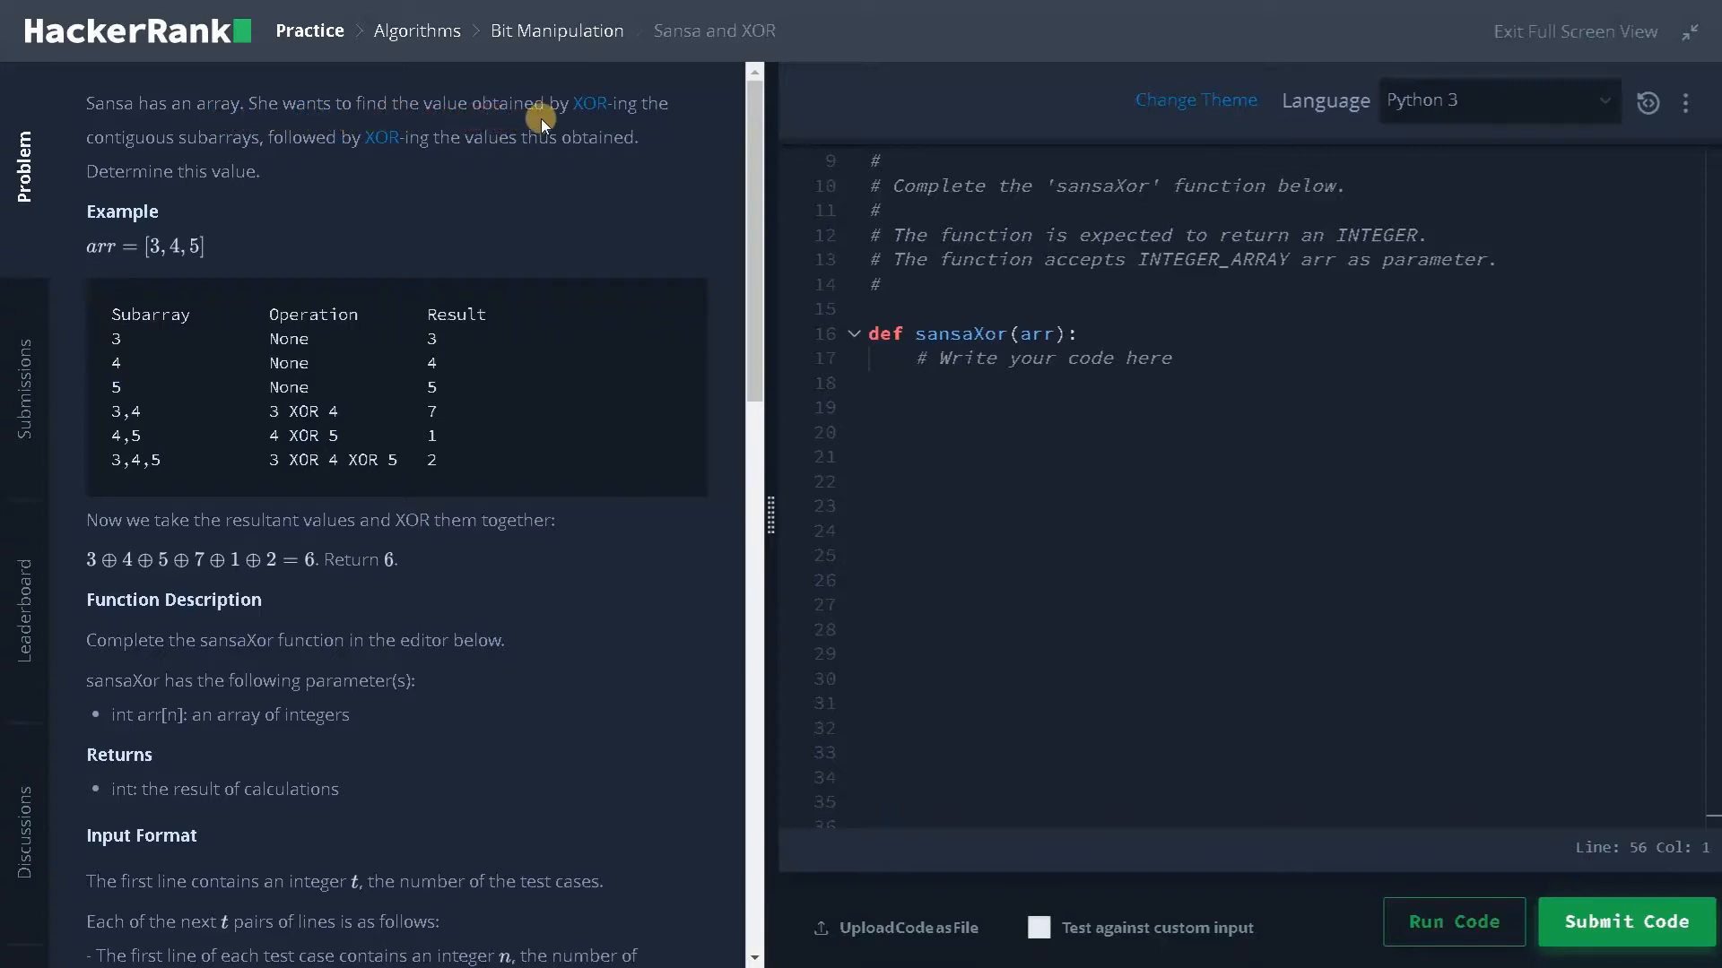
{"action": "mouse_move", "coordinate": [165, 160]}
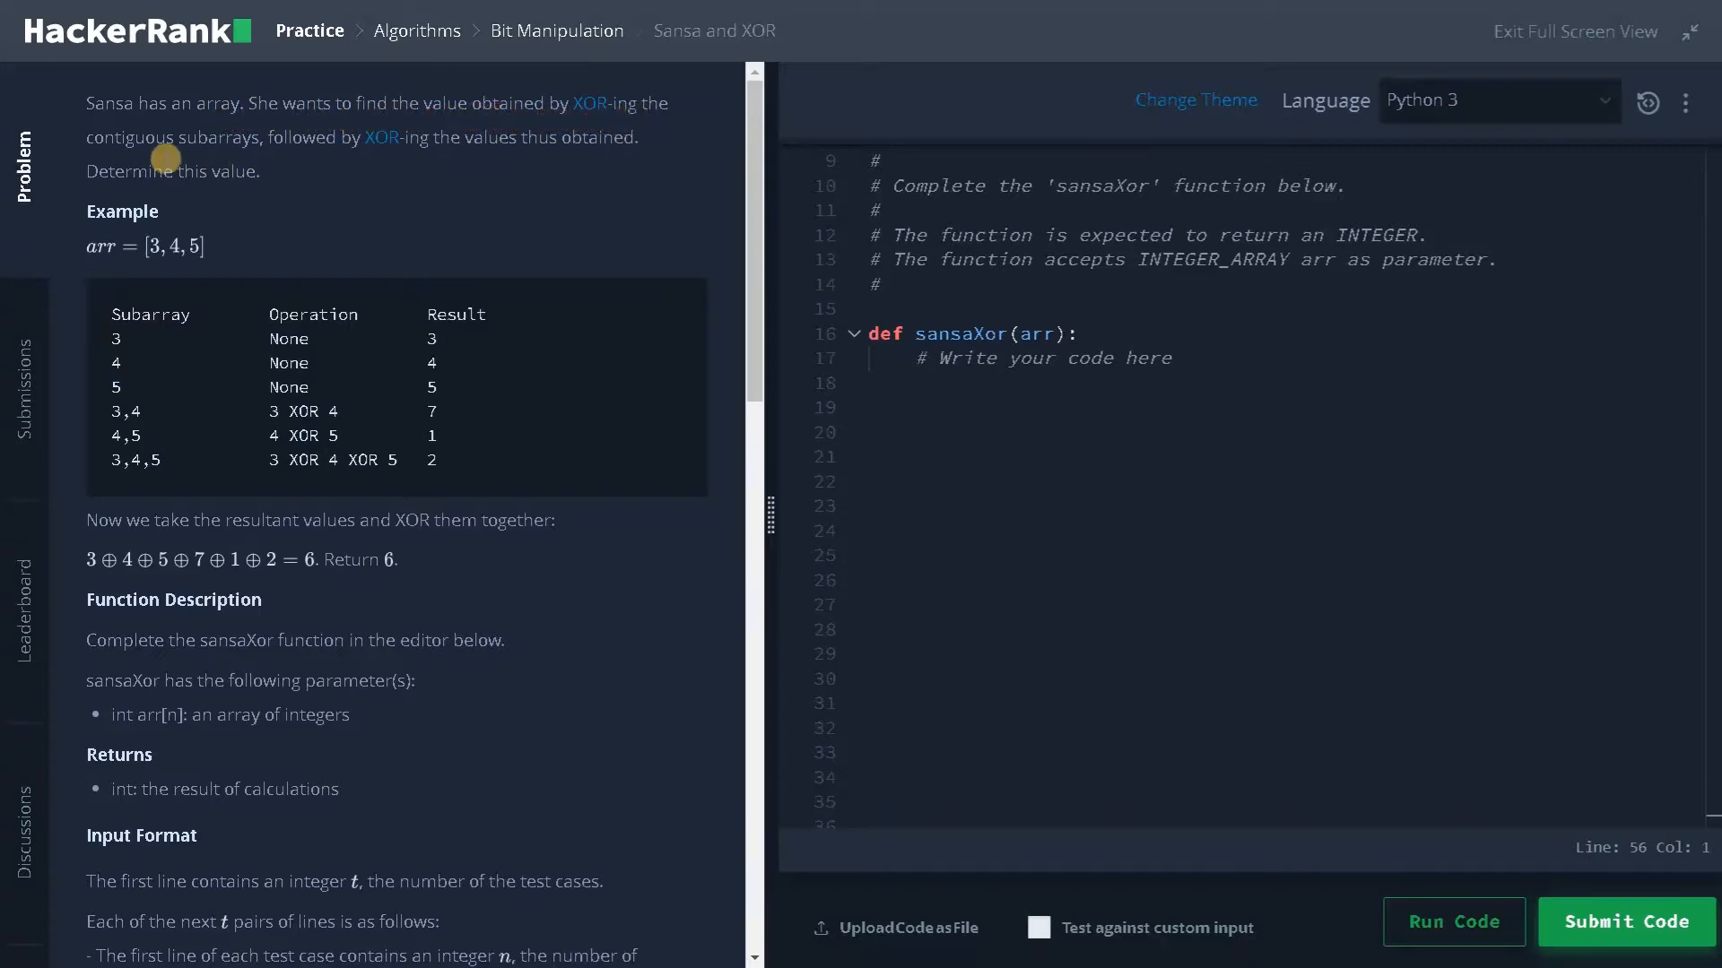
{"action": "mouse_move", "coordinate": [415, 156]}
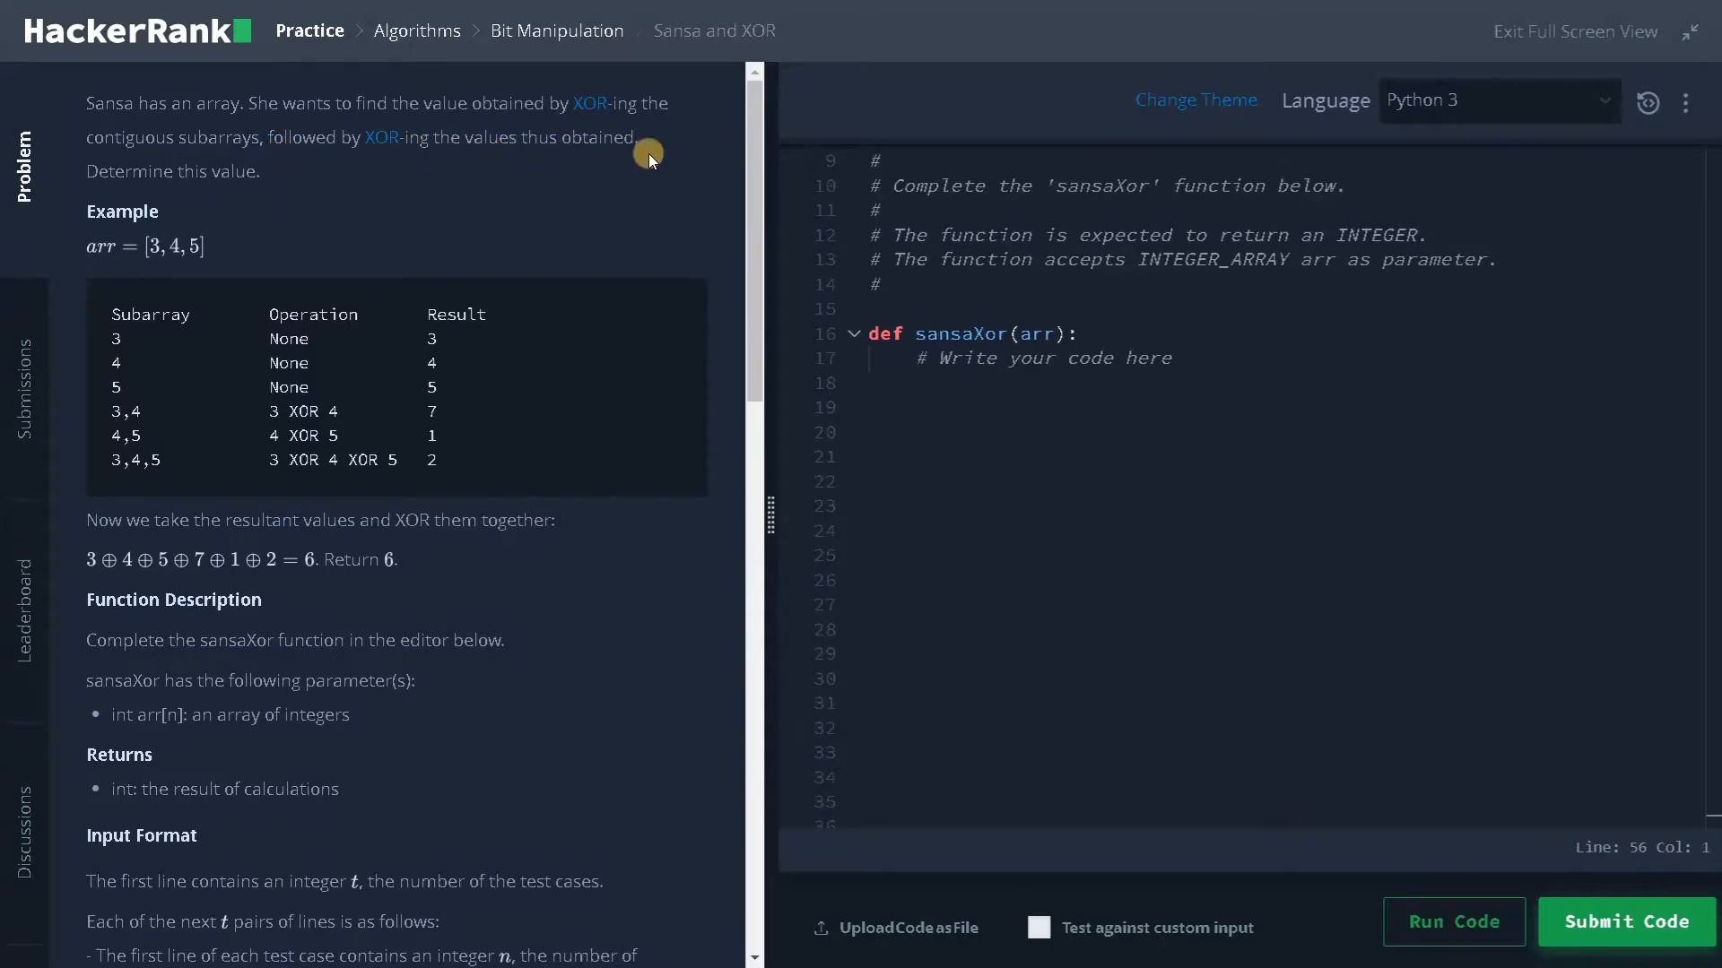
{"action": "mouse_move", "coordinate": [248, 211]}
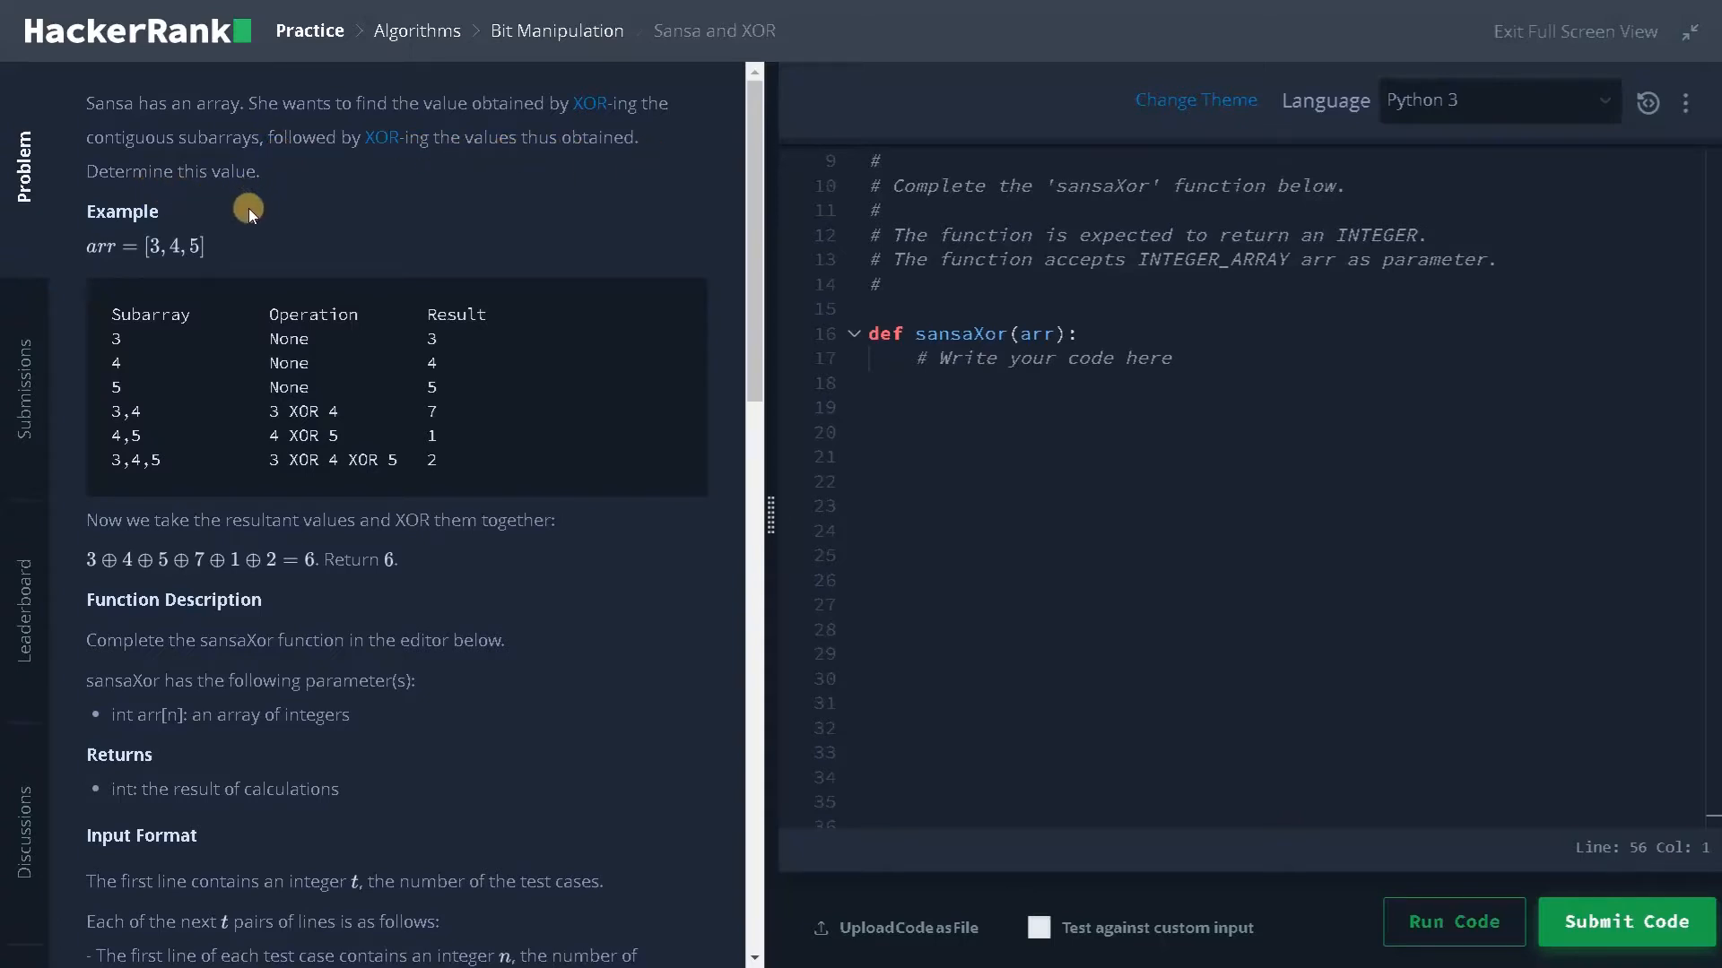
{"action": "mouse_move", "coordinate": [132, 321]}
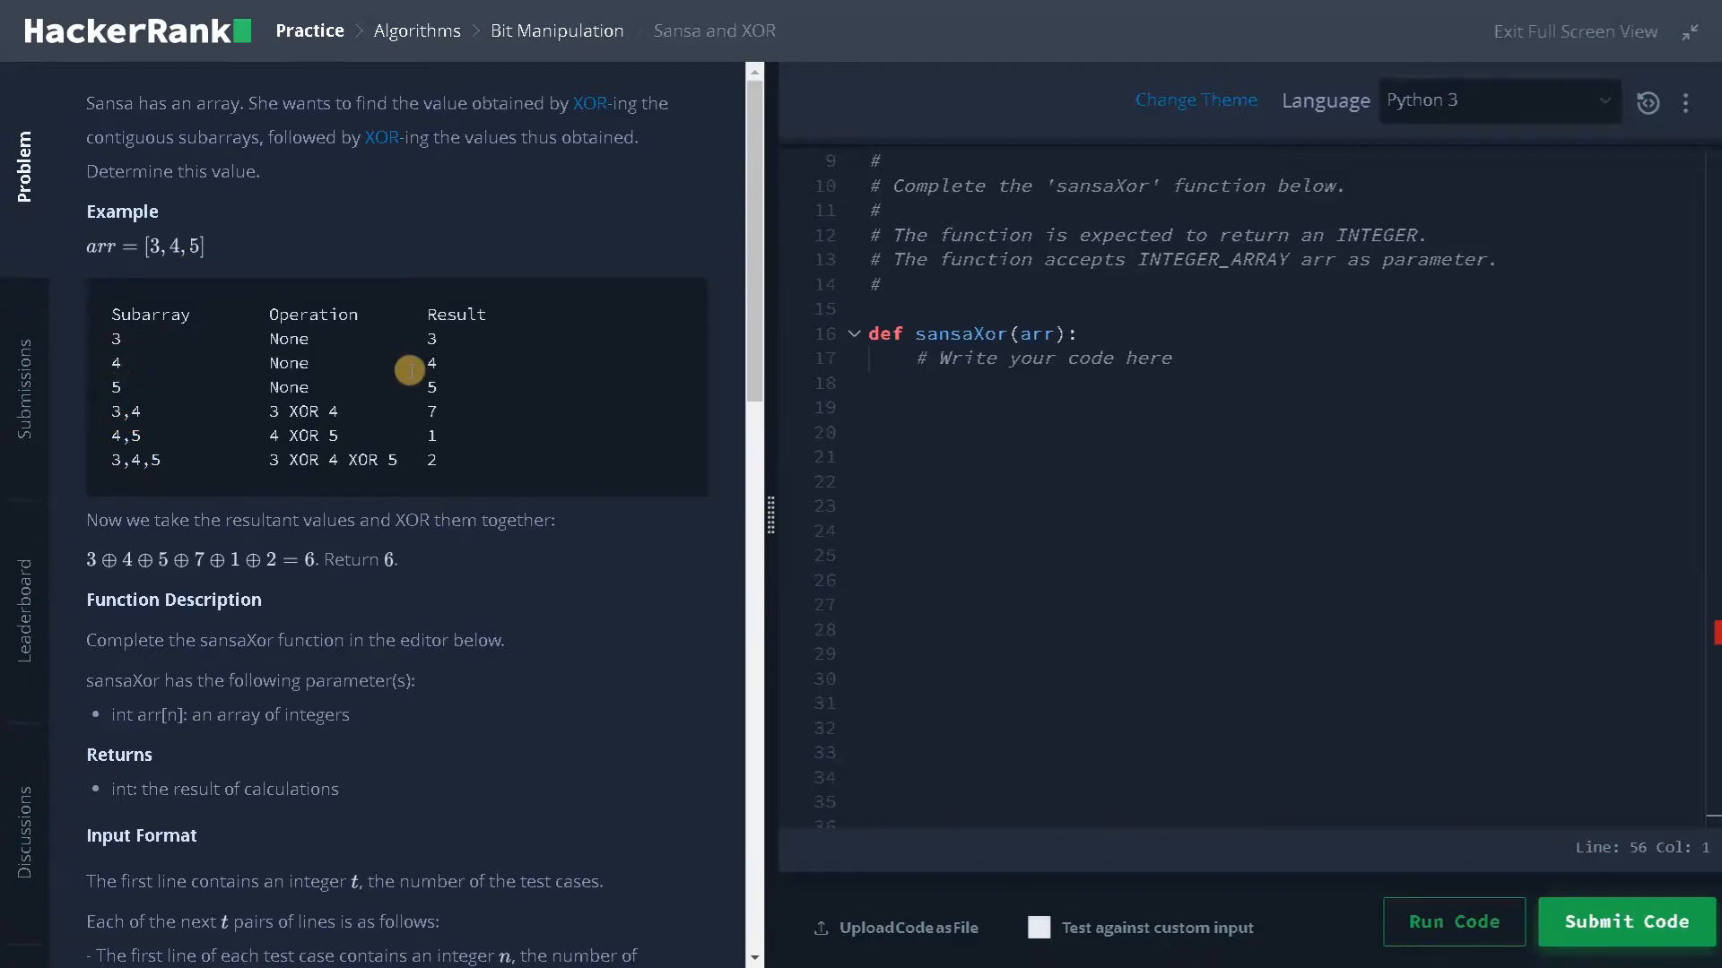
{"action": "mouse_move", "coordinate": [446, 419]}
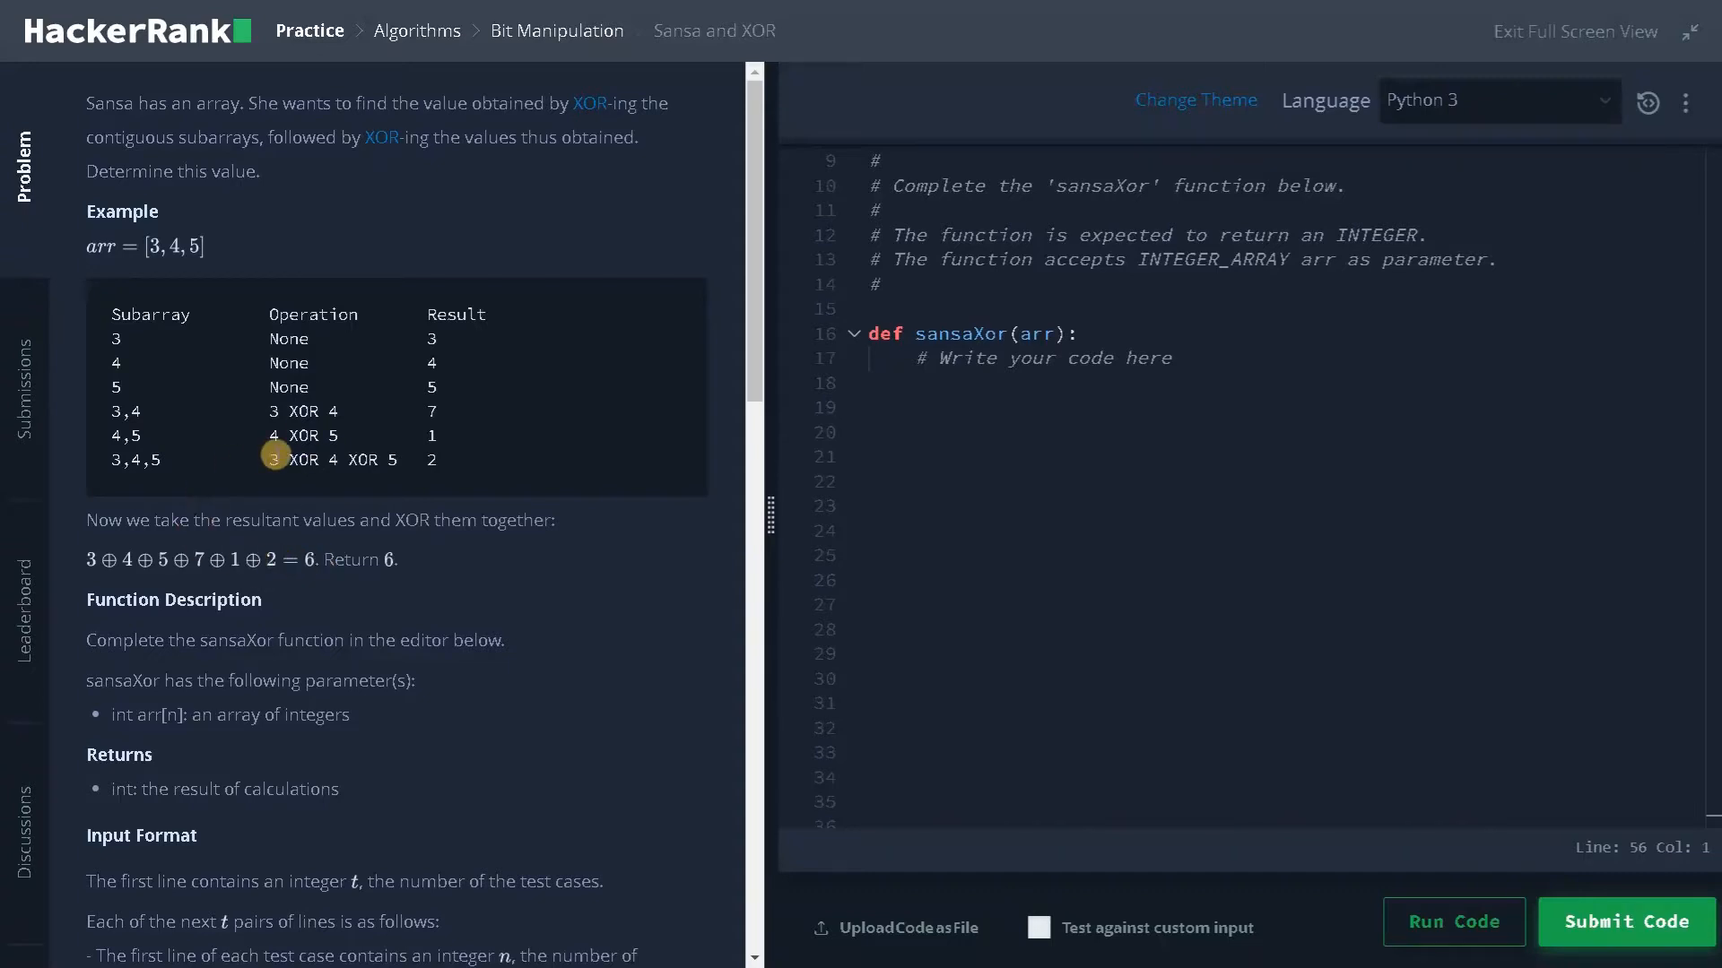
Scroll the problem panel to the Constraints, Sample Input 0 and Sample Output 0
{"action": "scroll", "scroll_direction": "down", "scroll_amount": 3}
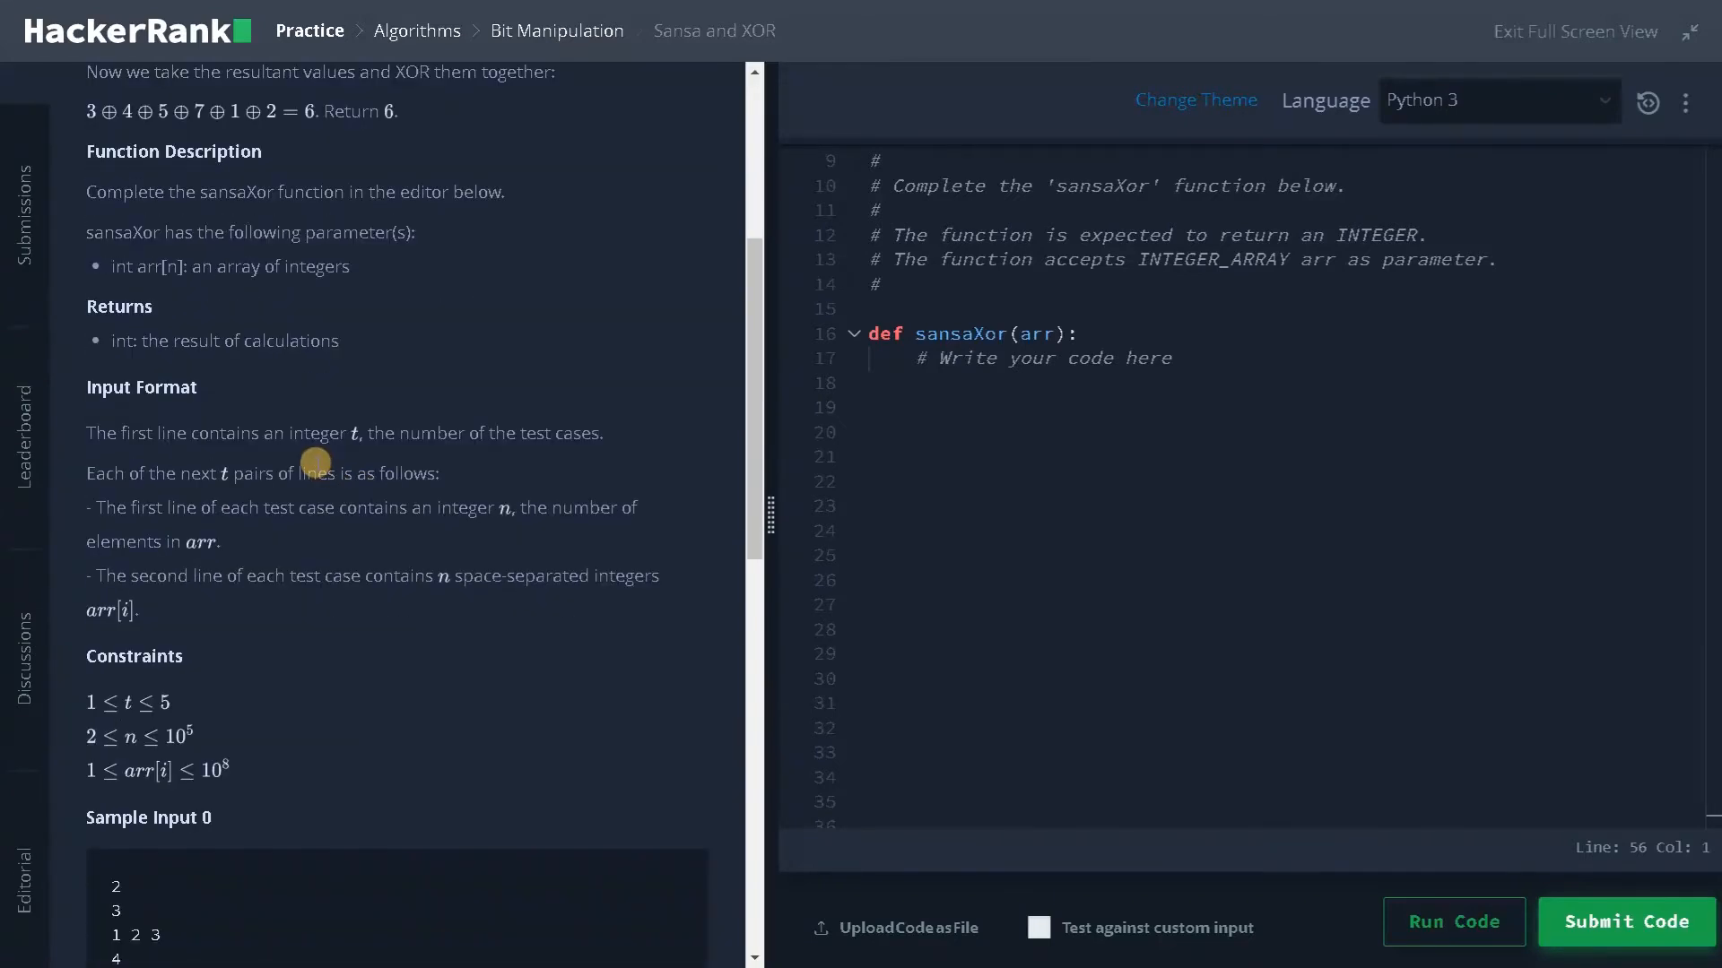
{"action": "scroll", "scroll_direction": "down", "scroll_amount": 3}
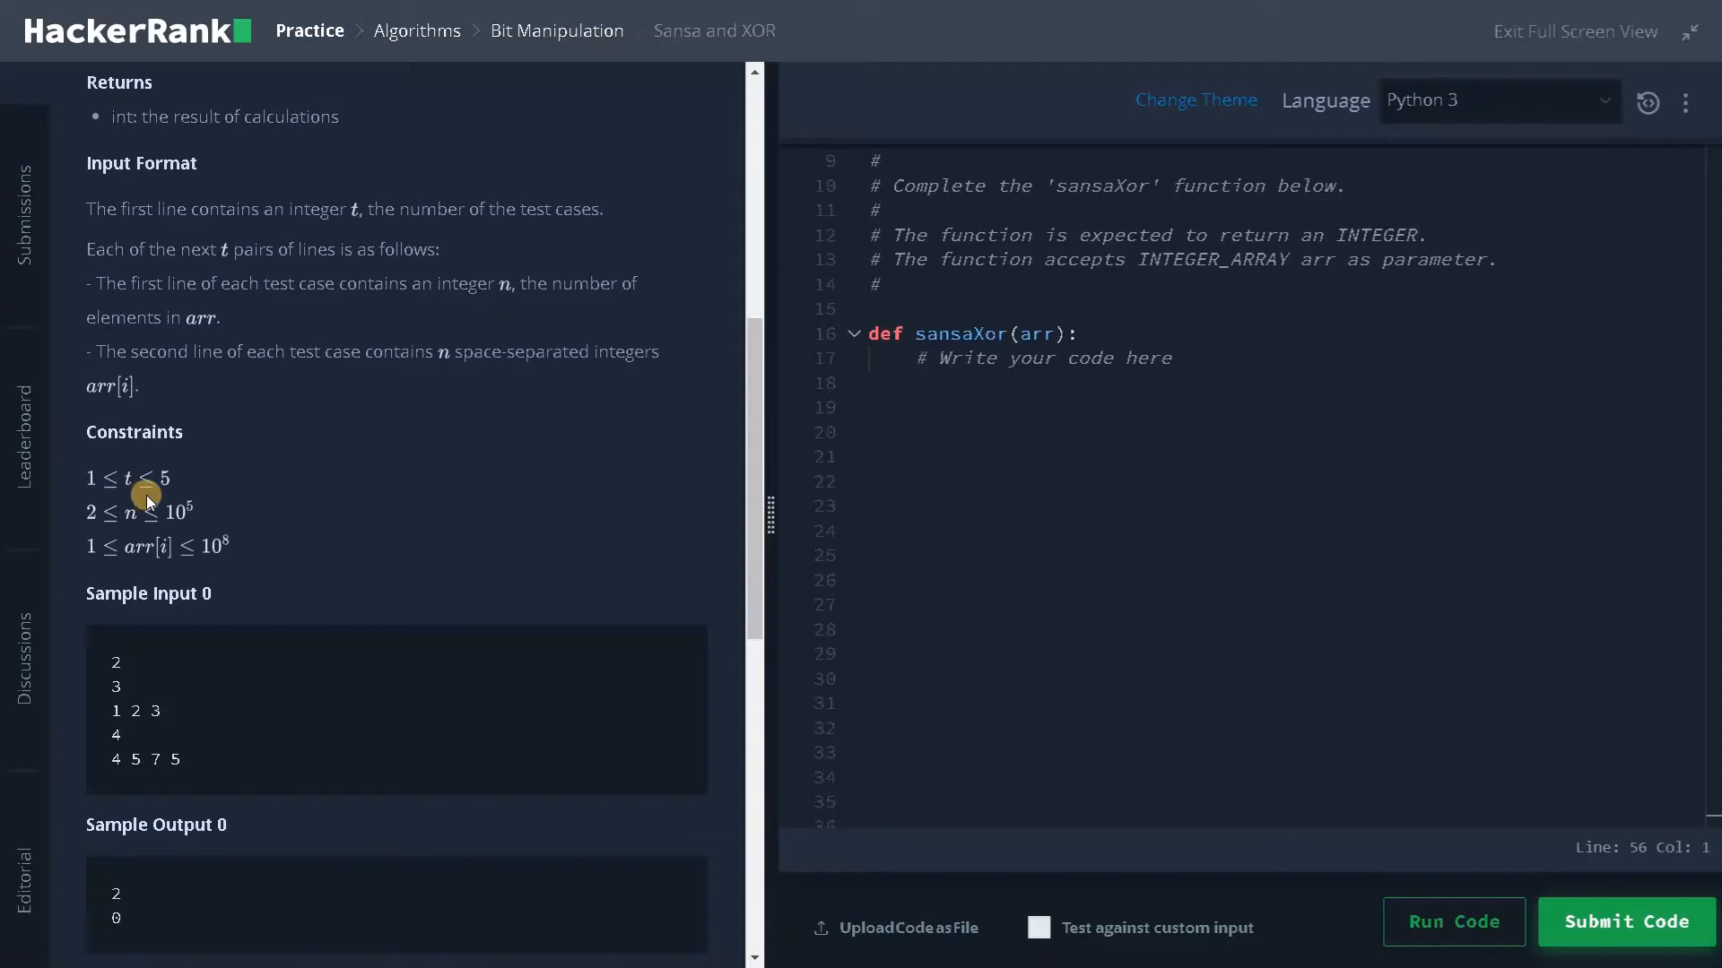
{"action": "mouse_move", "coordinate": [170, 525]}
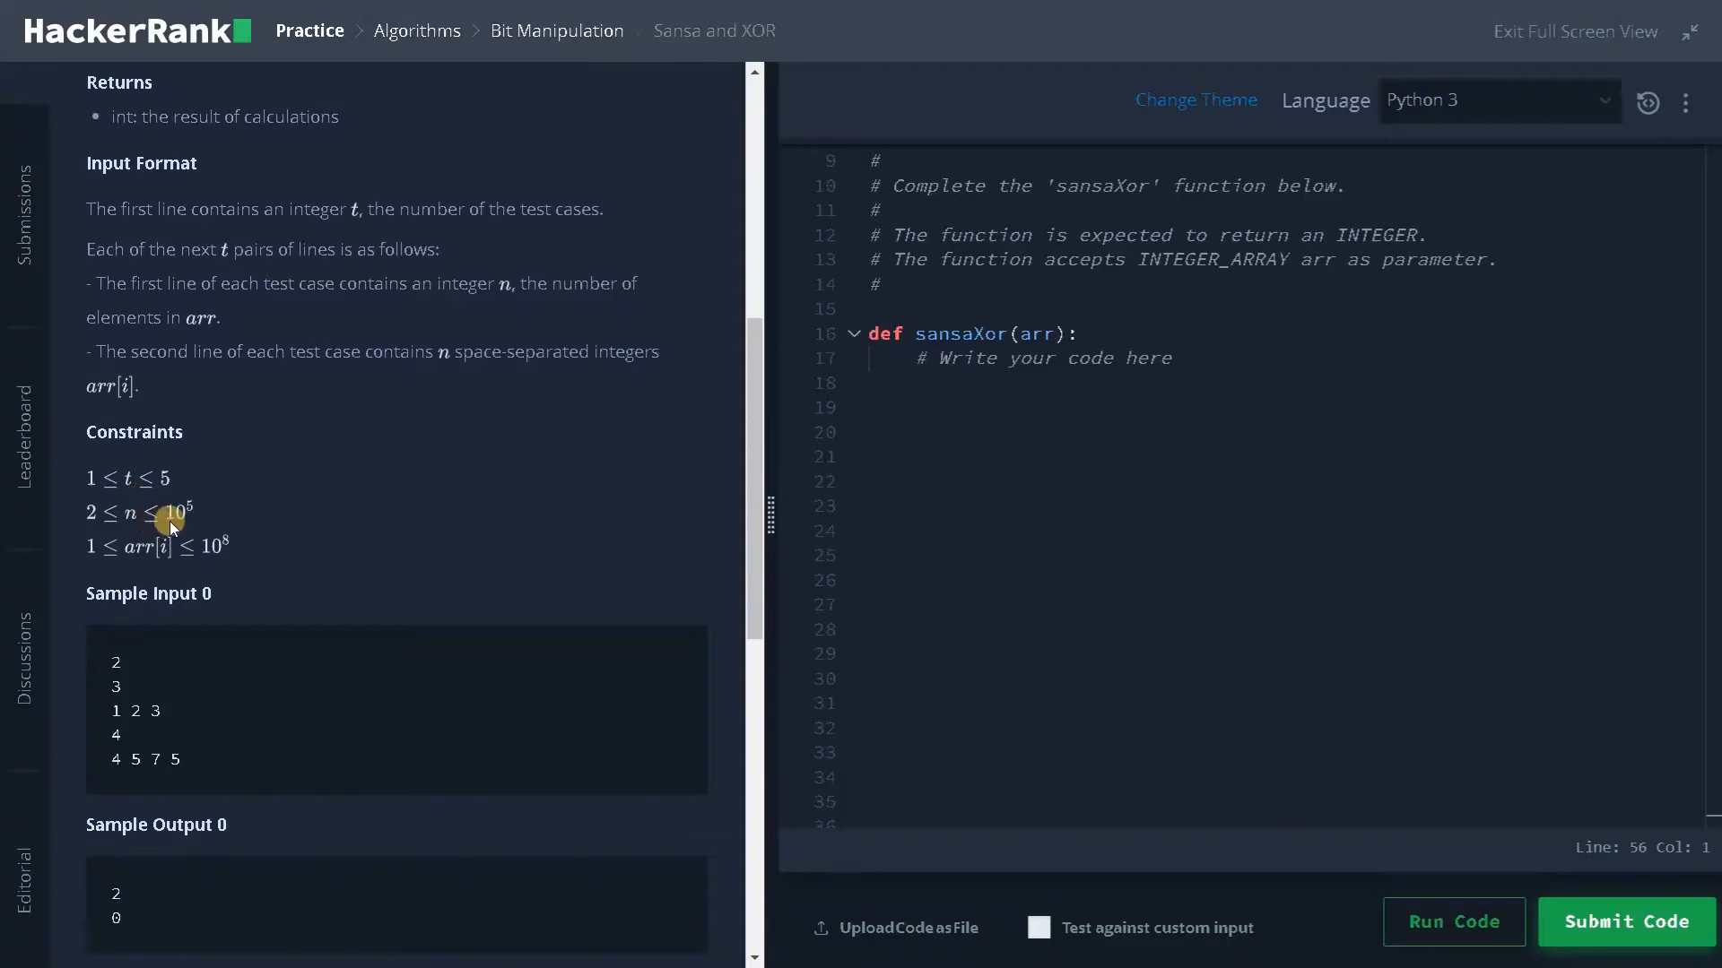
{"action": "mouse_move", "coordinate": [226, 566]}
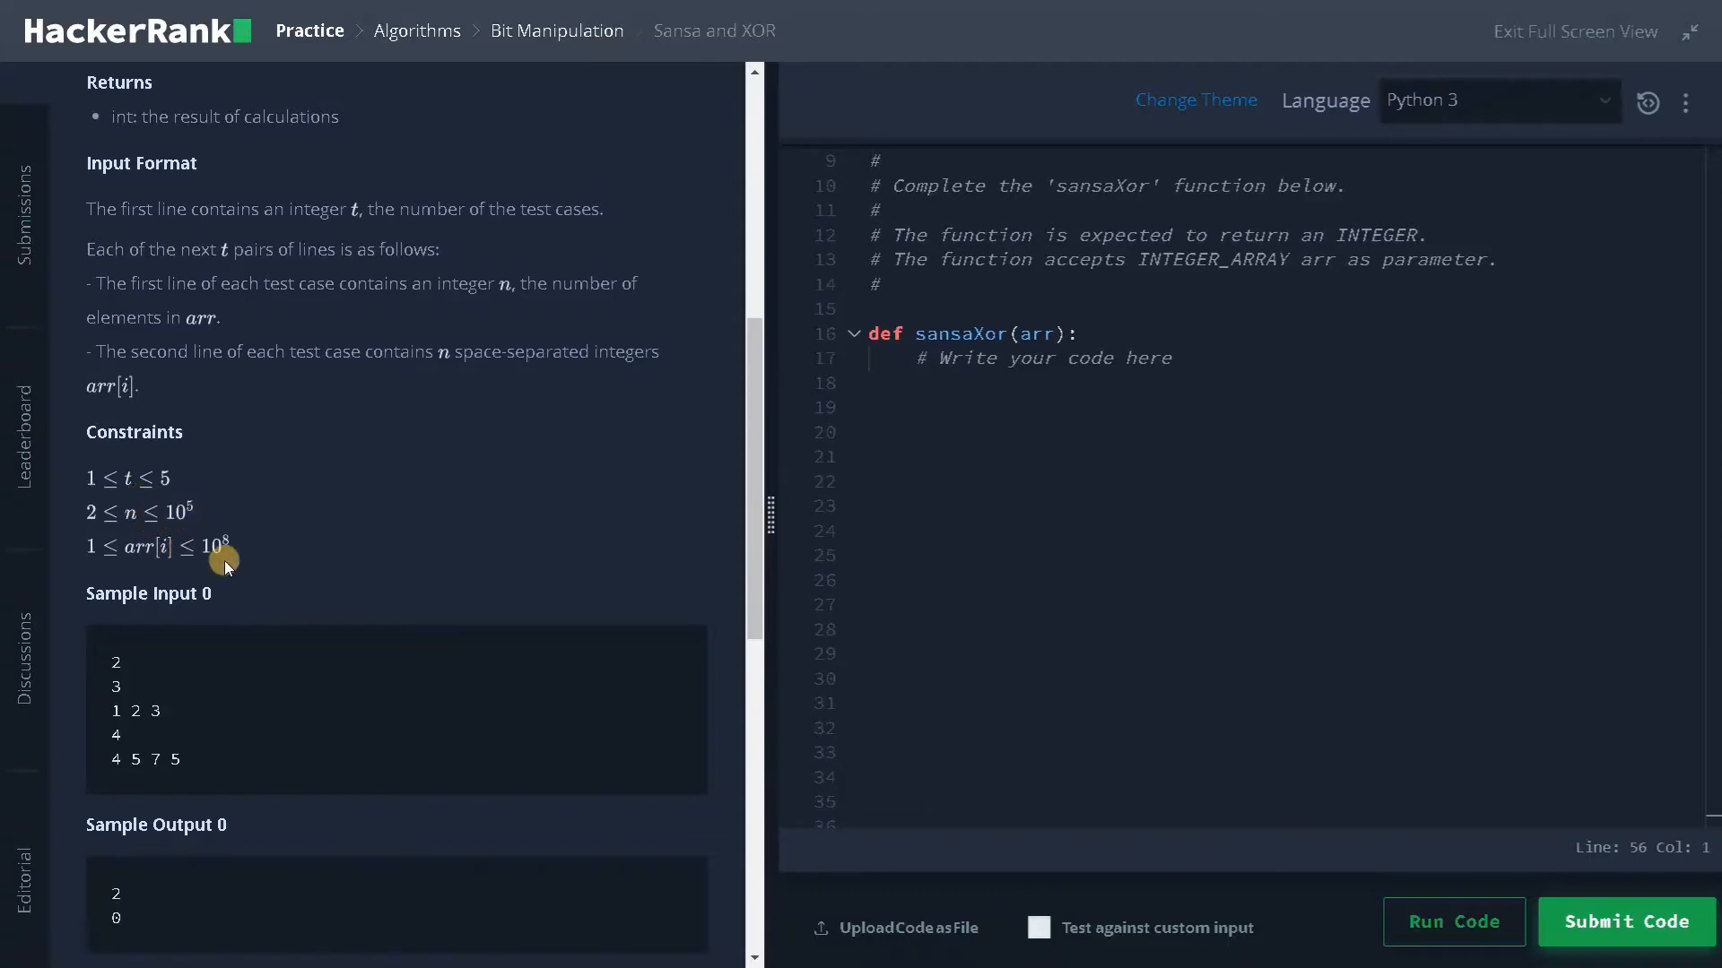
{"action": "mouse_move", "coordinate": [178, 537]}
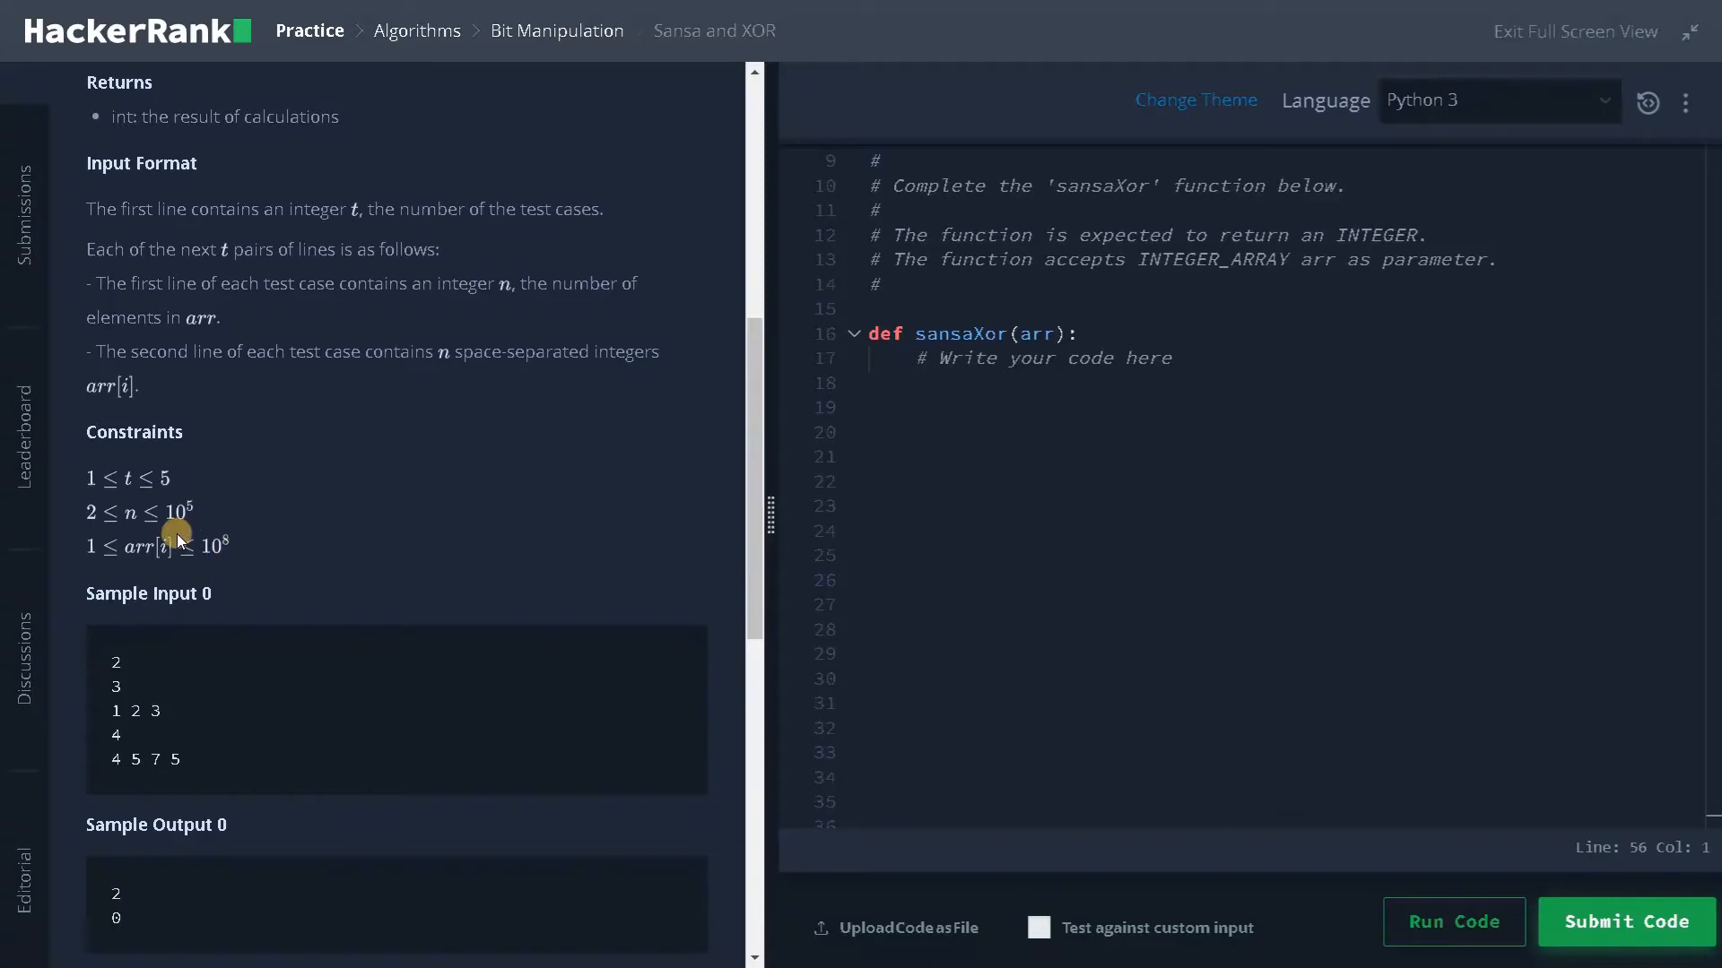
{"action": "mouse_move", "coordinate": [181, 524]}
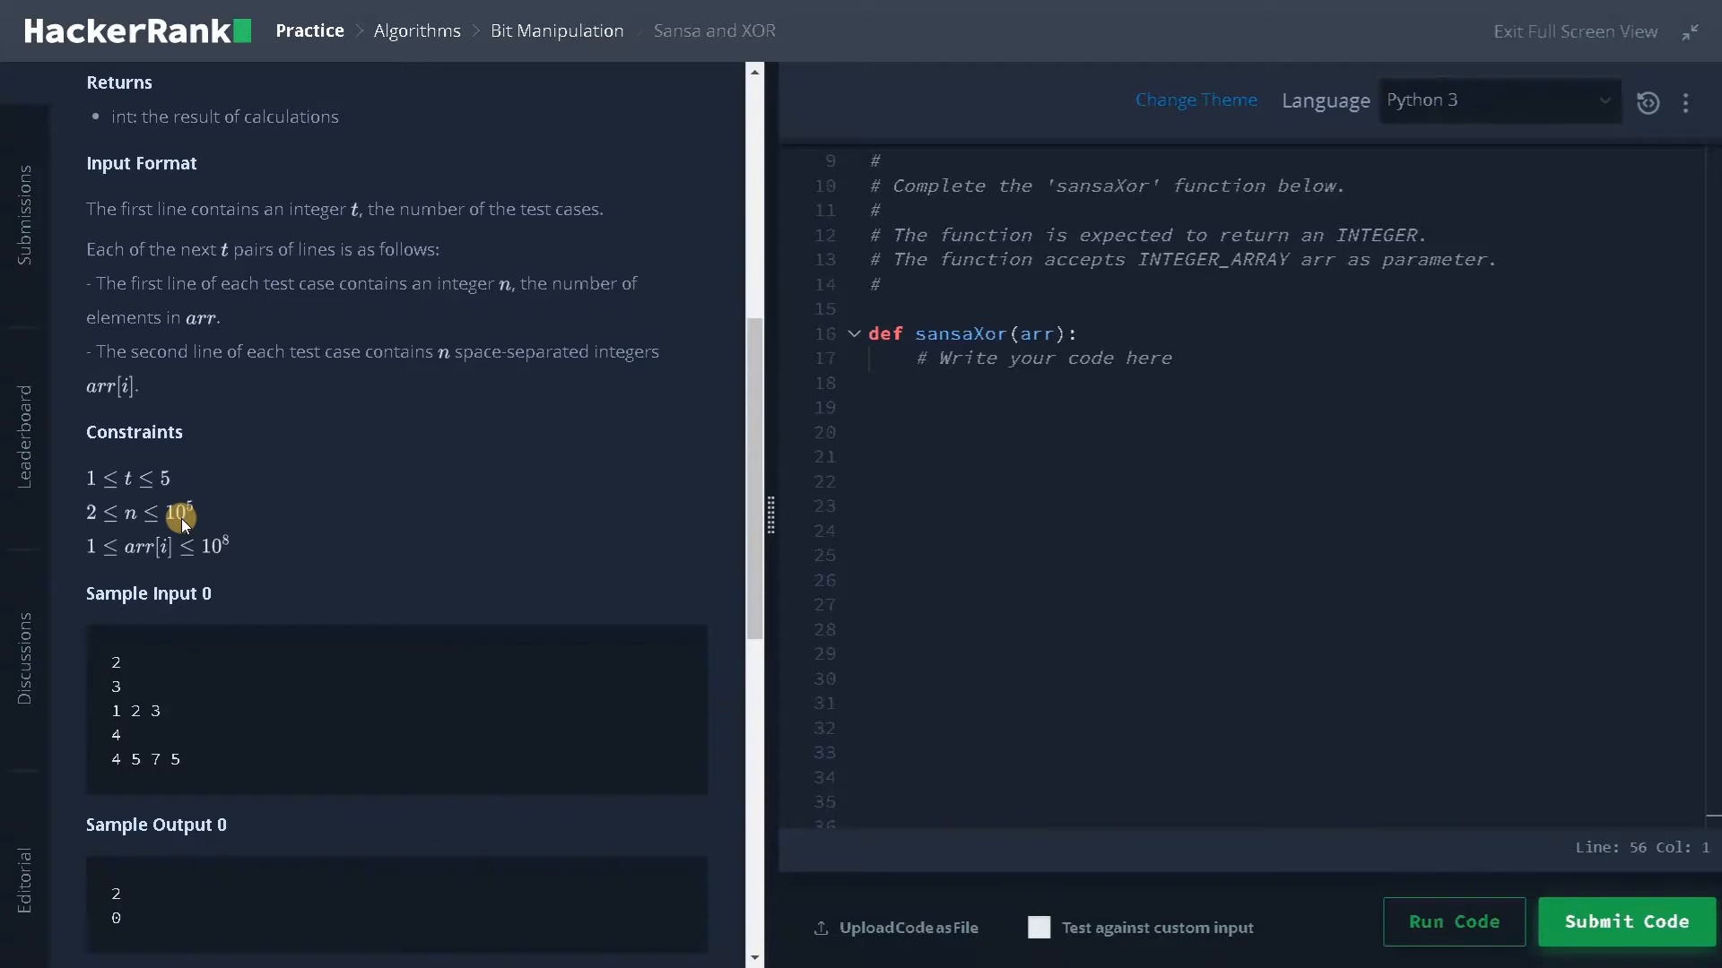
{"action": "scroll", "scroll_direction": "down", "scroll_amount": 3}
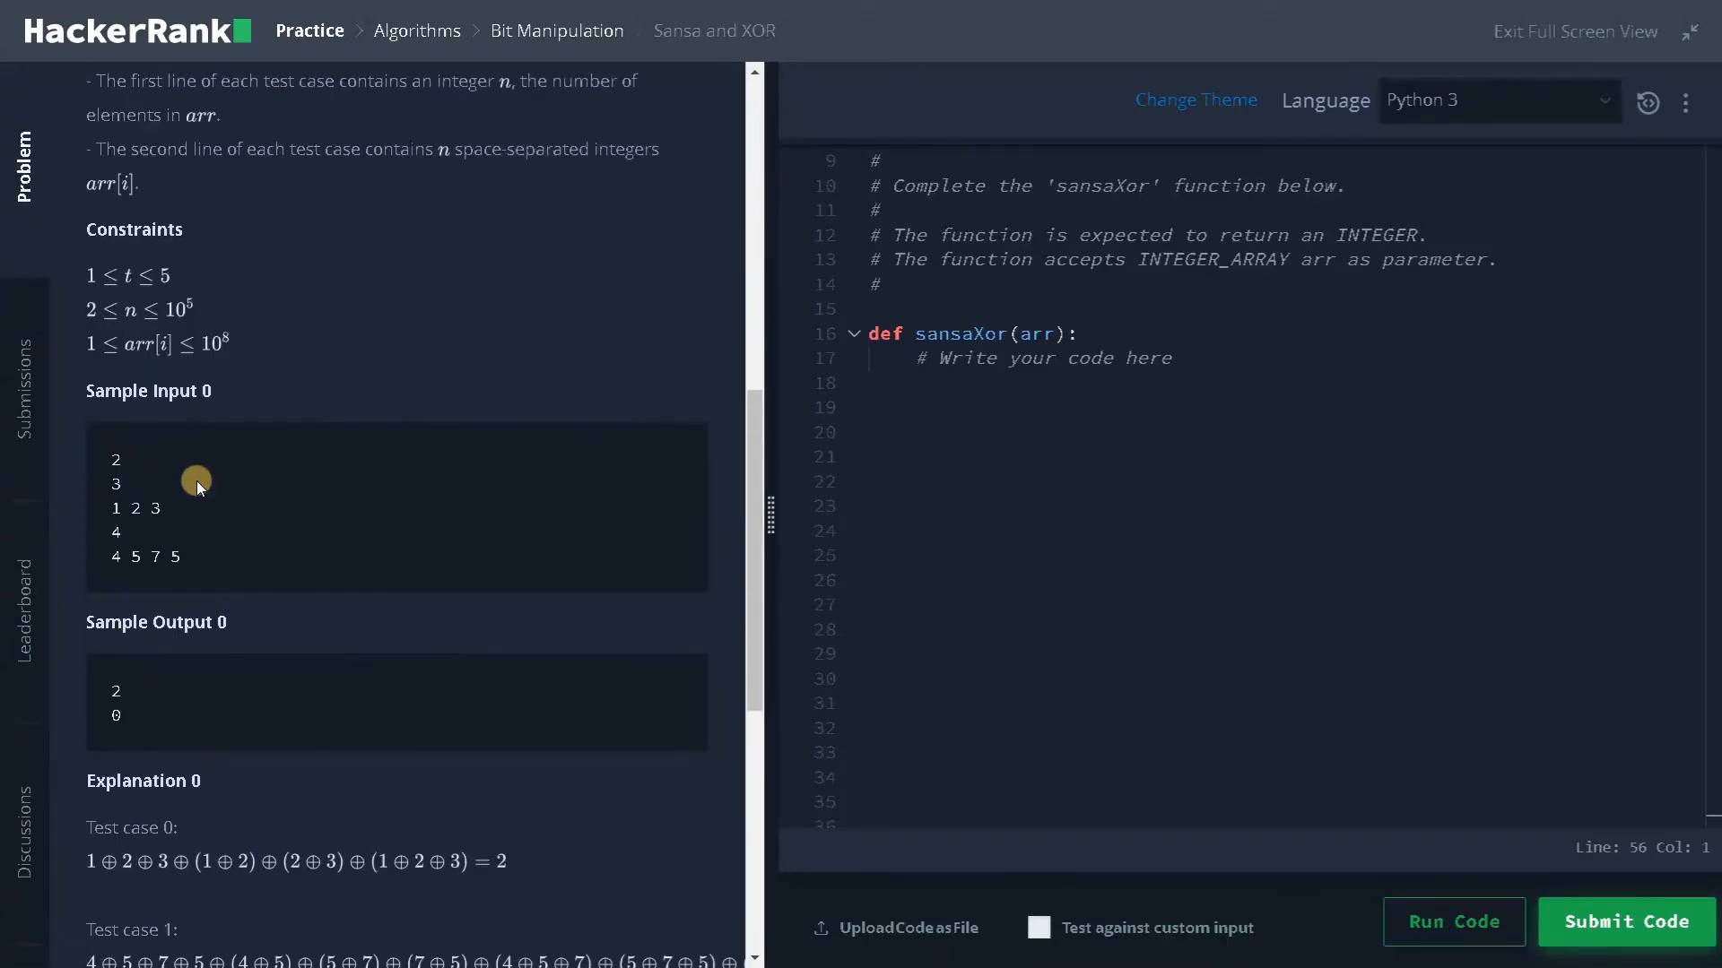
{"action": "mouse_move", "coordinate": [122, 477]}
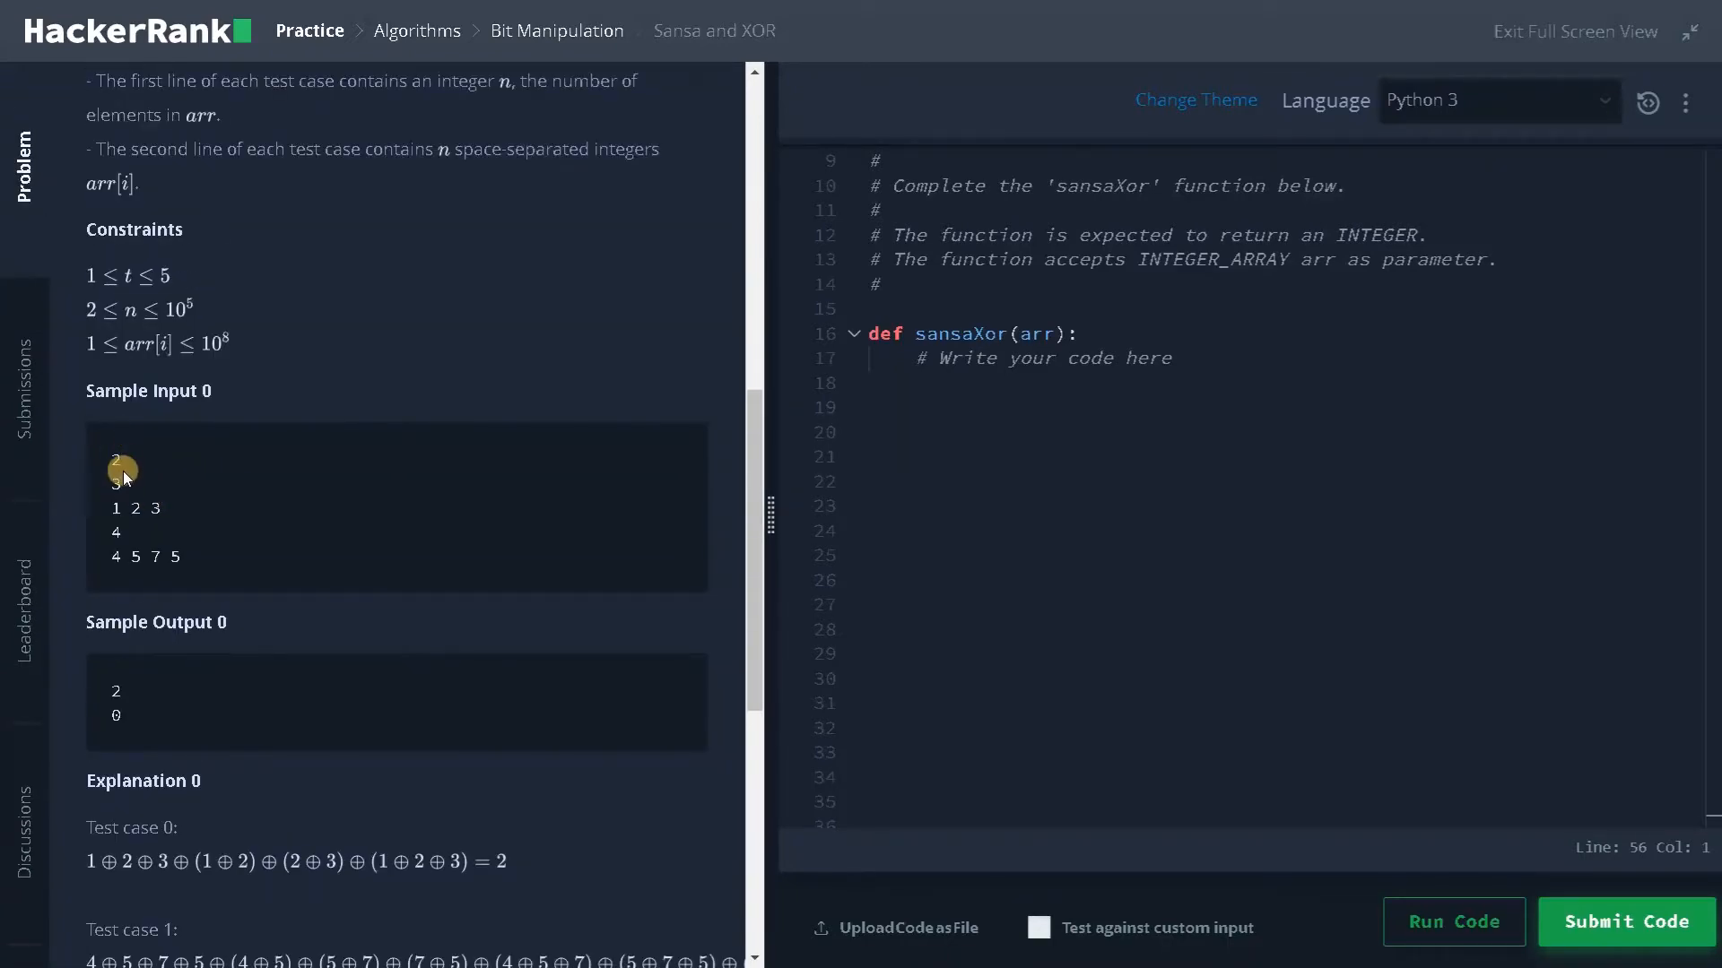
{"action": "mouse_move", "coordinate": [151, 514]}
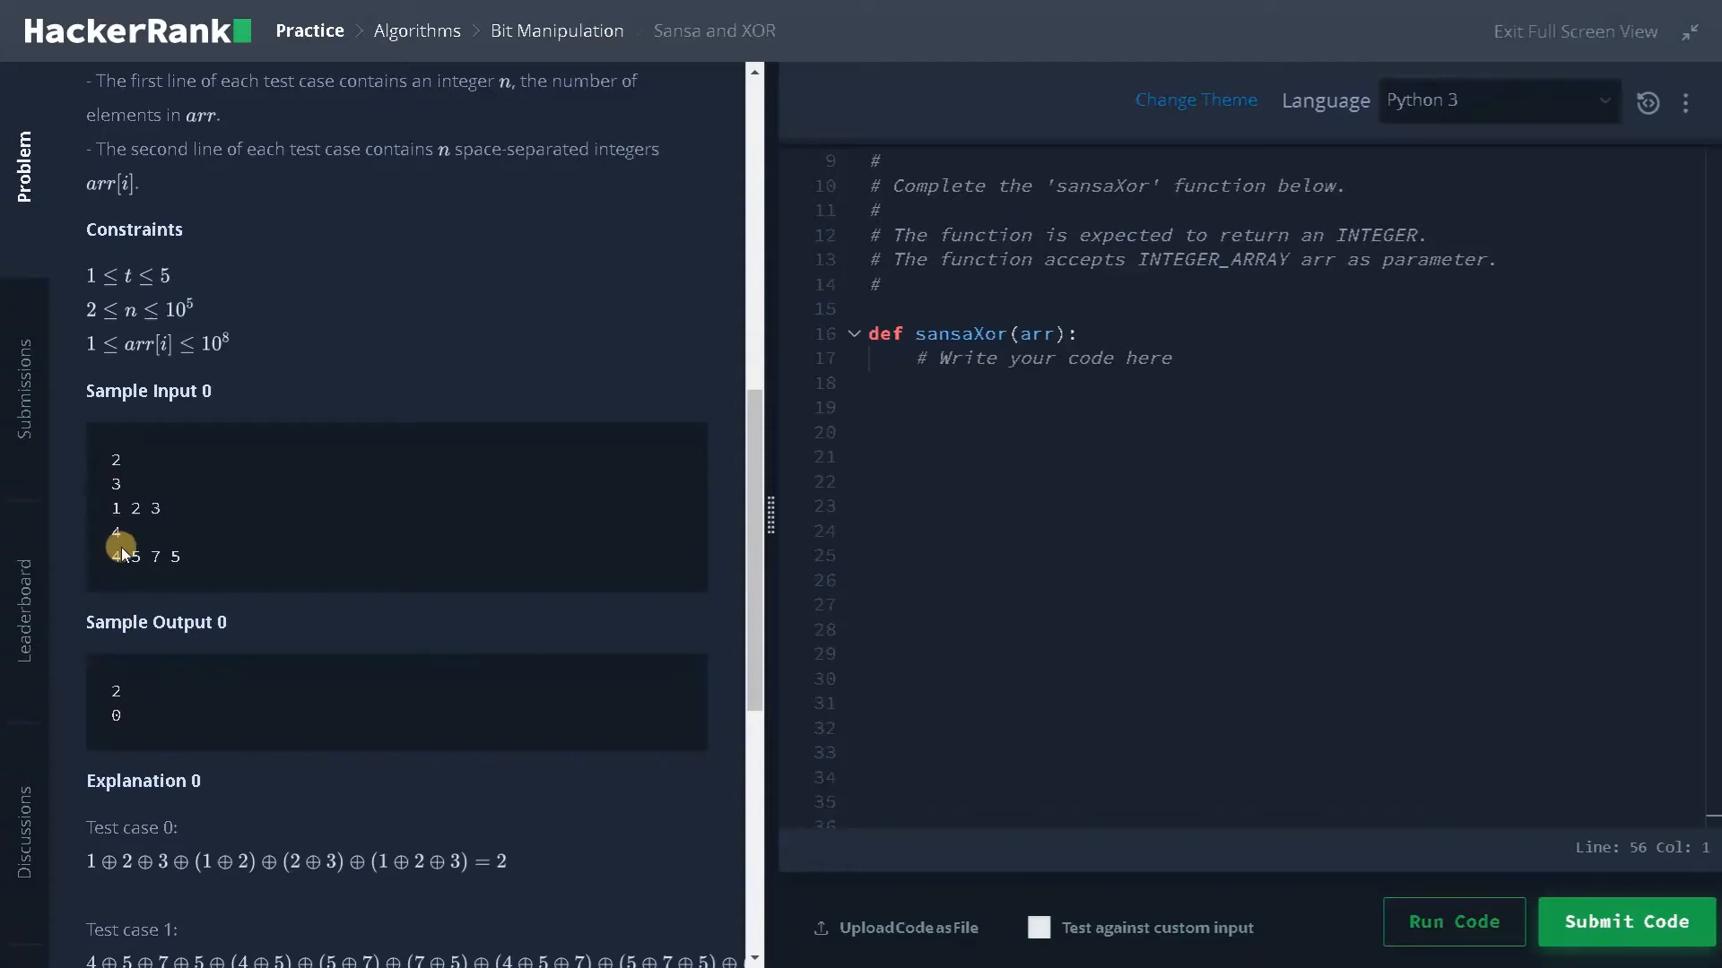
{"action": "mouse_move", "coordinate": [151, 697]}
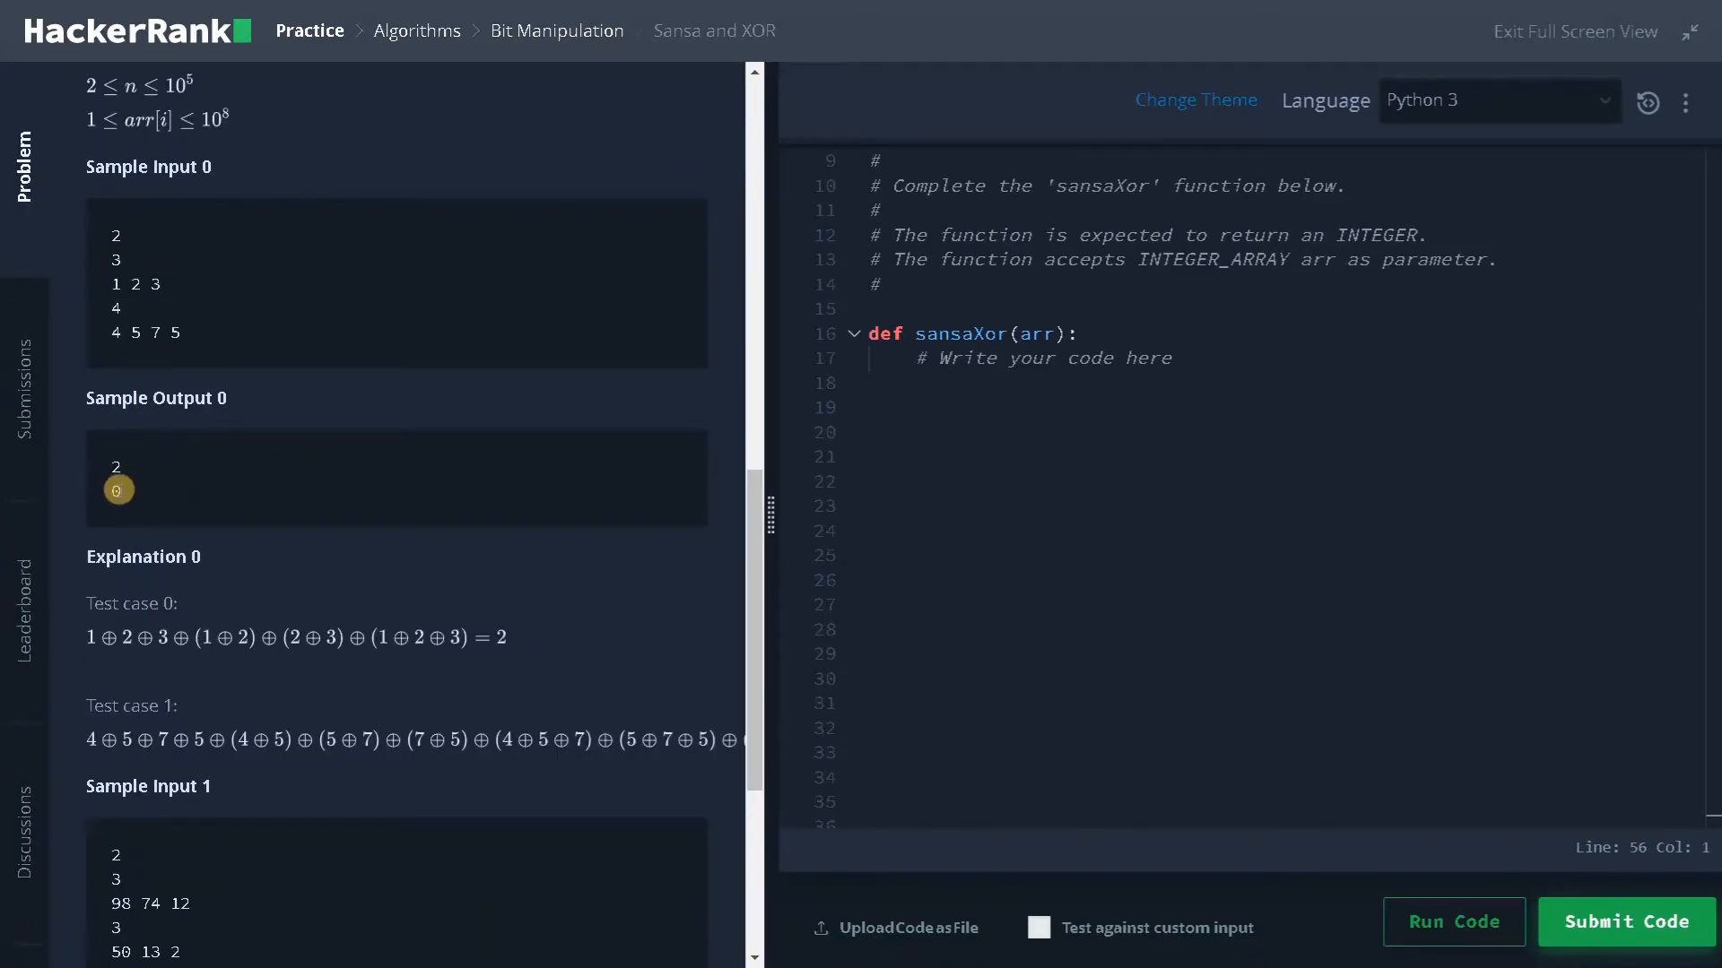
{"action": "mouse_move", "coordinate": [132, 502]}
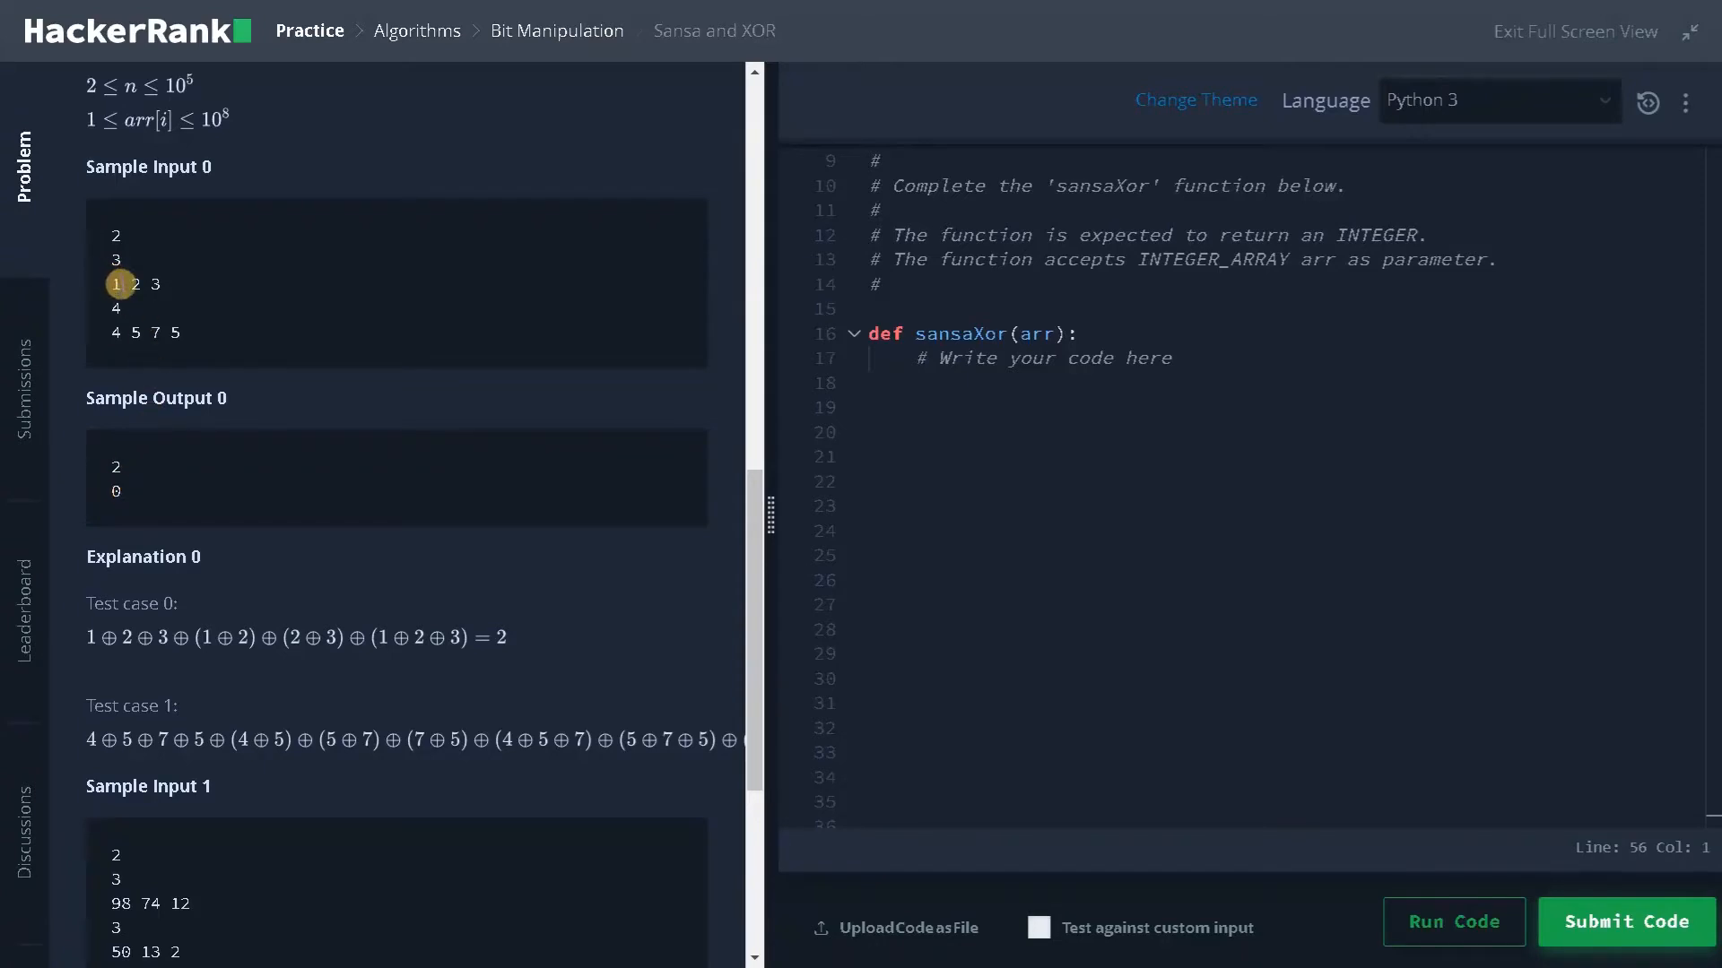
{"action": "mouse_move", "coordinate": [123, 302]}
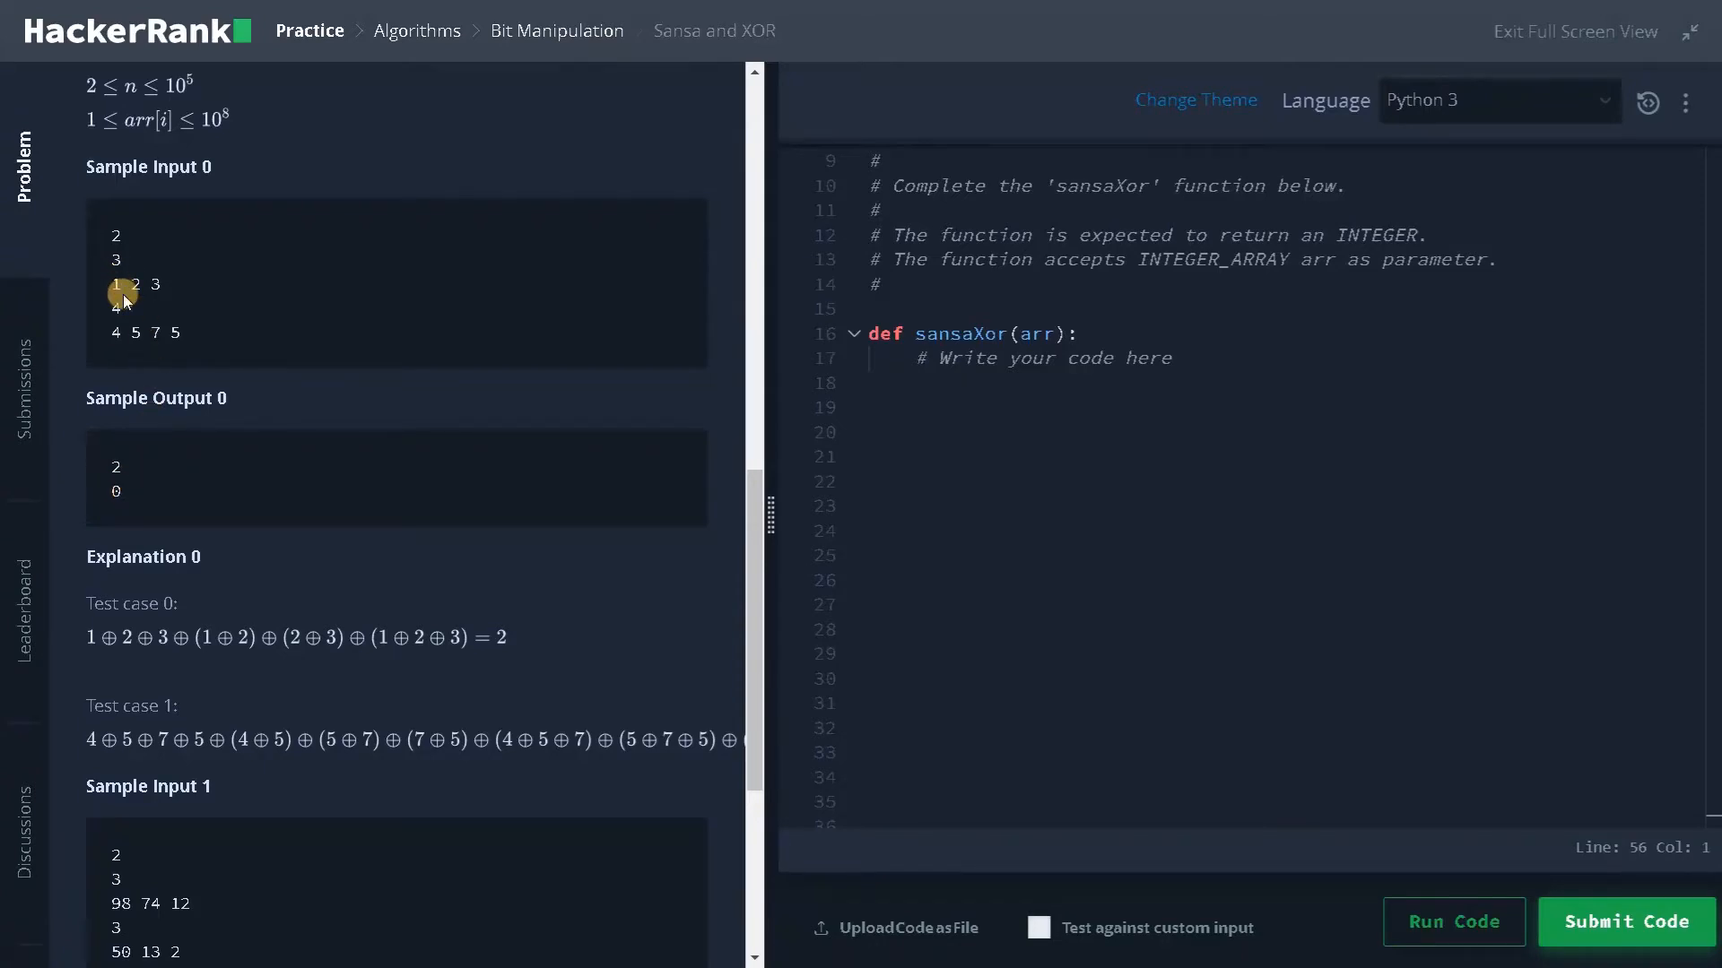
{"action": "mouse_move", "coordinate": [104, 642]}
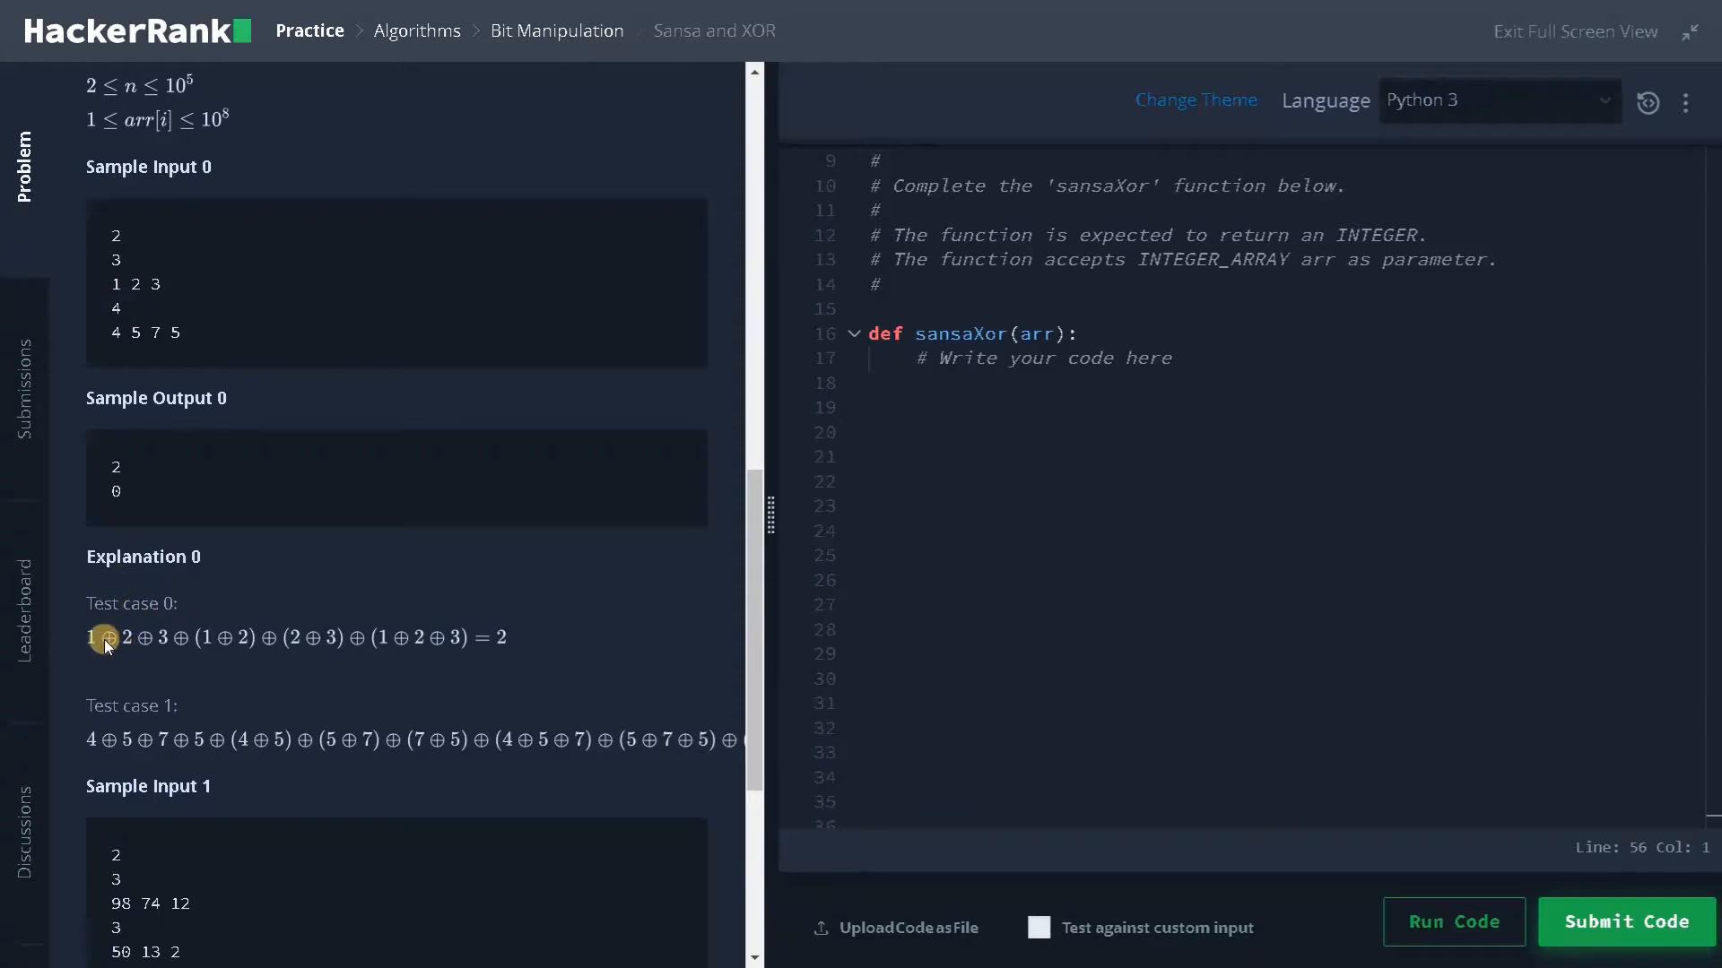
{"action": "mouse_move", "coordinate": [483, 654]}
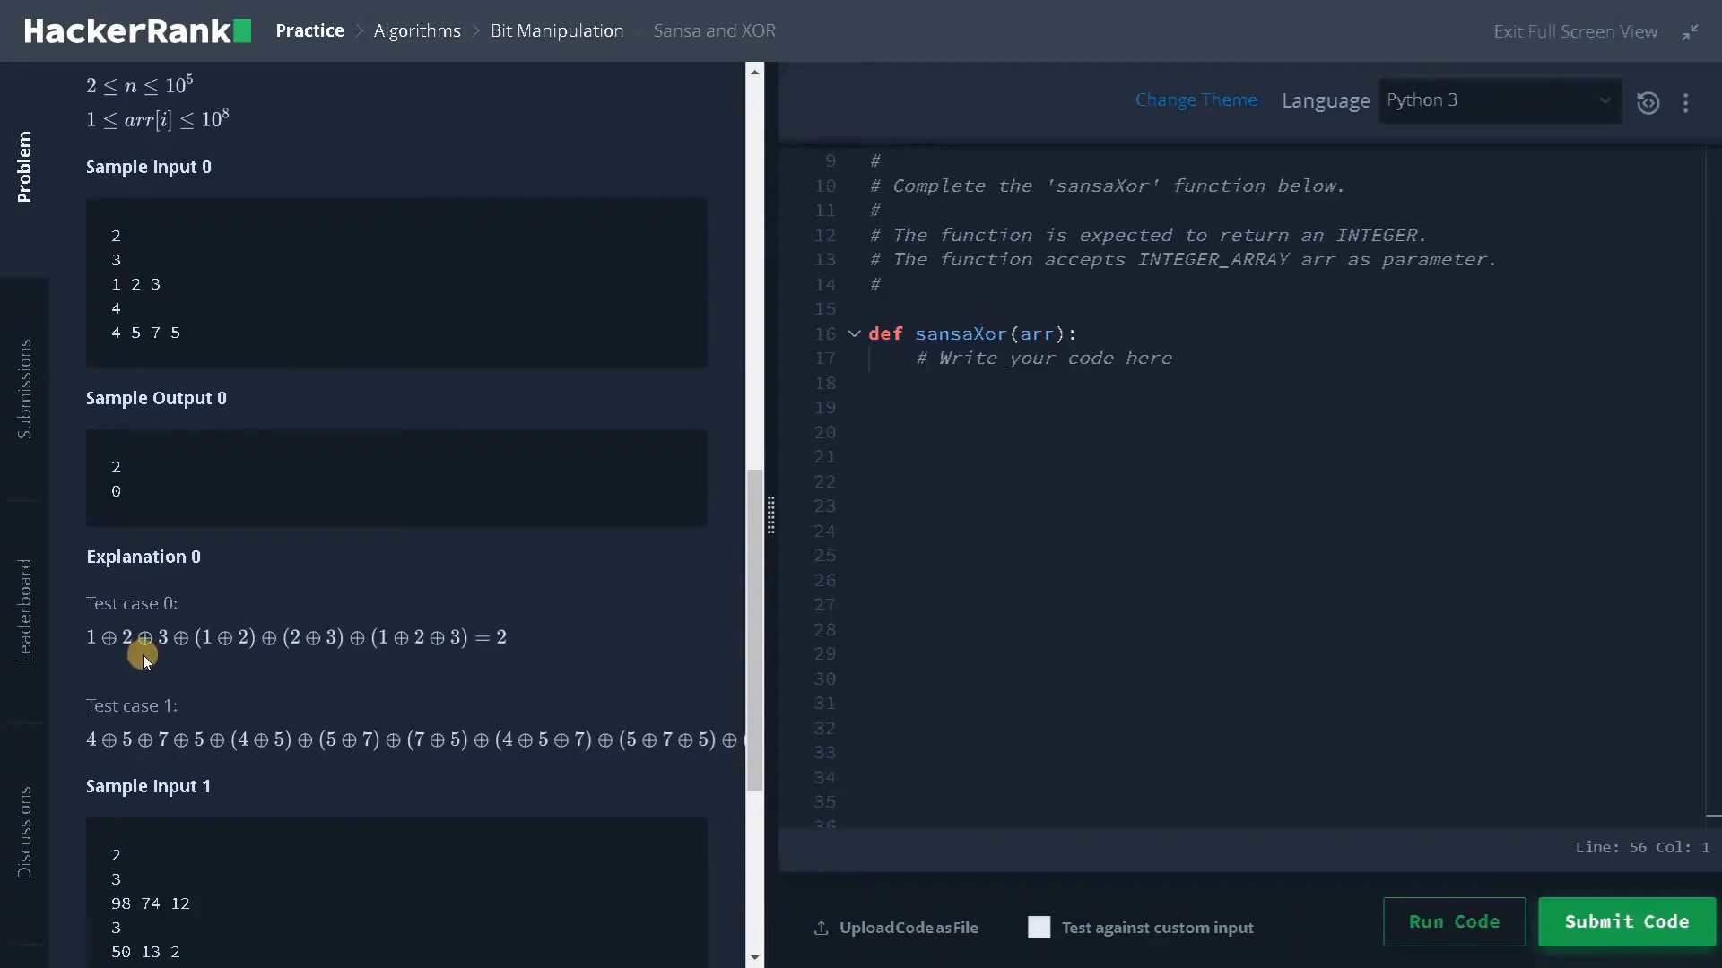
{"action": "mouse_move", "coordinate": [267, 648]}
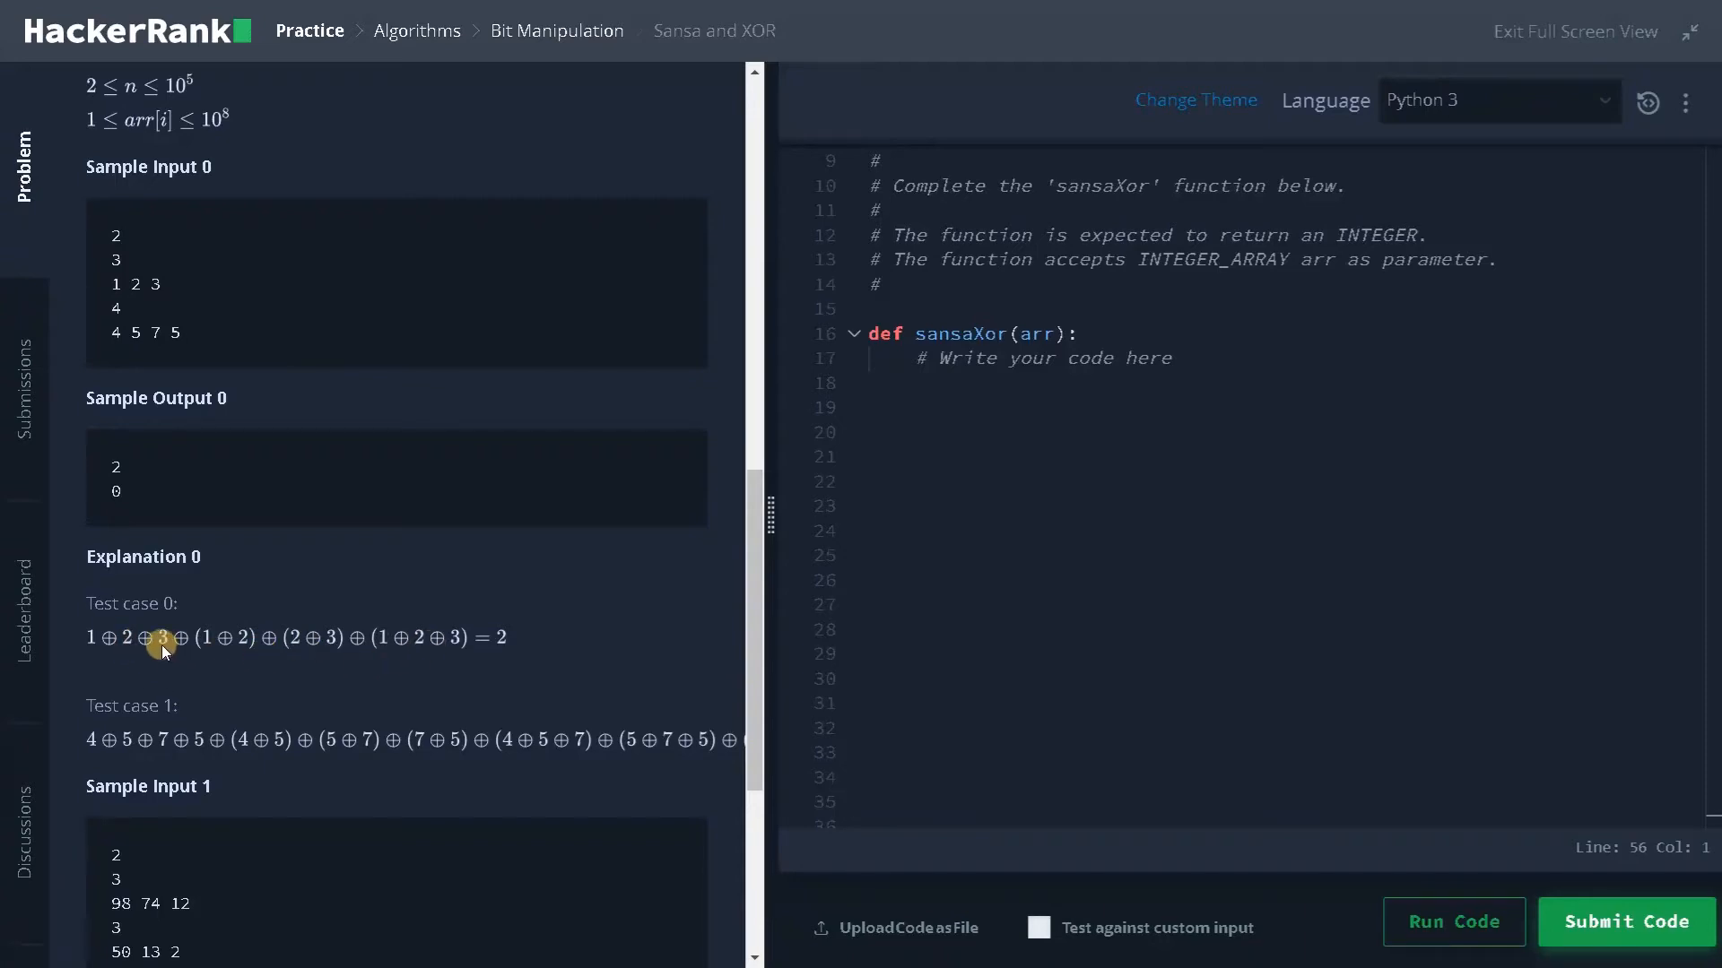
{"action": "mouse_move", "coordinate": [443, 661]}
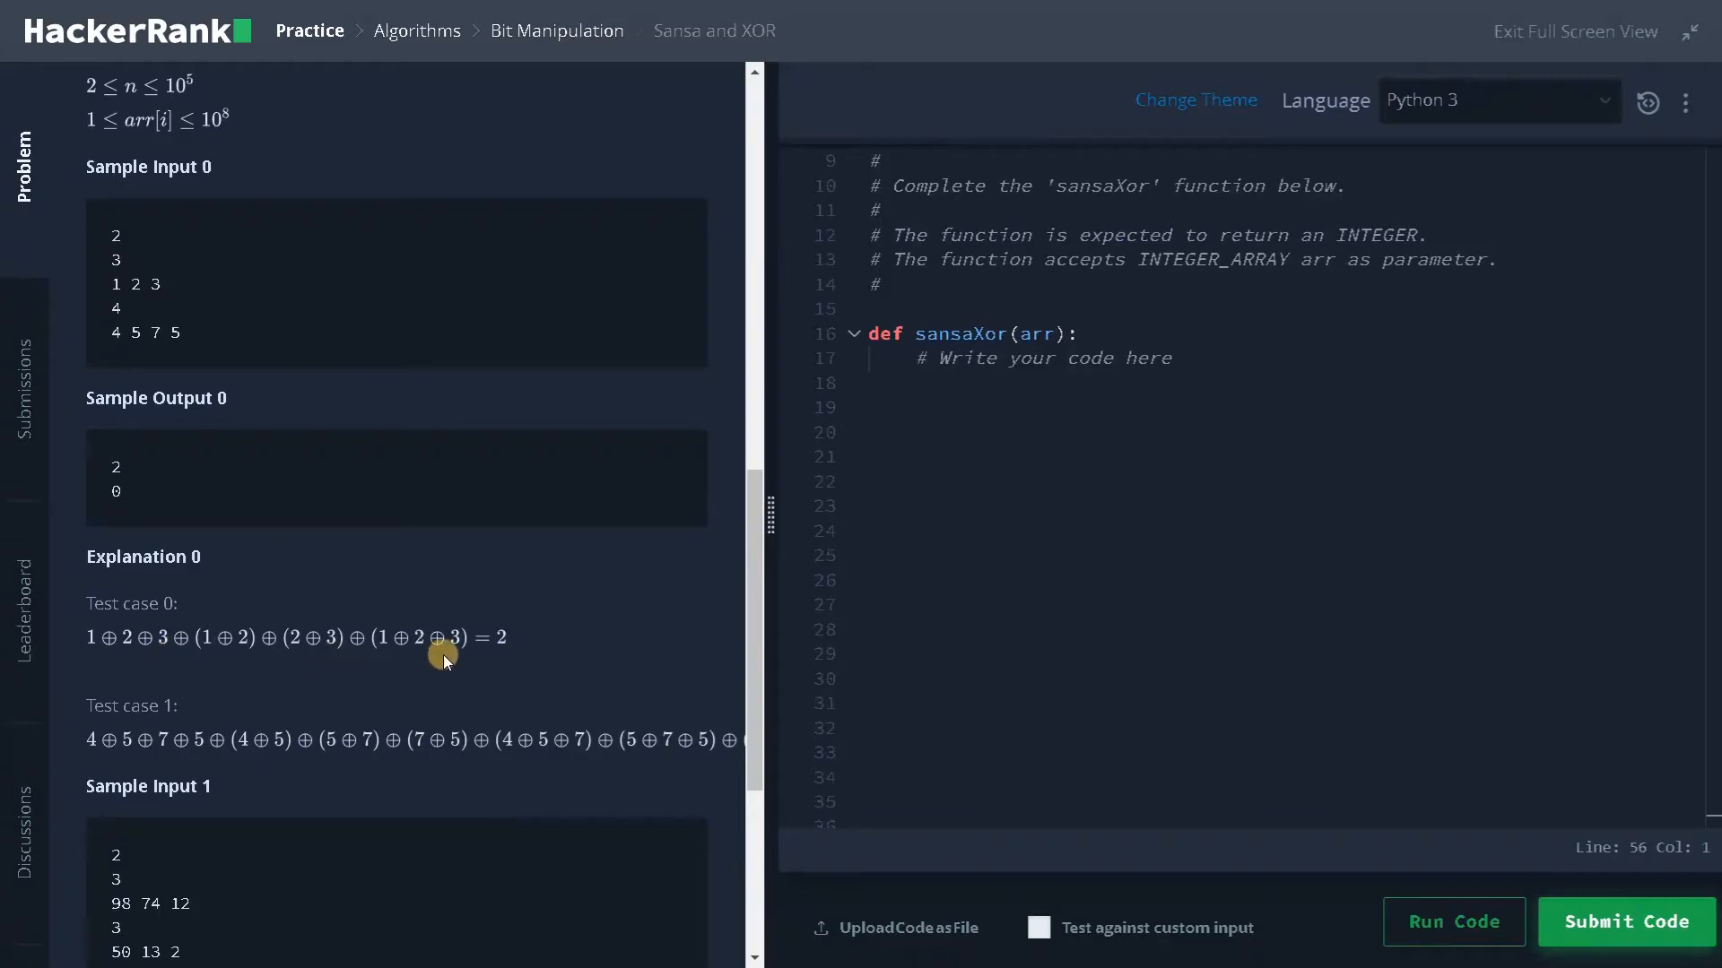
{"action": "mouse_move", "coordinate": [350, 666]}
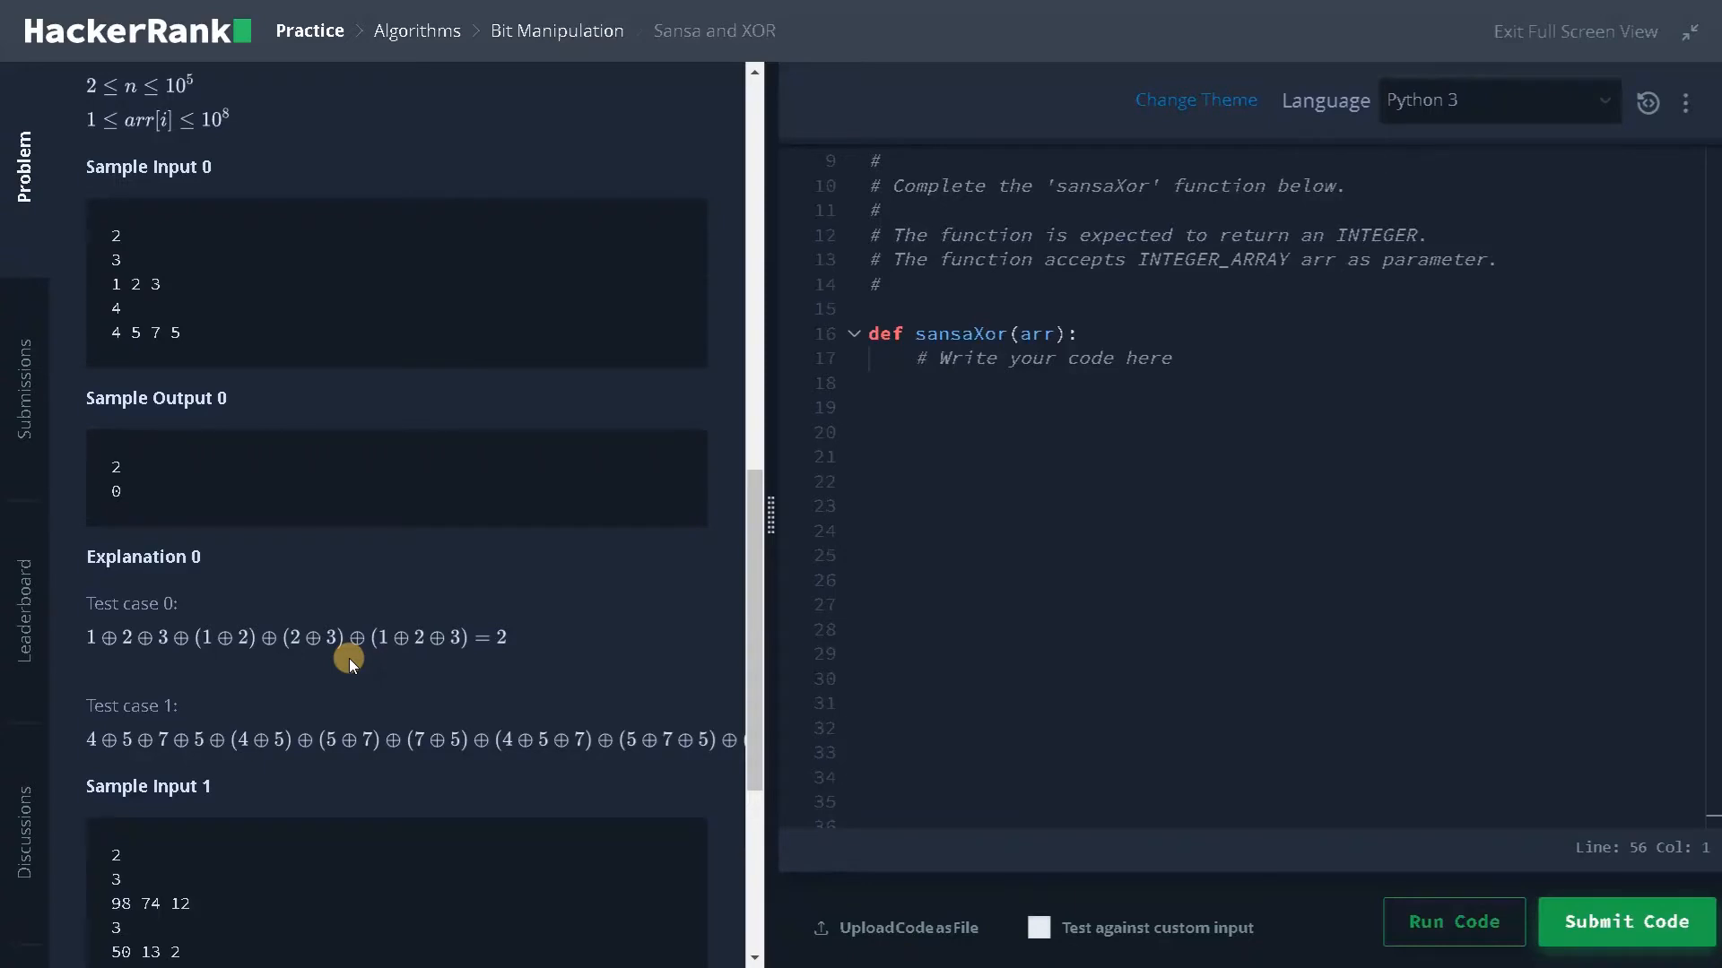
{"action": "mouse_move", "coordinate": [129, 656]}
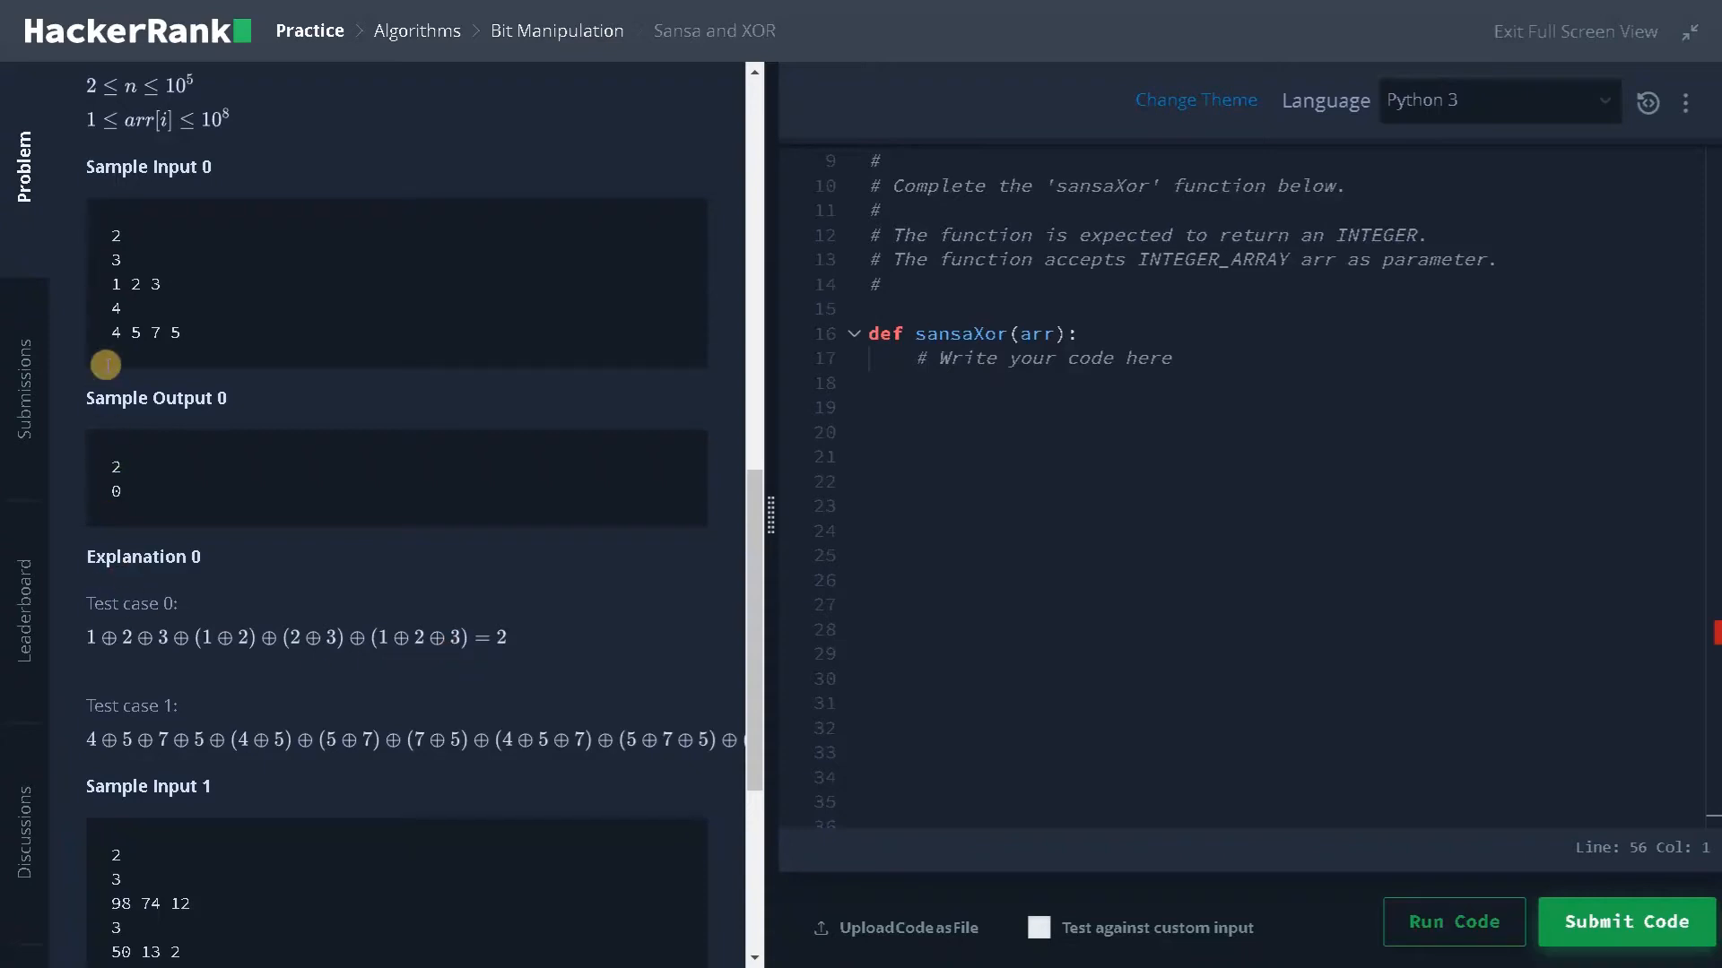
{"action": "mouse_move", "coordinate": [114, 283]}
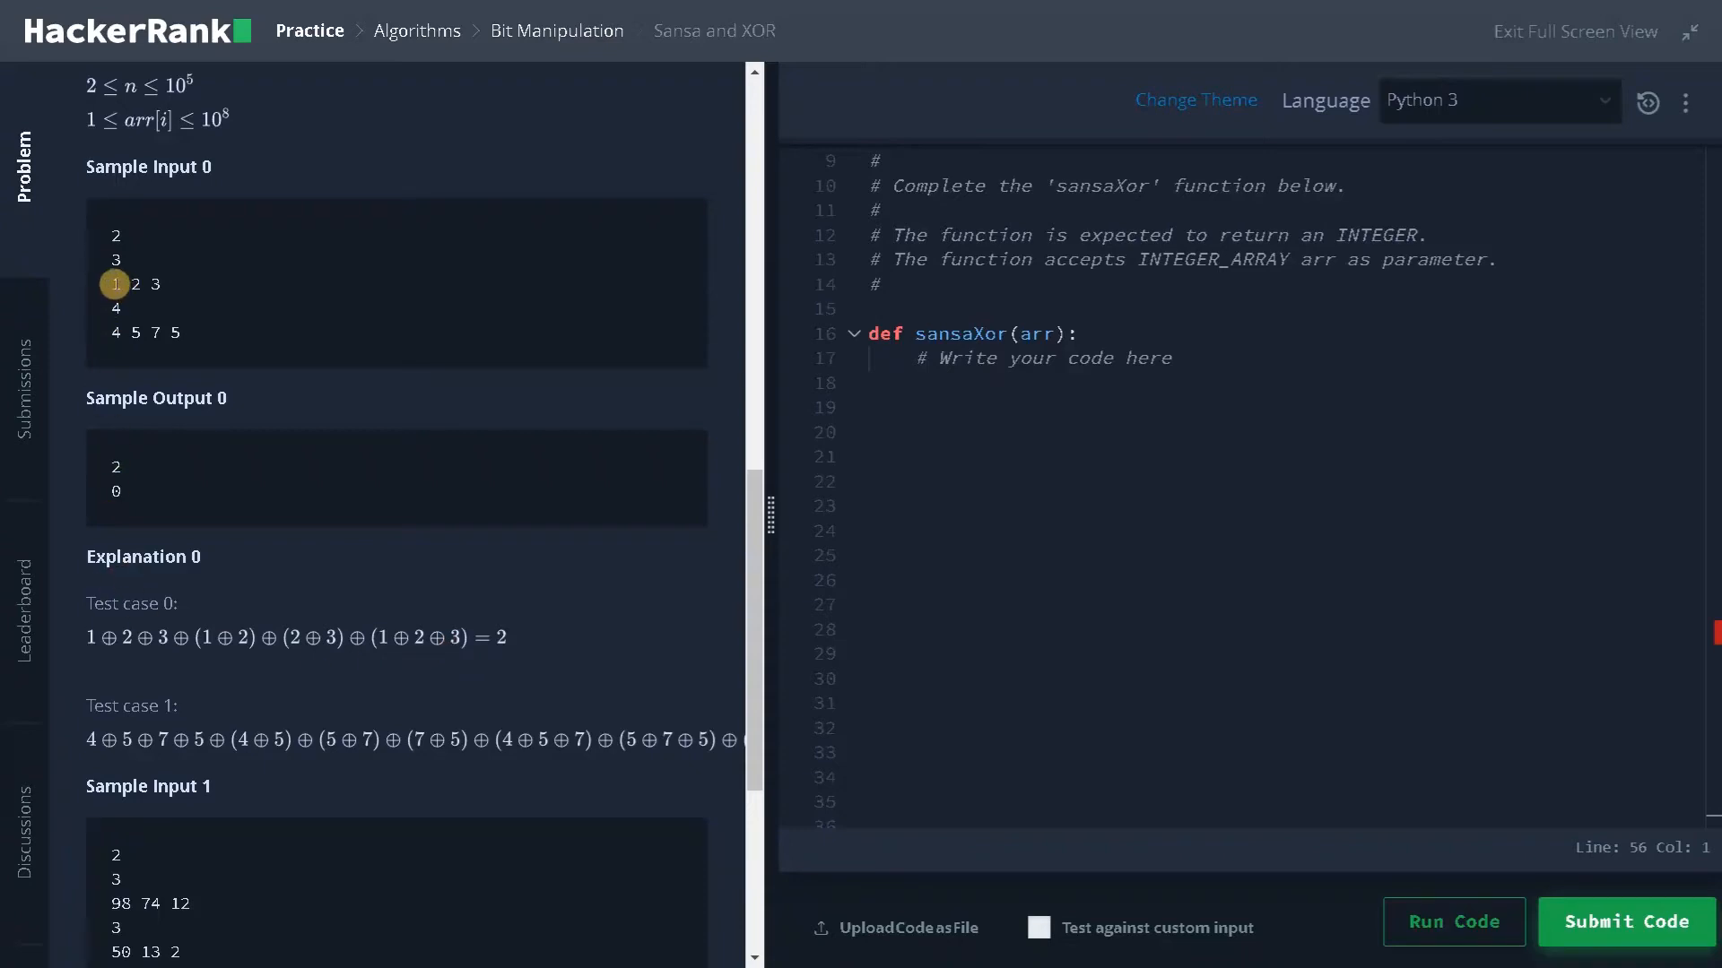
{"action": "mouse_move", "coordinate": [110, 284]}
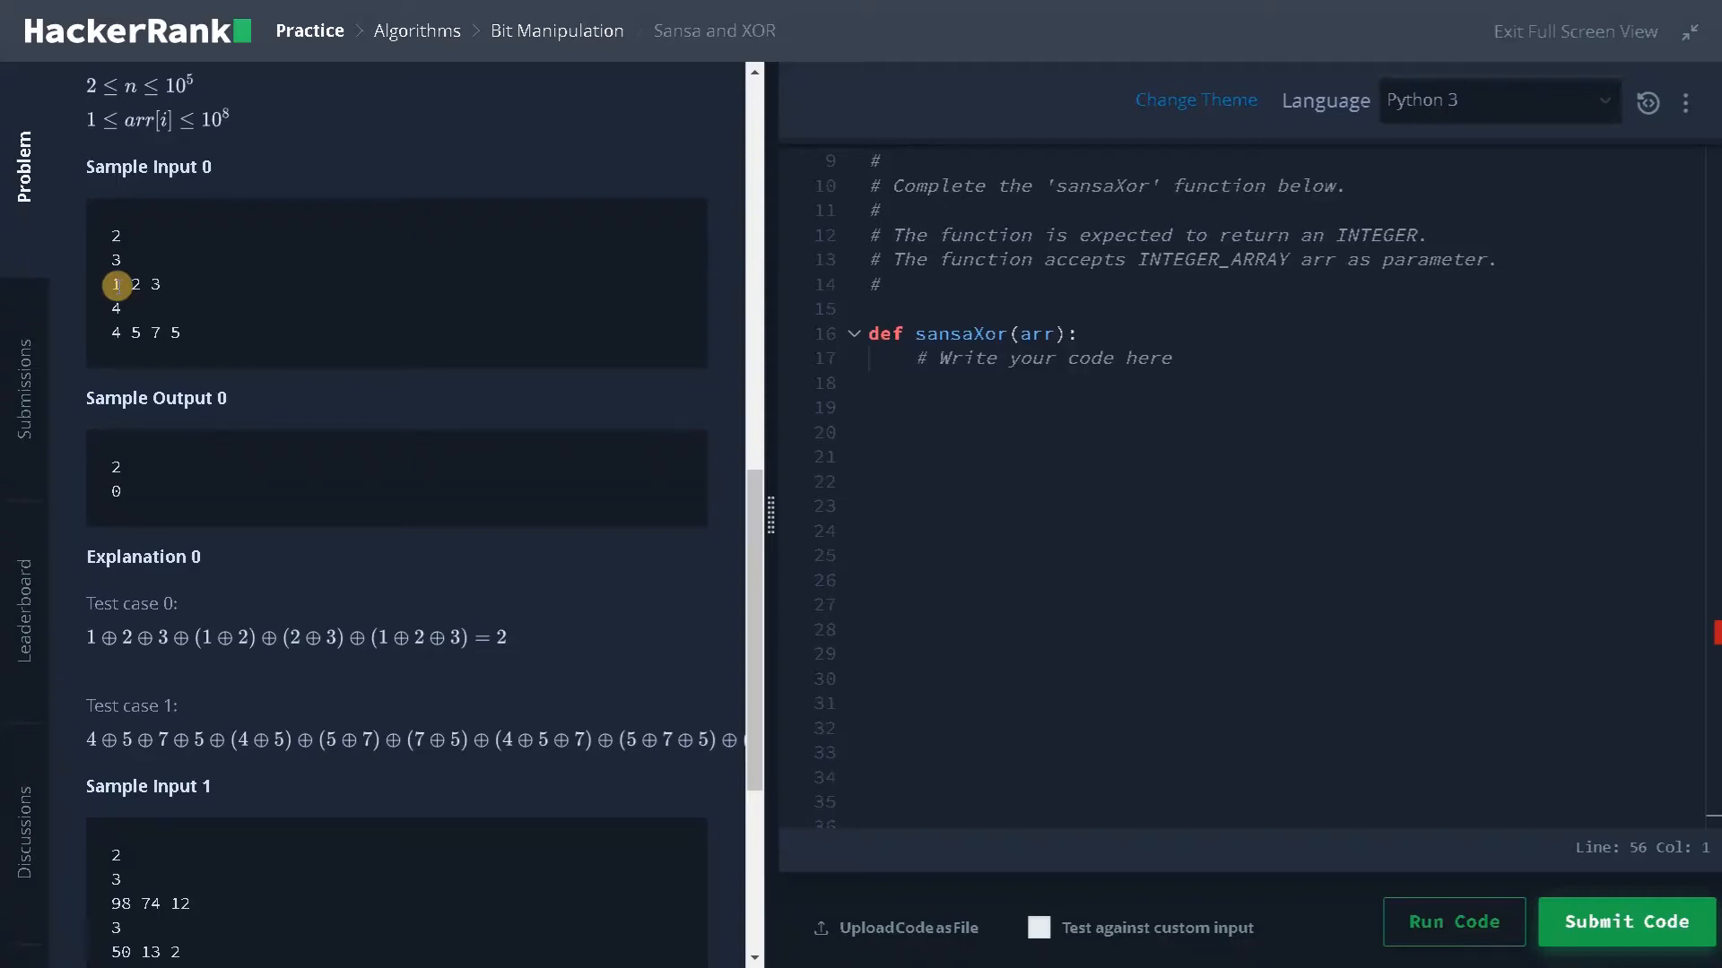
{"action": "mouse_move", "coordinate": [231, 593]}
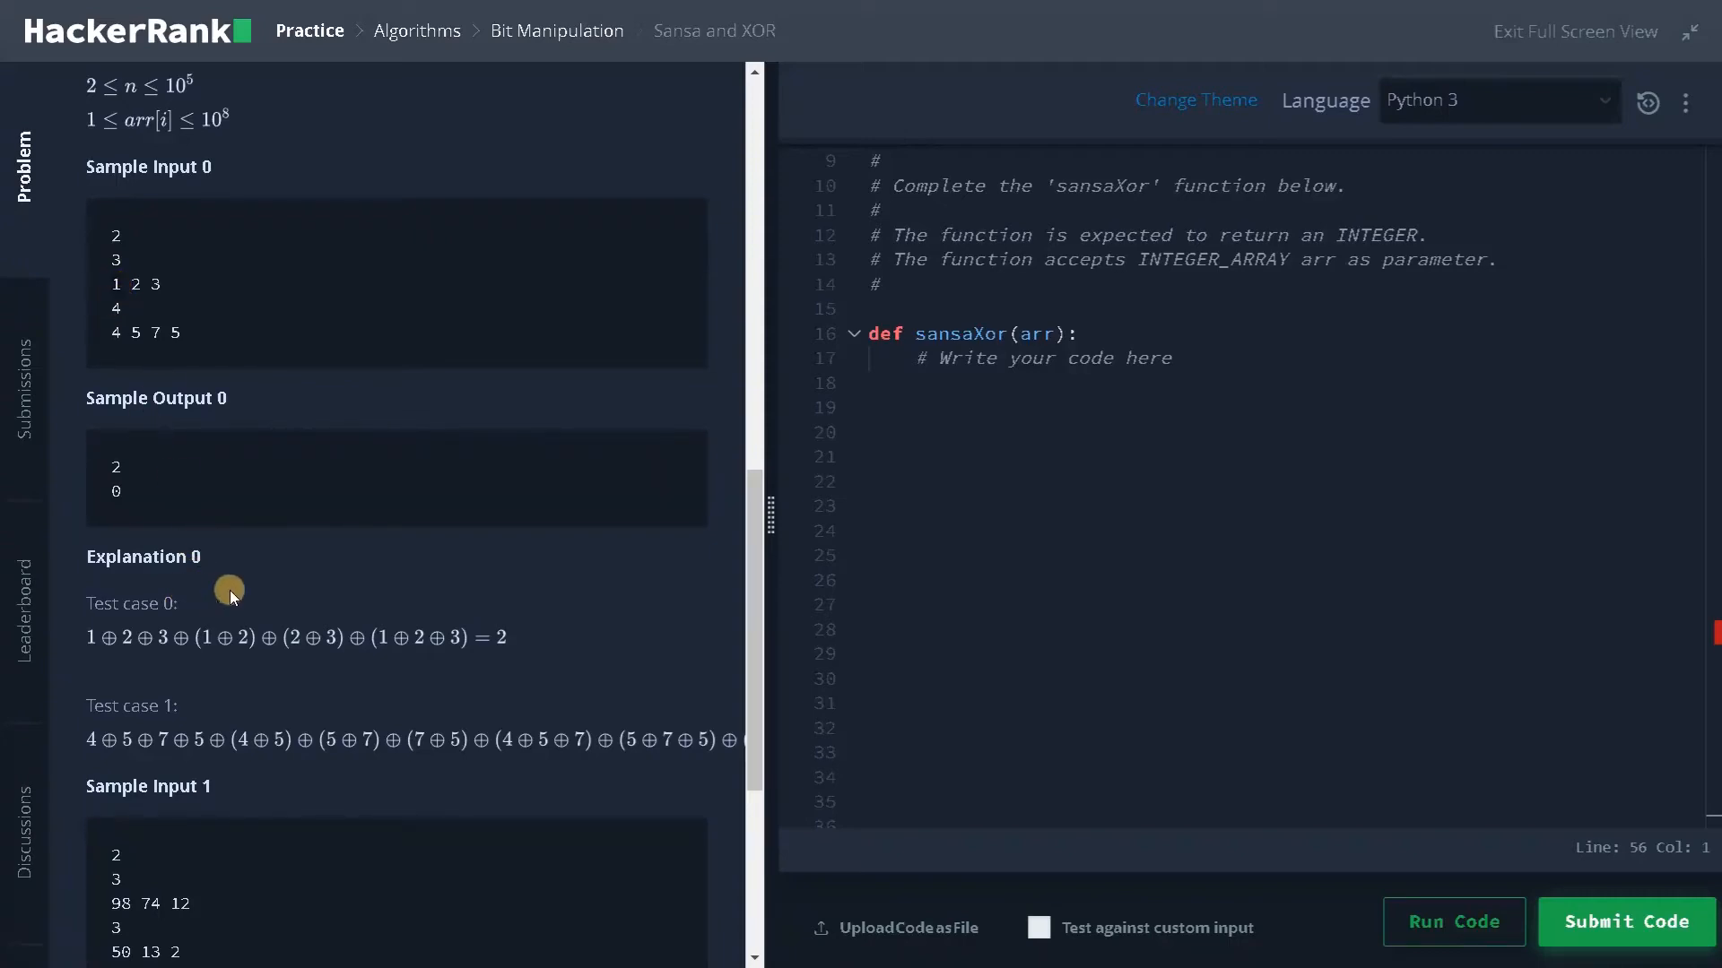
{"action": "scroll", "scroll_direction": "down", "scroll_amount": 3}
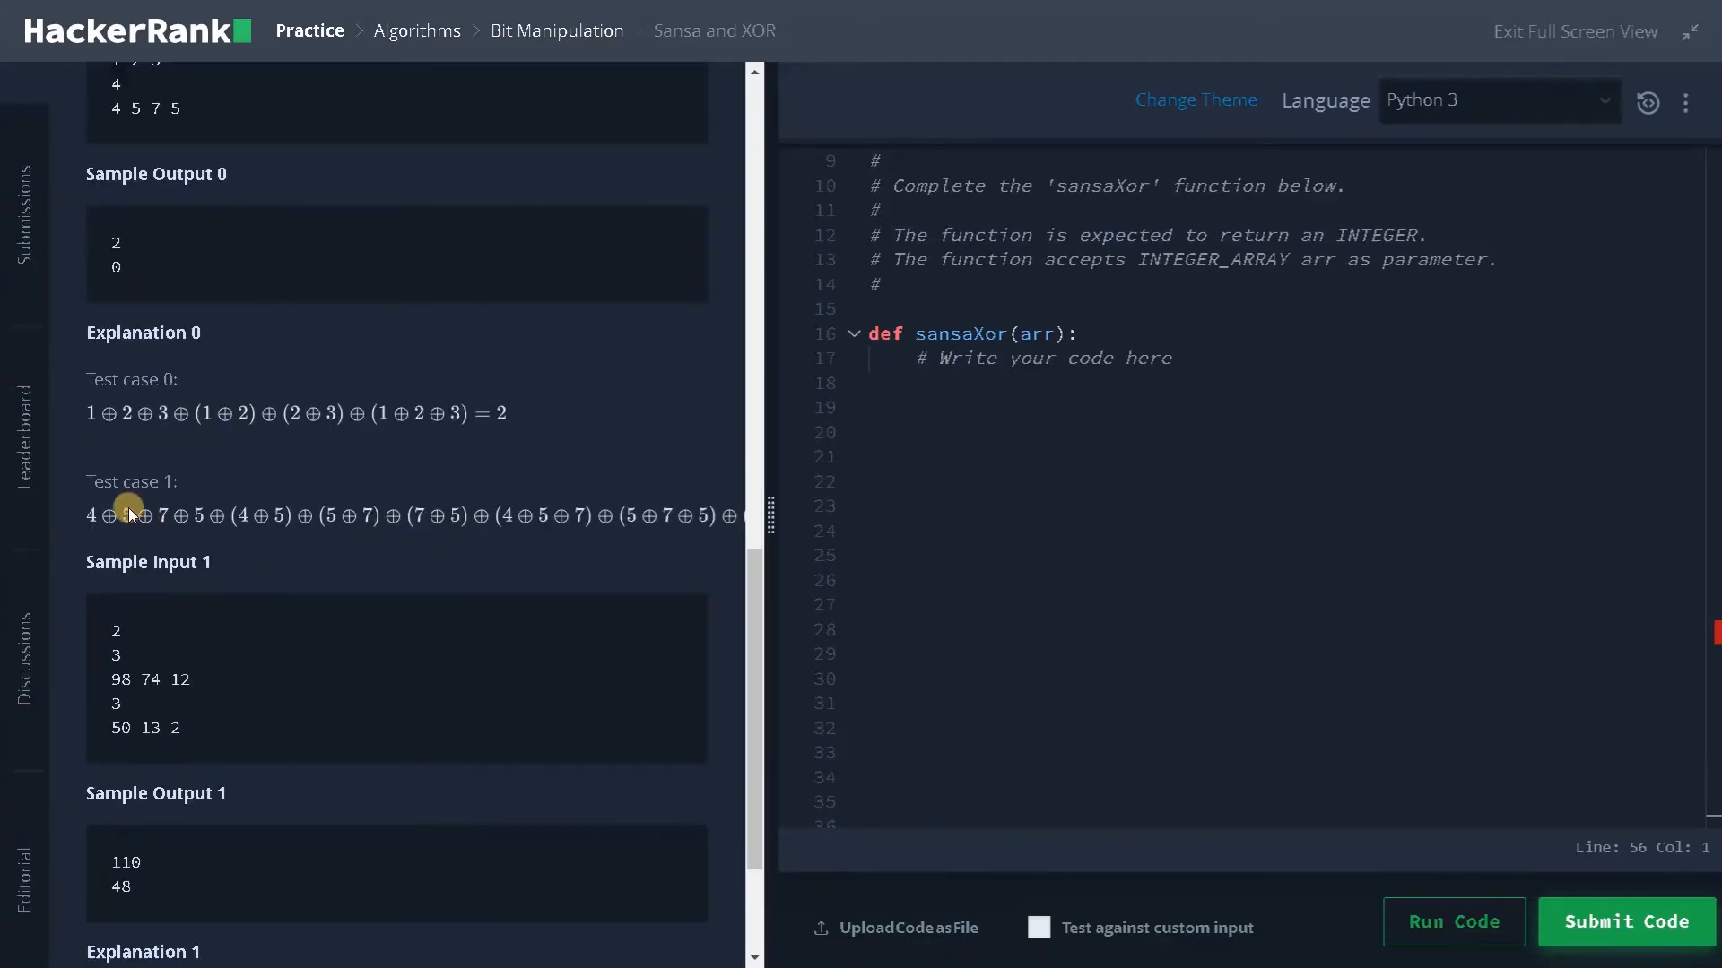
{"action": "scroll", "scroll_direction": "down", "scroll_amount": 3}
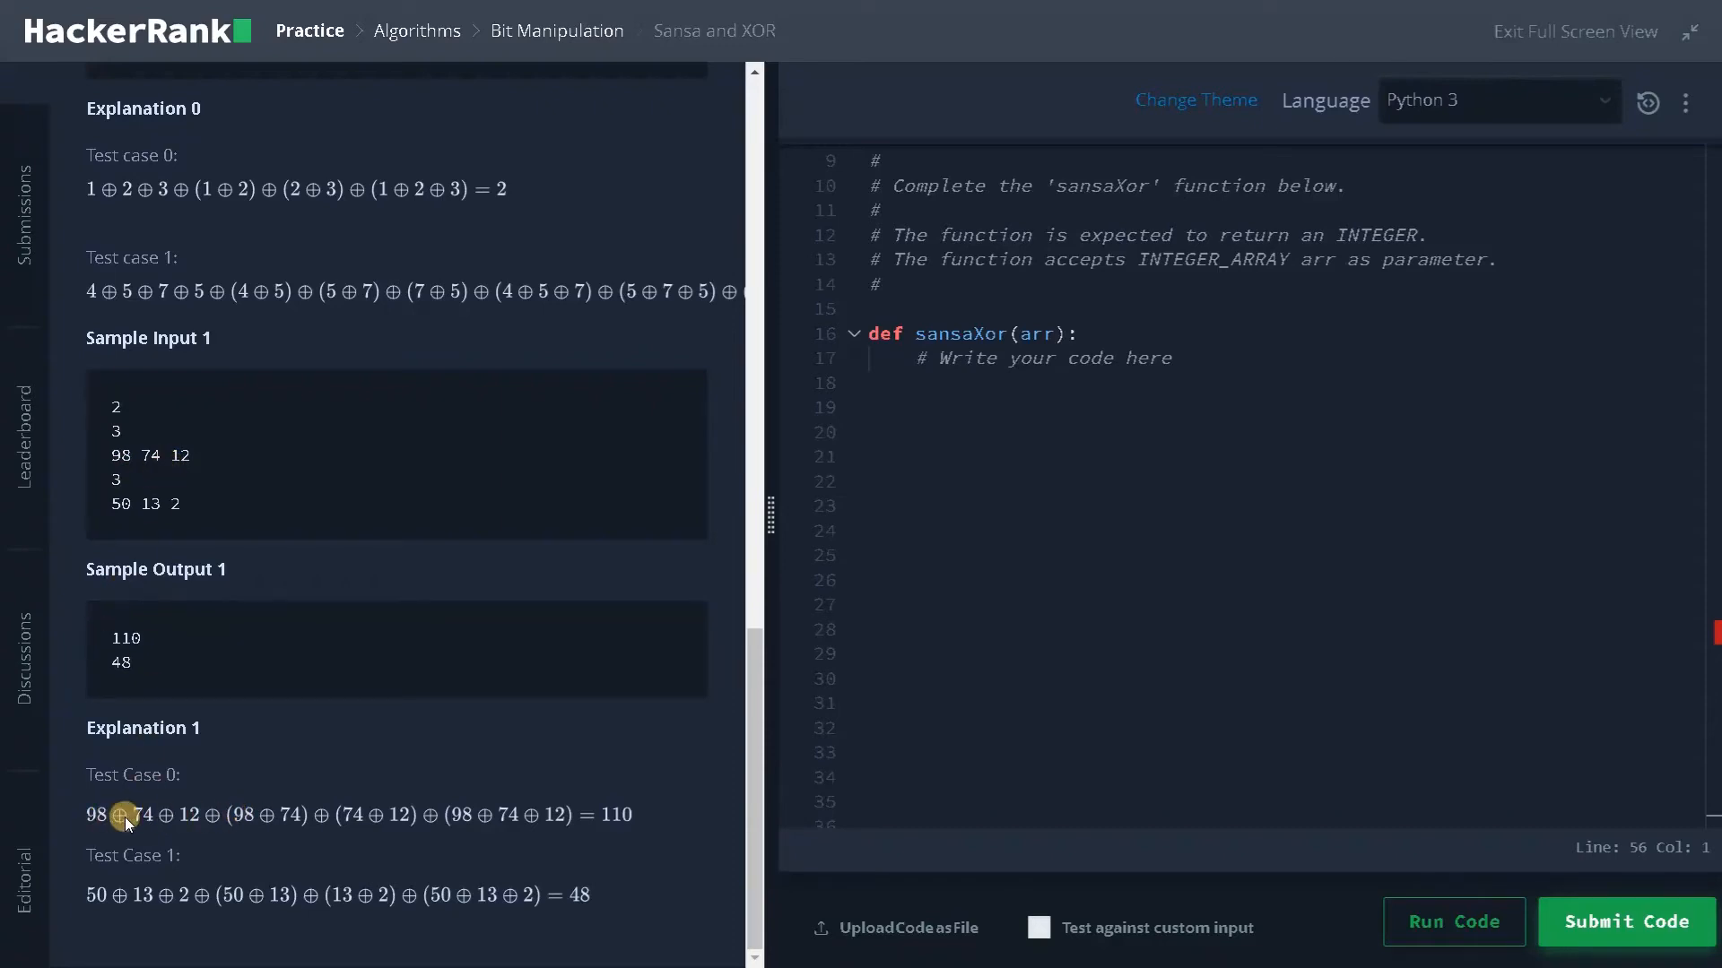
{"action": "mouse_move", "coordinate": [485, 909]}
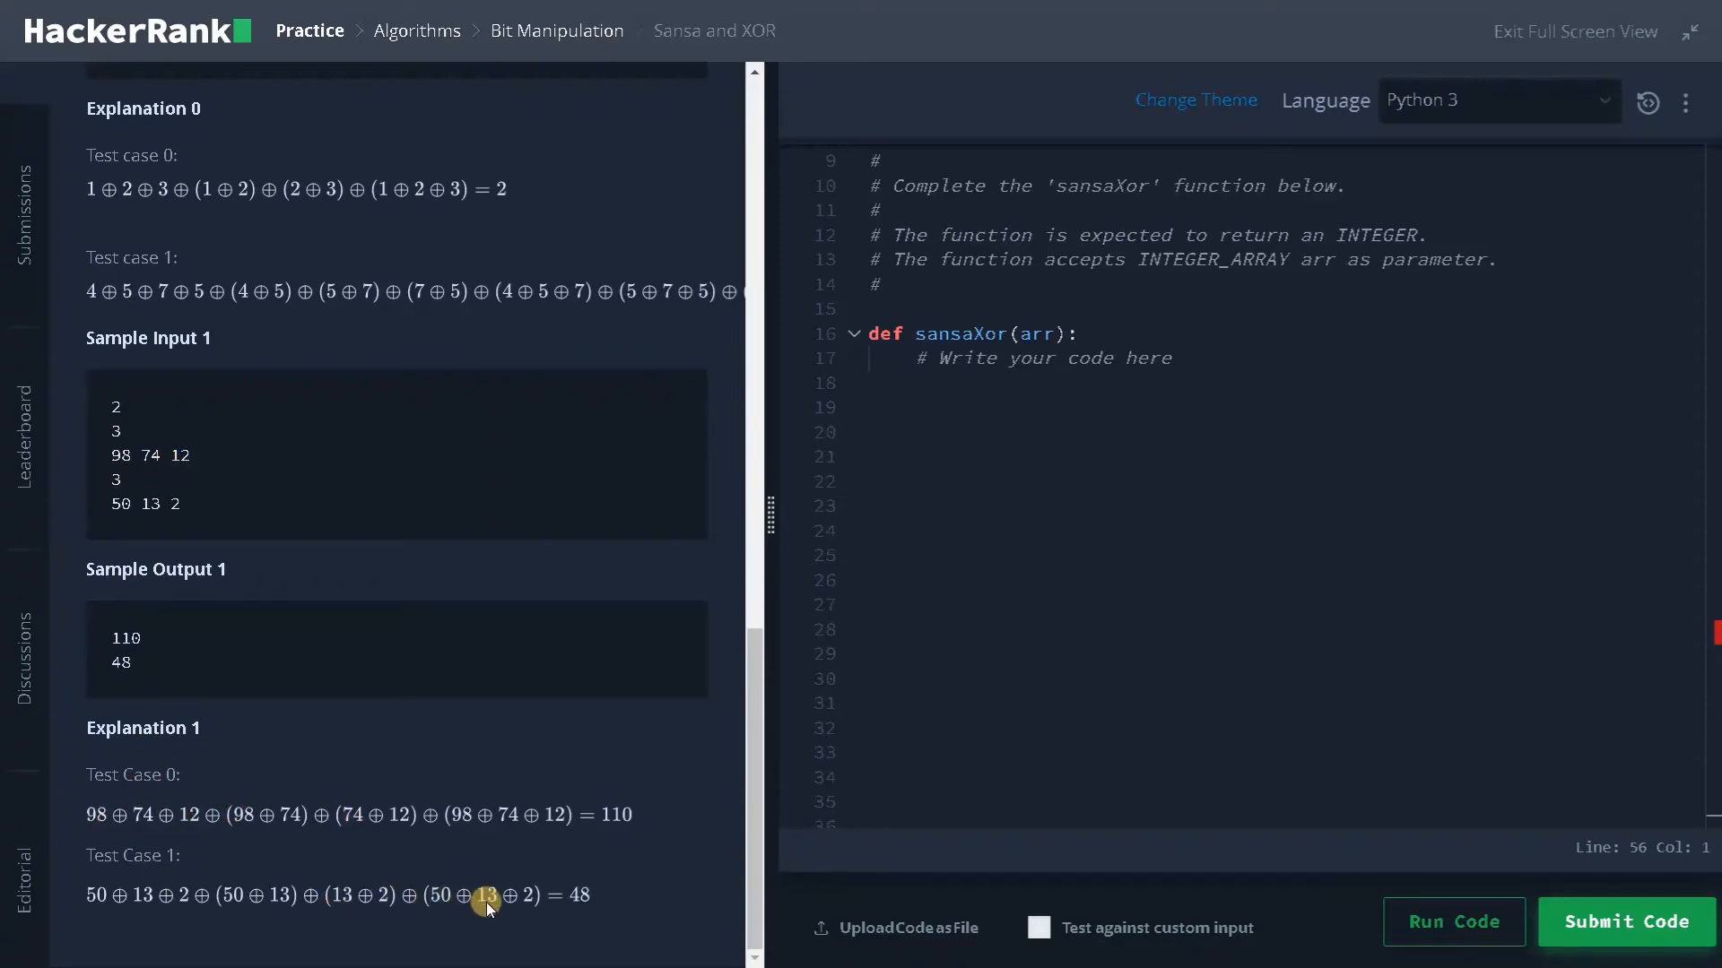
{"action": "mouse_move", "coordinate": [133, 508]}
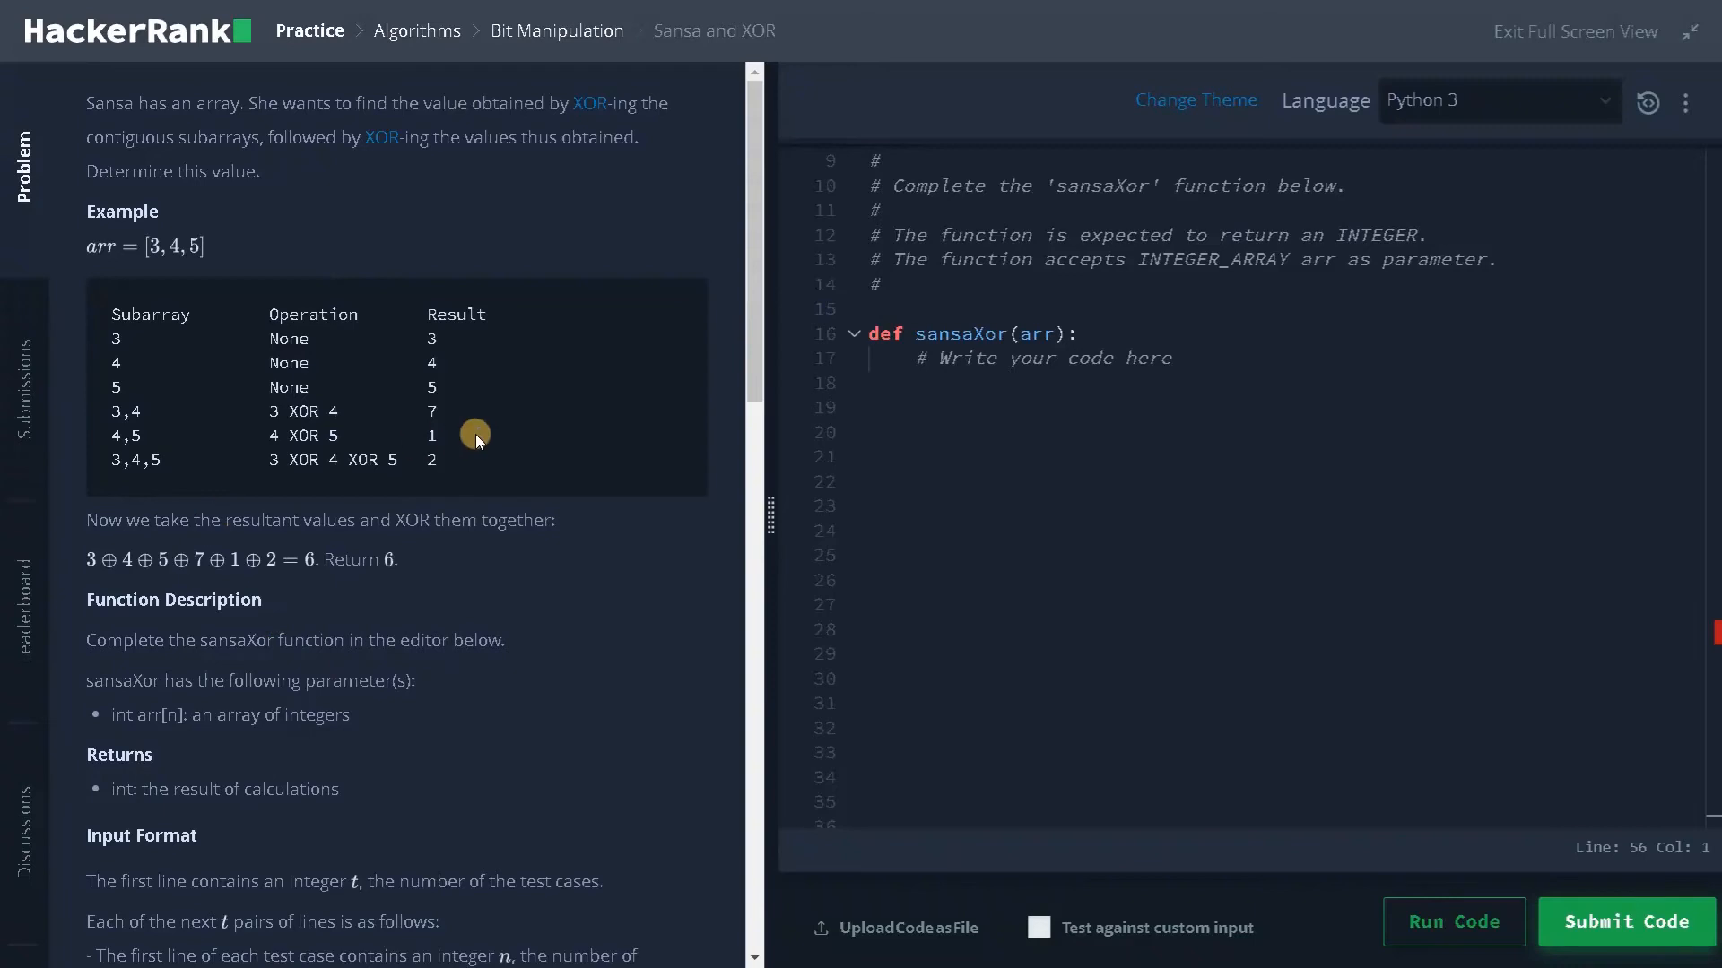
{"action": "scroll", "scroll_direction": "down", "scroll_amount": 3}
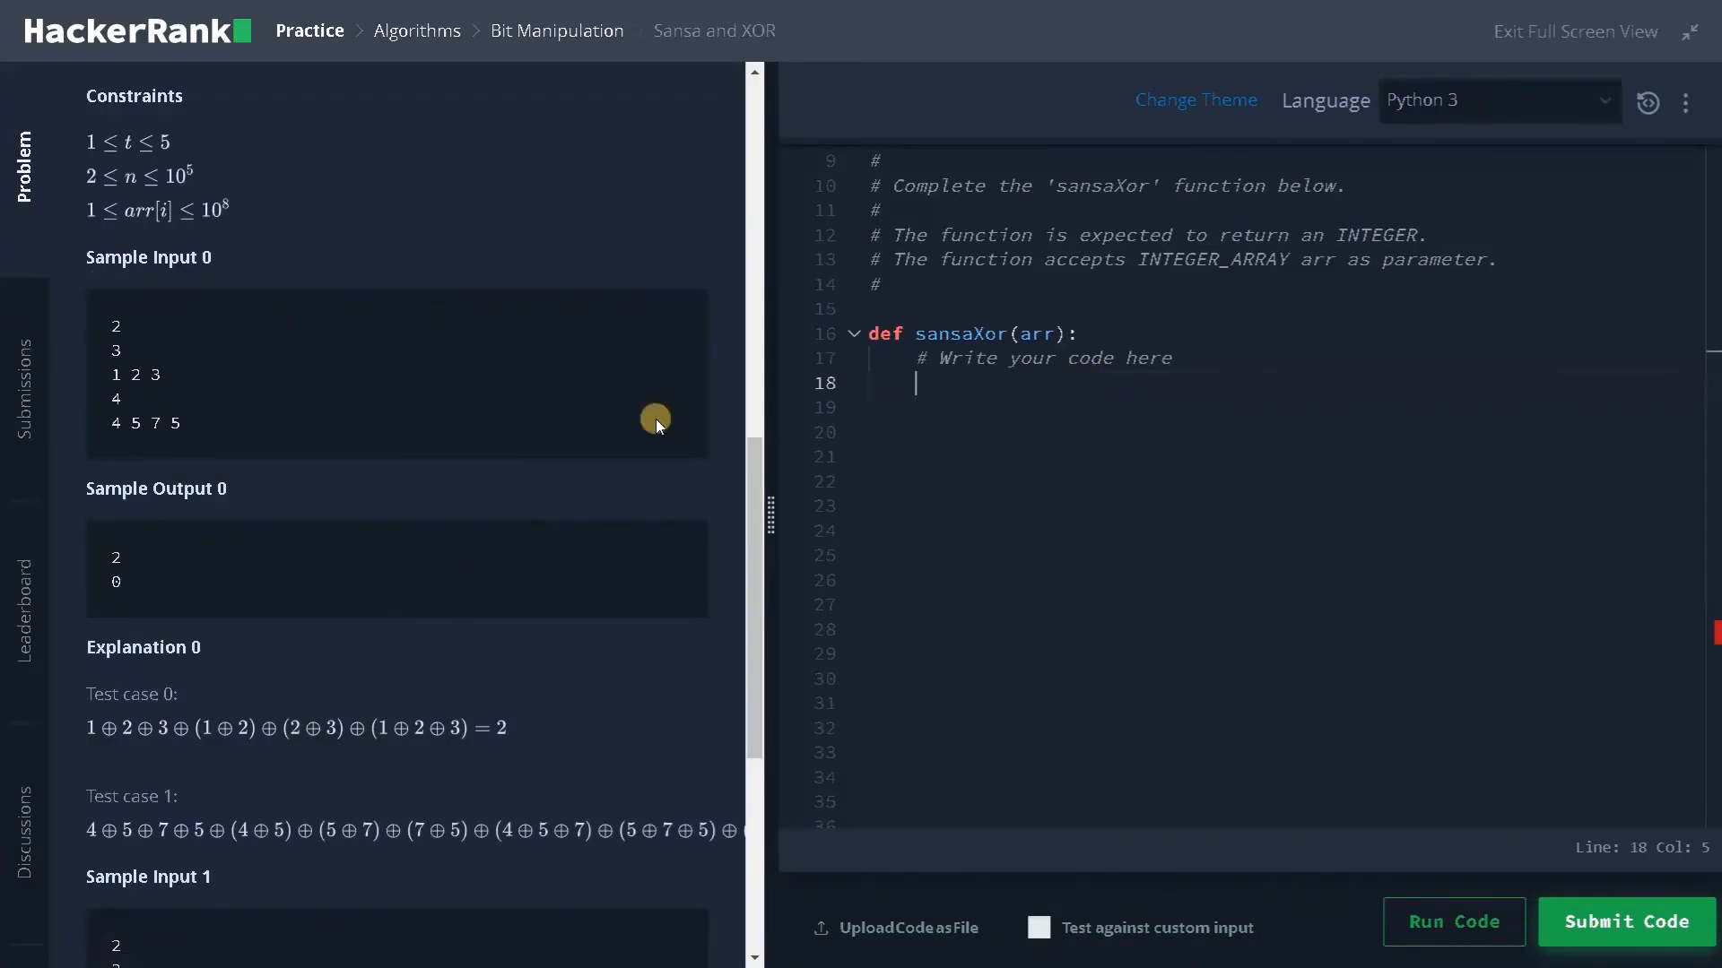
{"action": "mouse_move", "coordinate": [928, 381]}
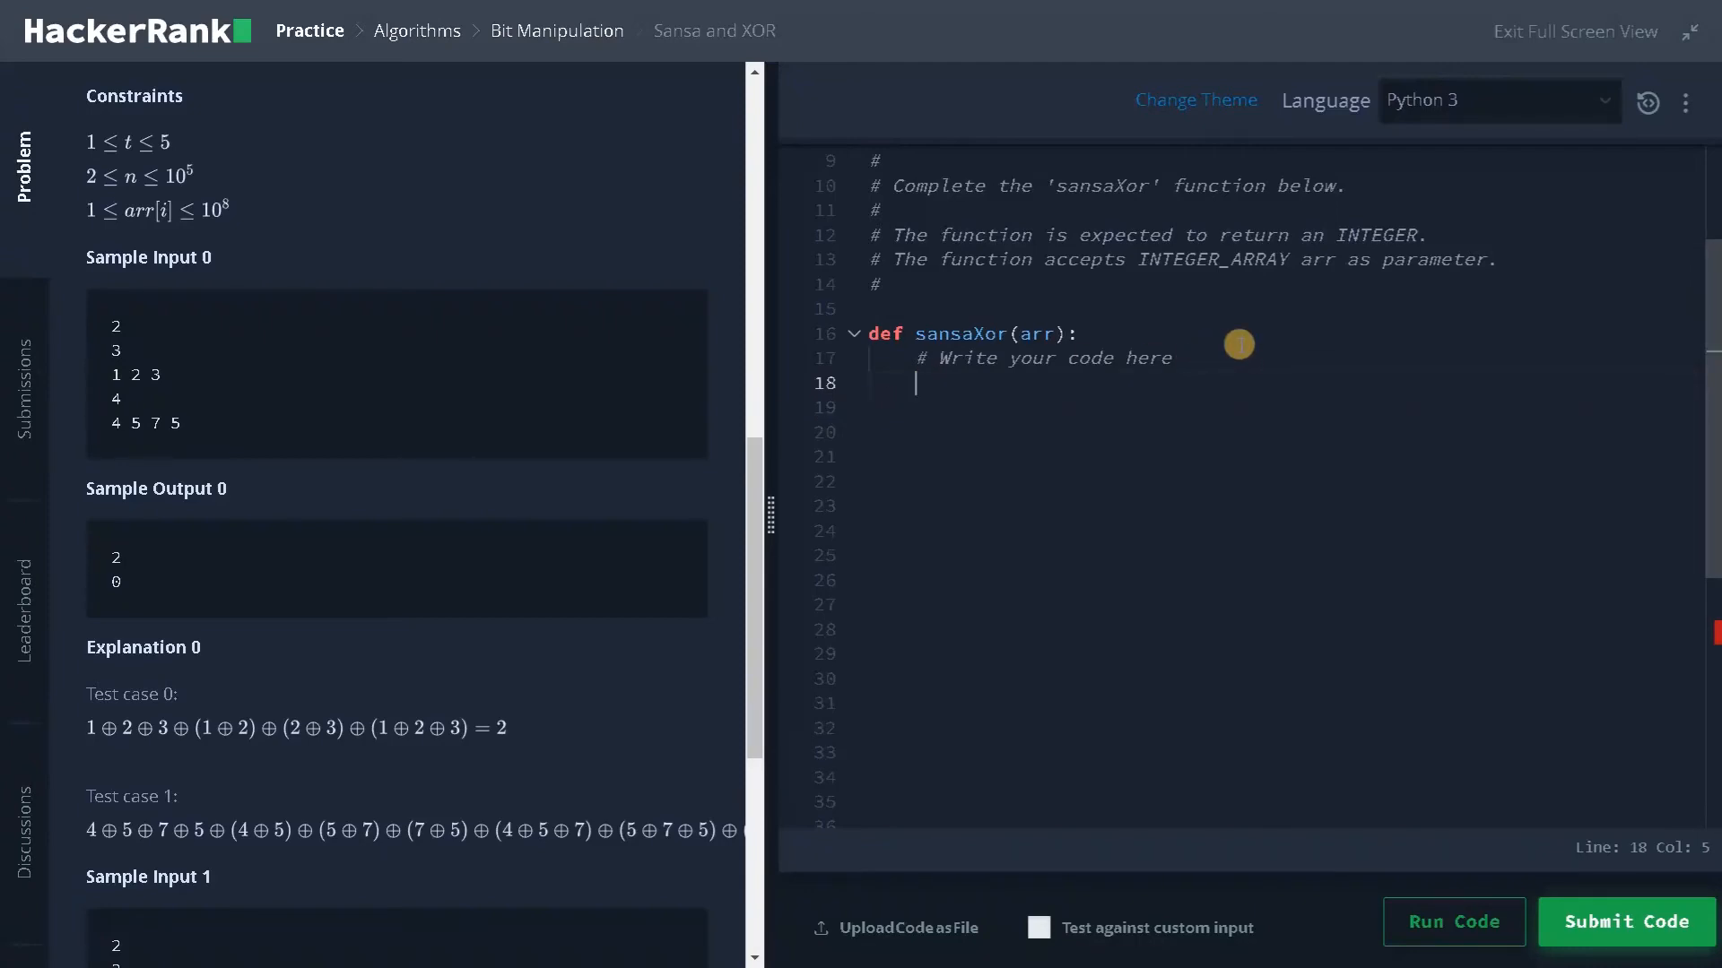
Write 'if len(arr)%2 == 0: return 0' so even-length arrays give 0
{"action": "type", "text": "if"}
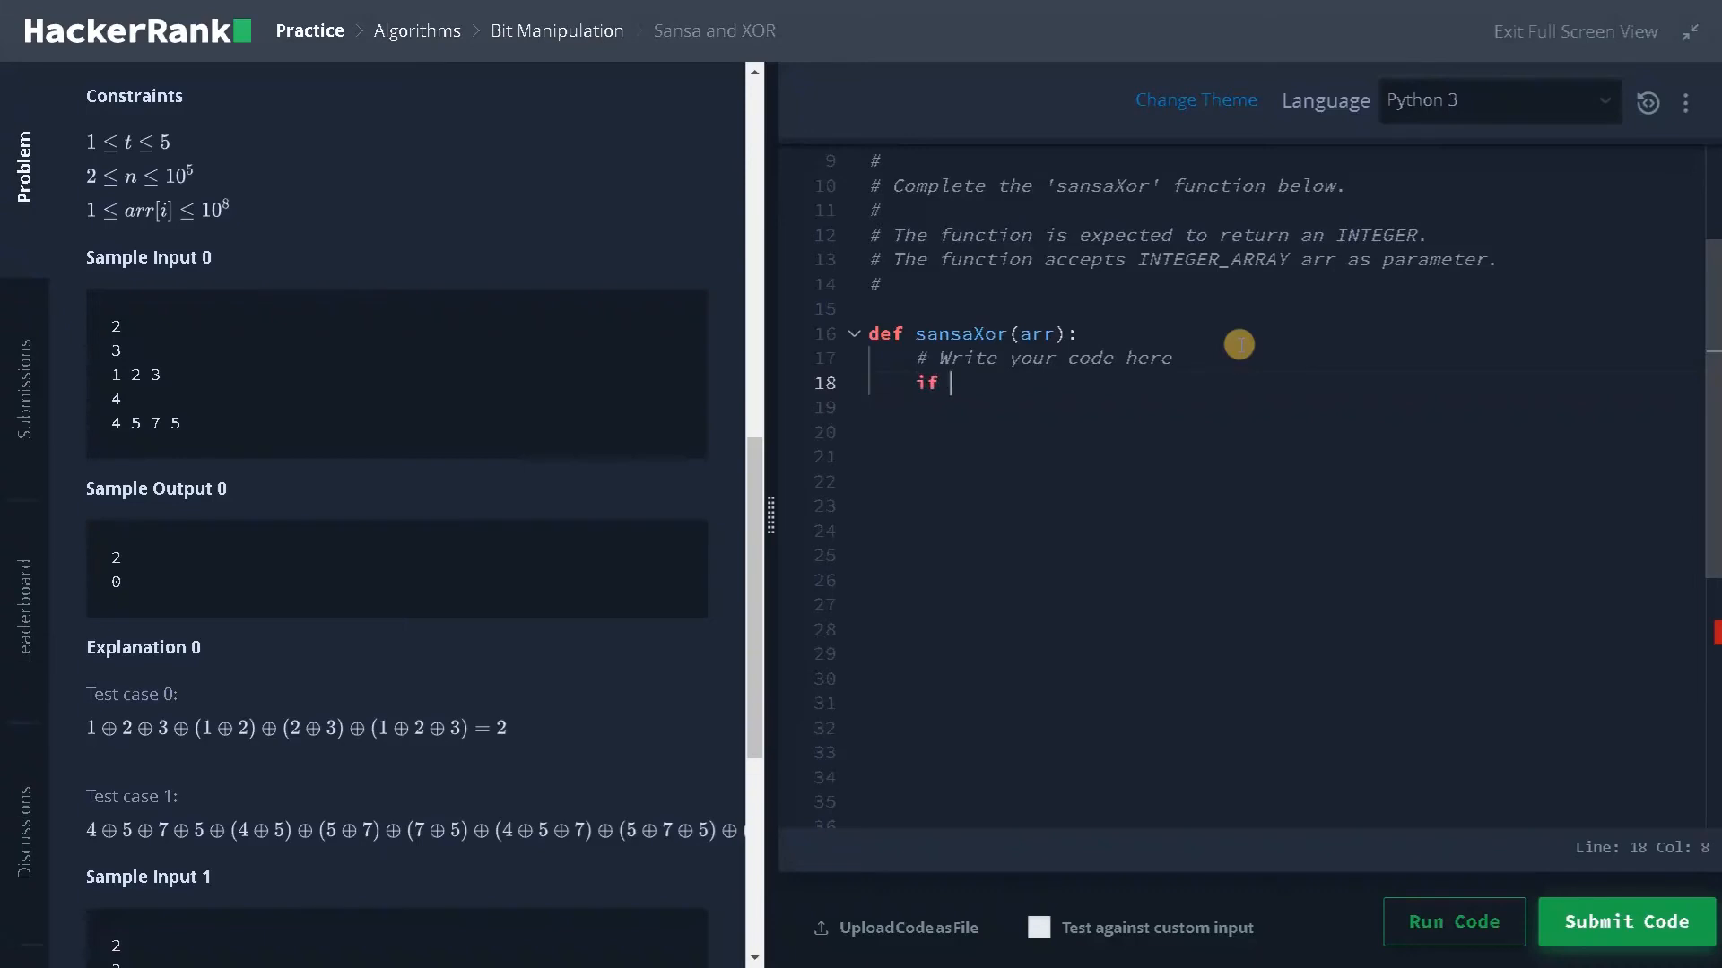
{"action": "type", "text": "len(a)"}
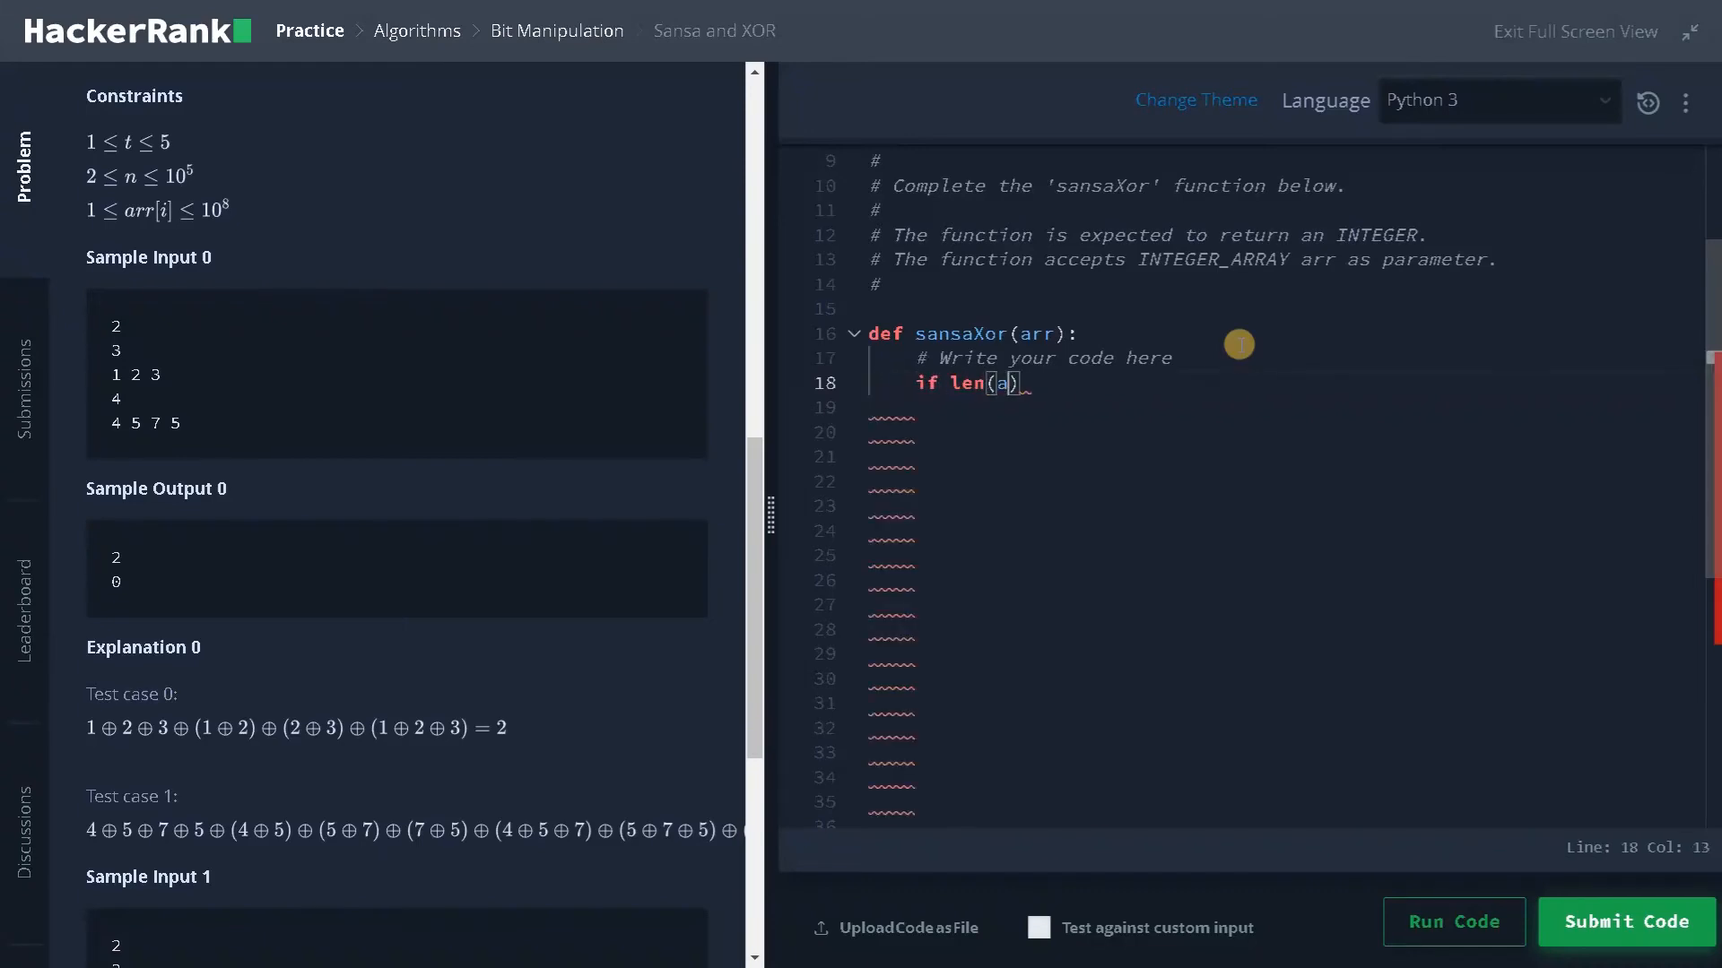
{"action": "type", "text": "rr"}
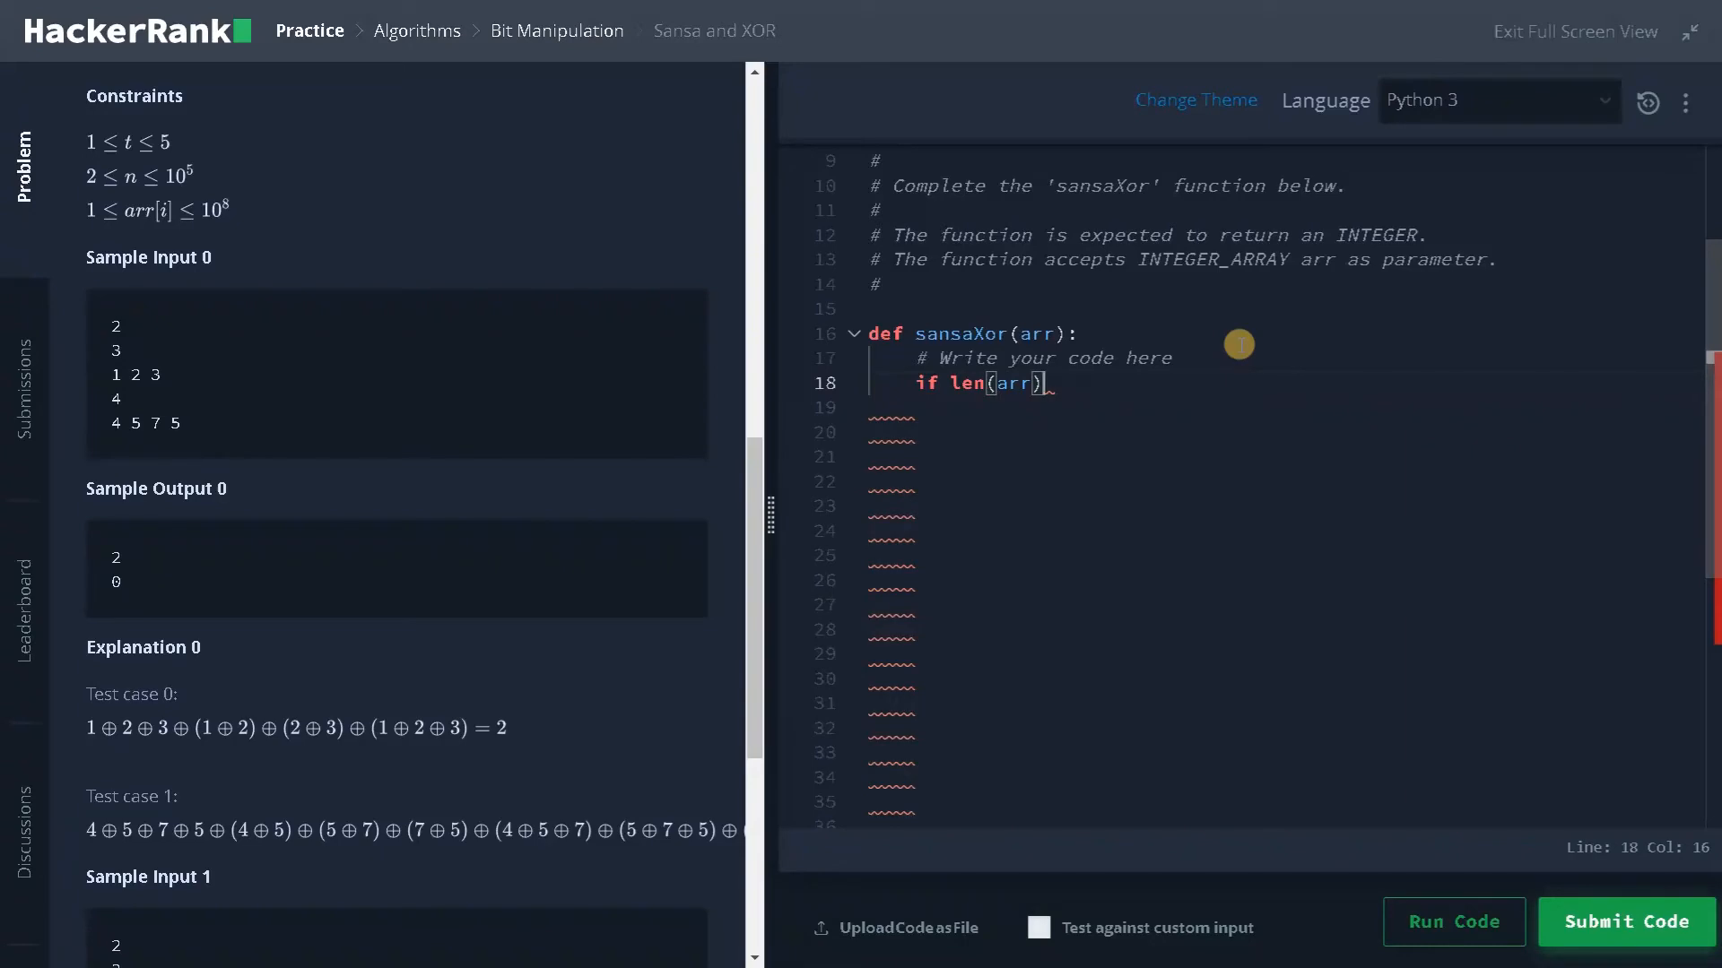
{"action": "type", "text": "%2"}
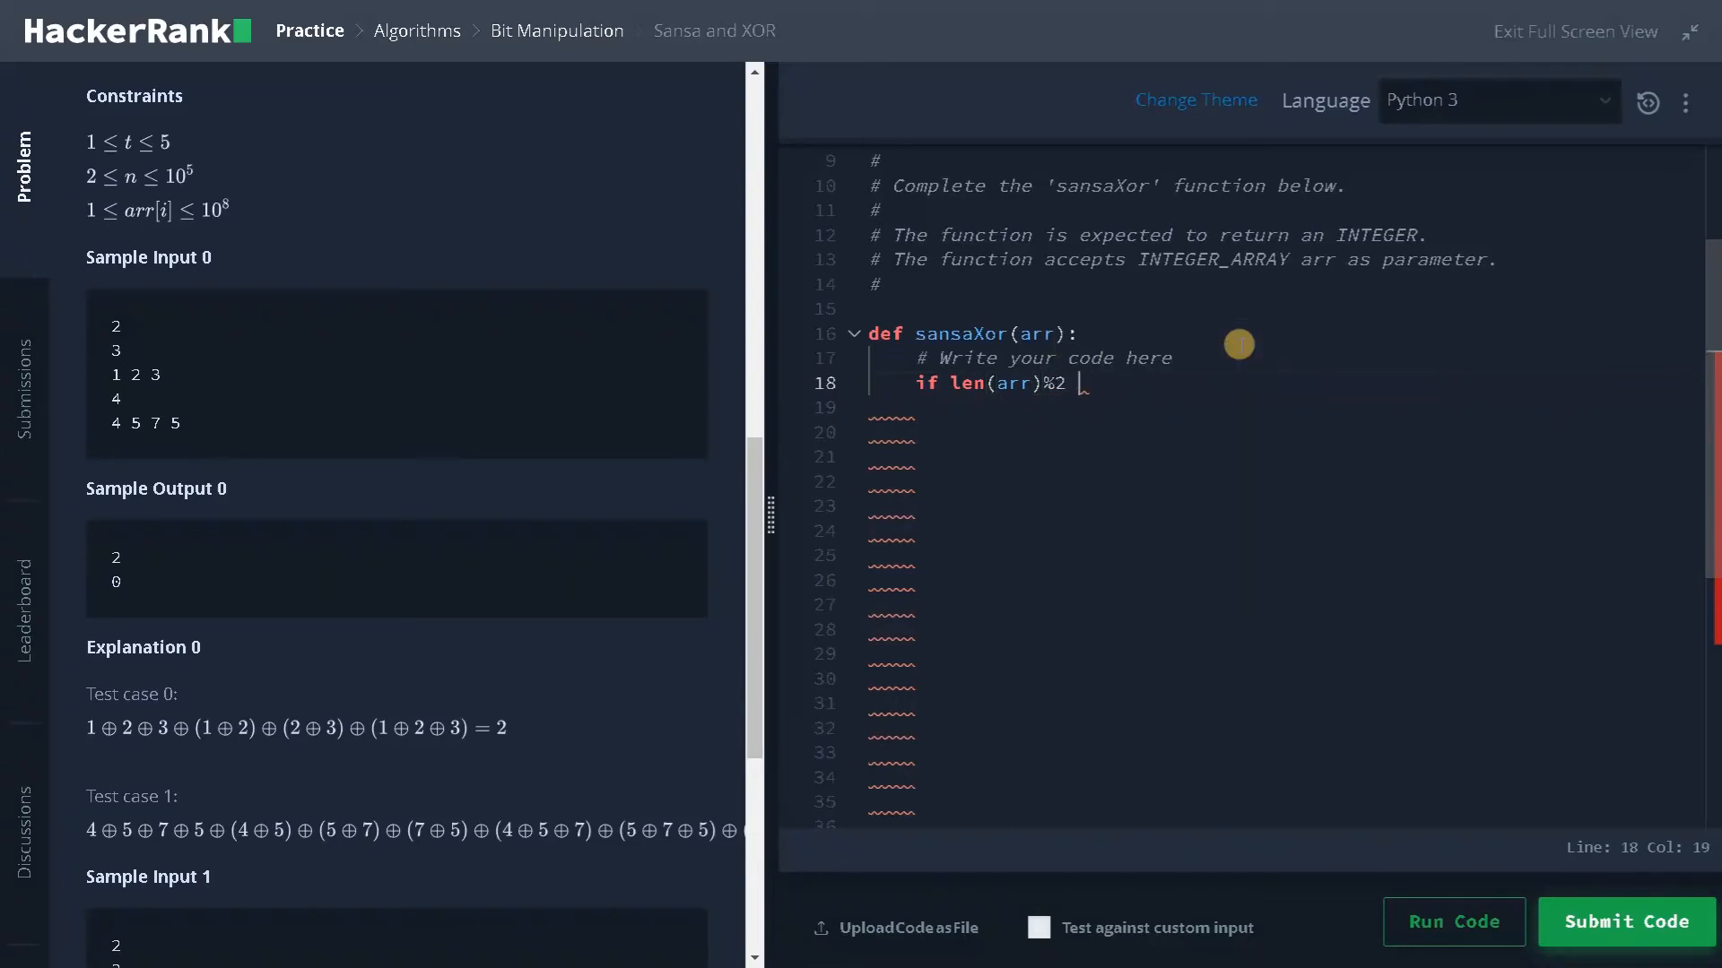
{"action": "type", "text": "== 0:"}
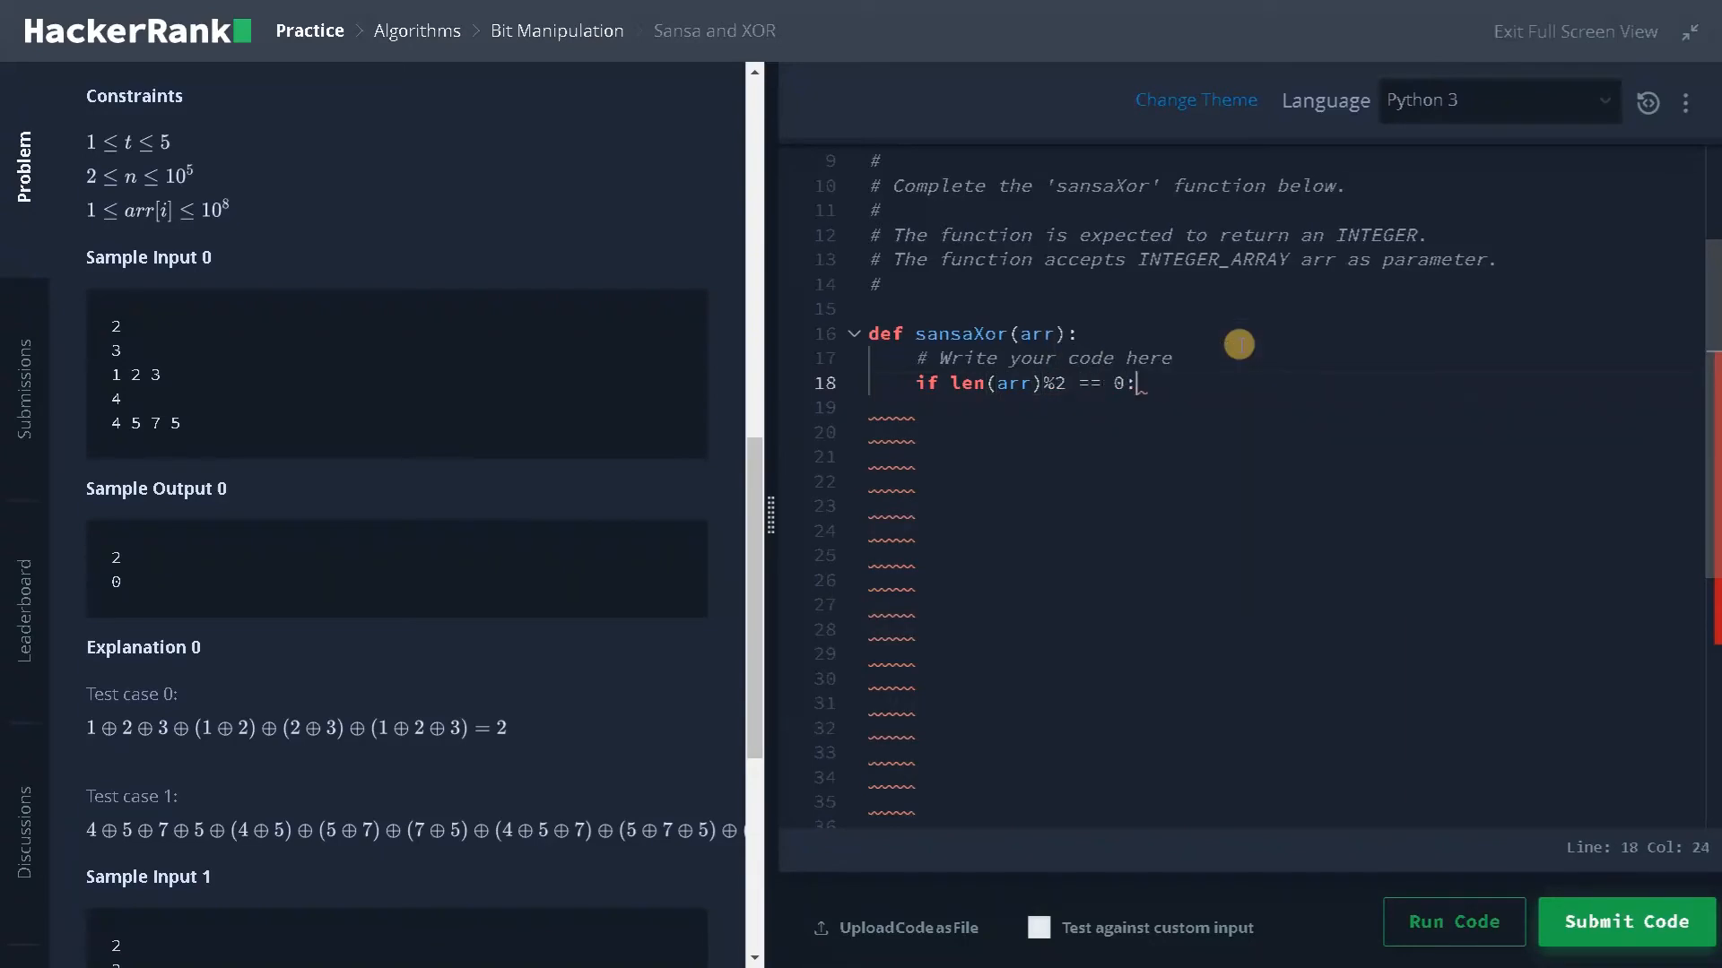
{"action": "key", "text": "enter"}
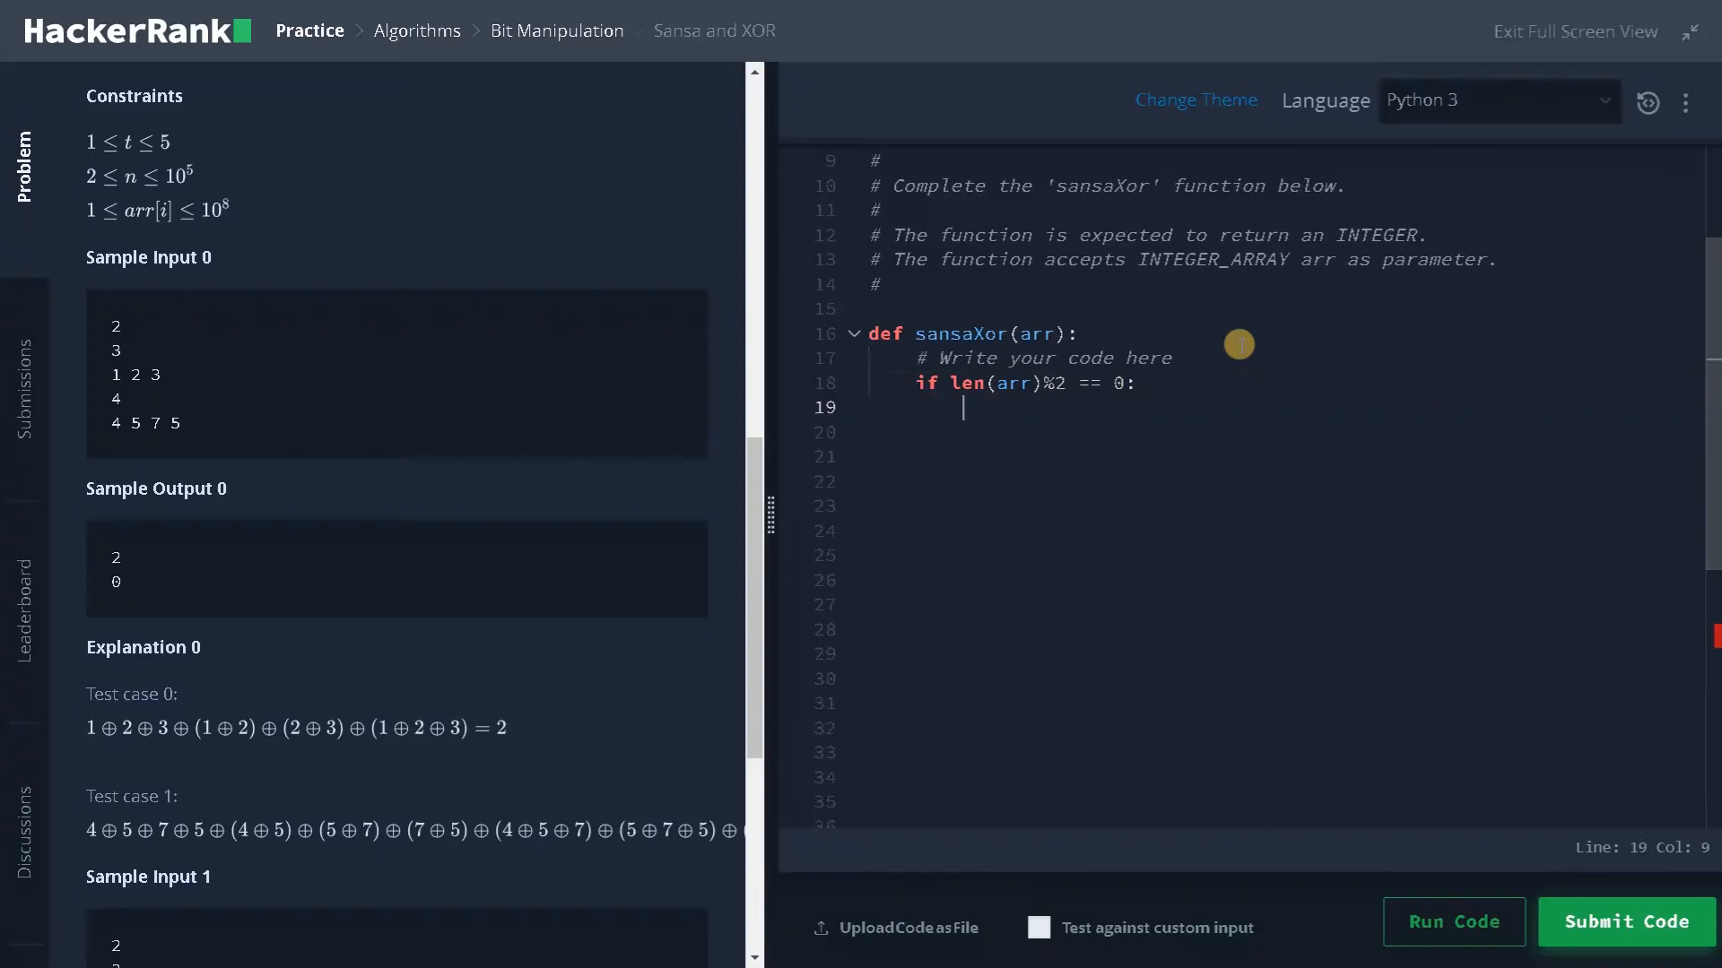
{"action": "type", "text": "return 0"}
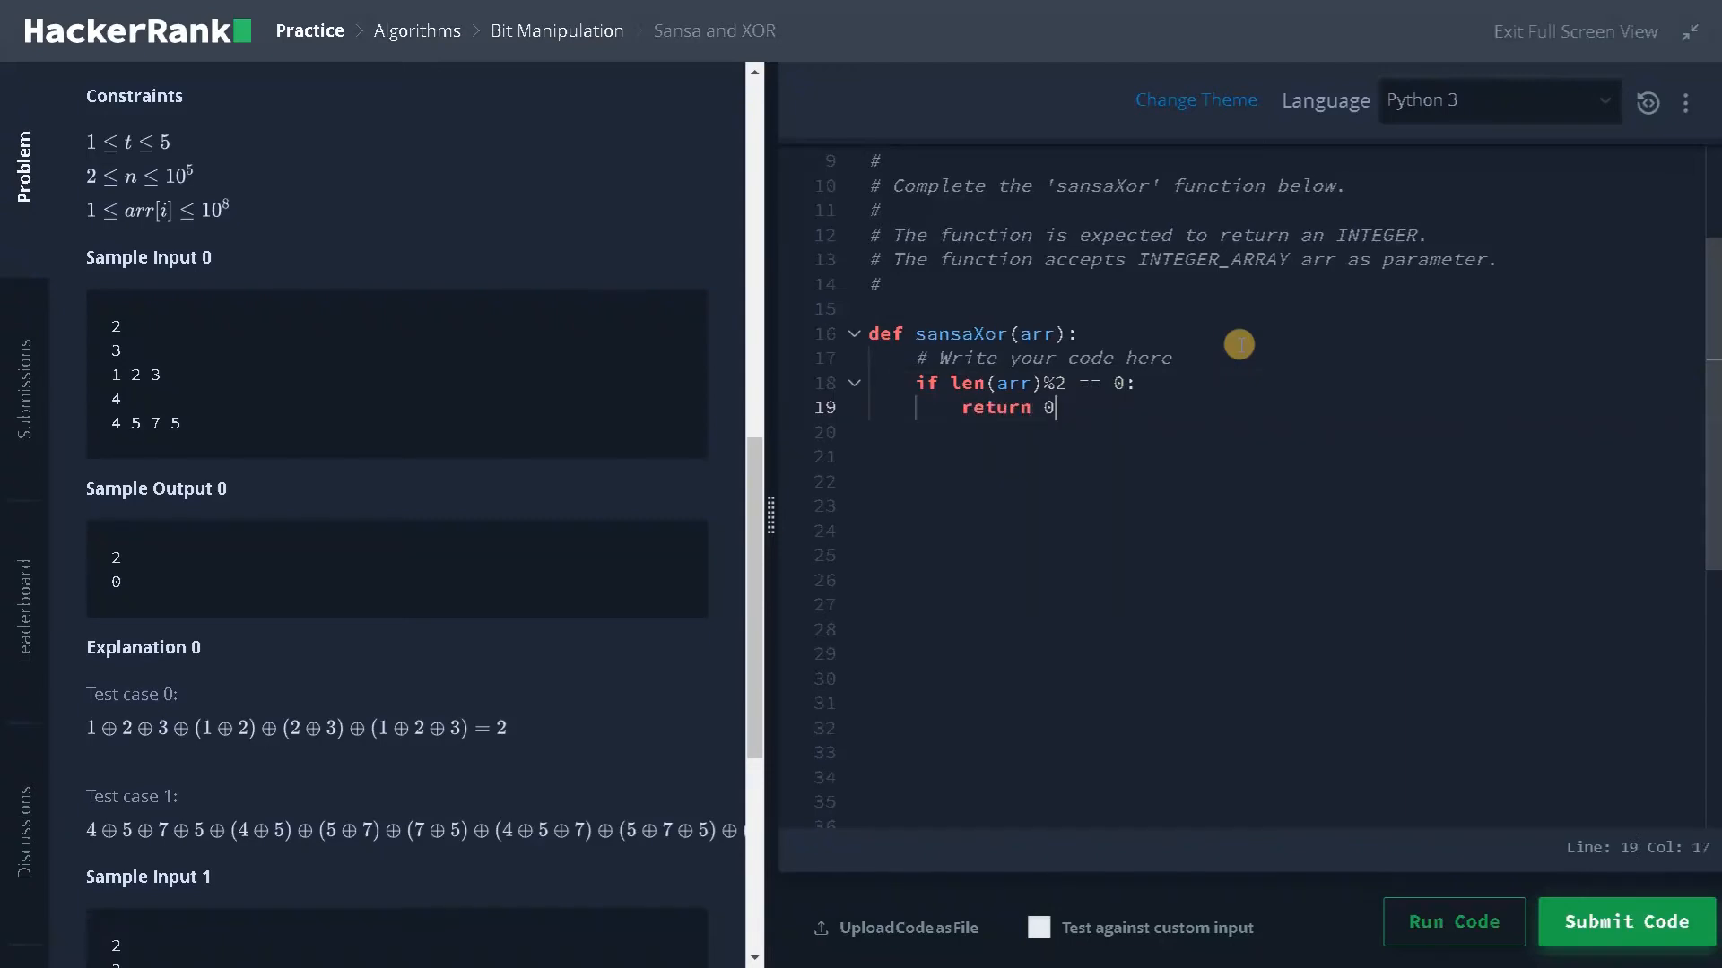
{"action": "key", "text": "Enter"}
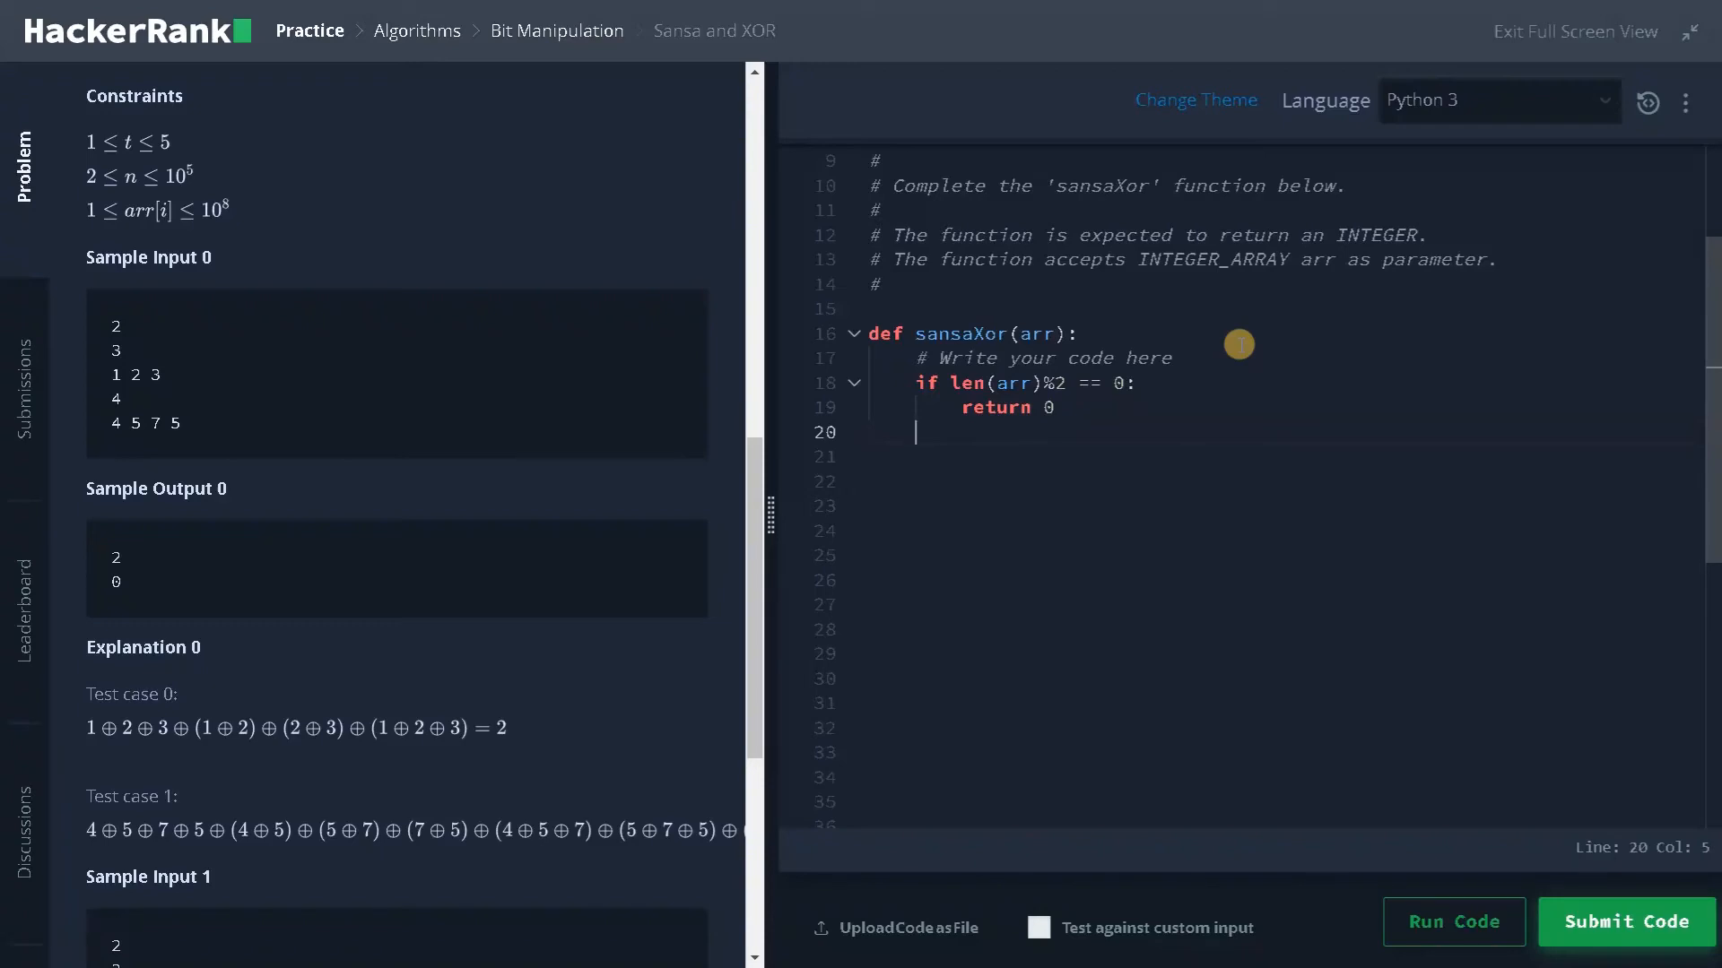
Begin the 'result' accumulator line after the even-length check
{"action": "type", "text": "result = 0"}
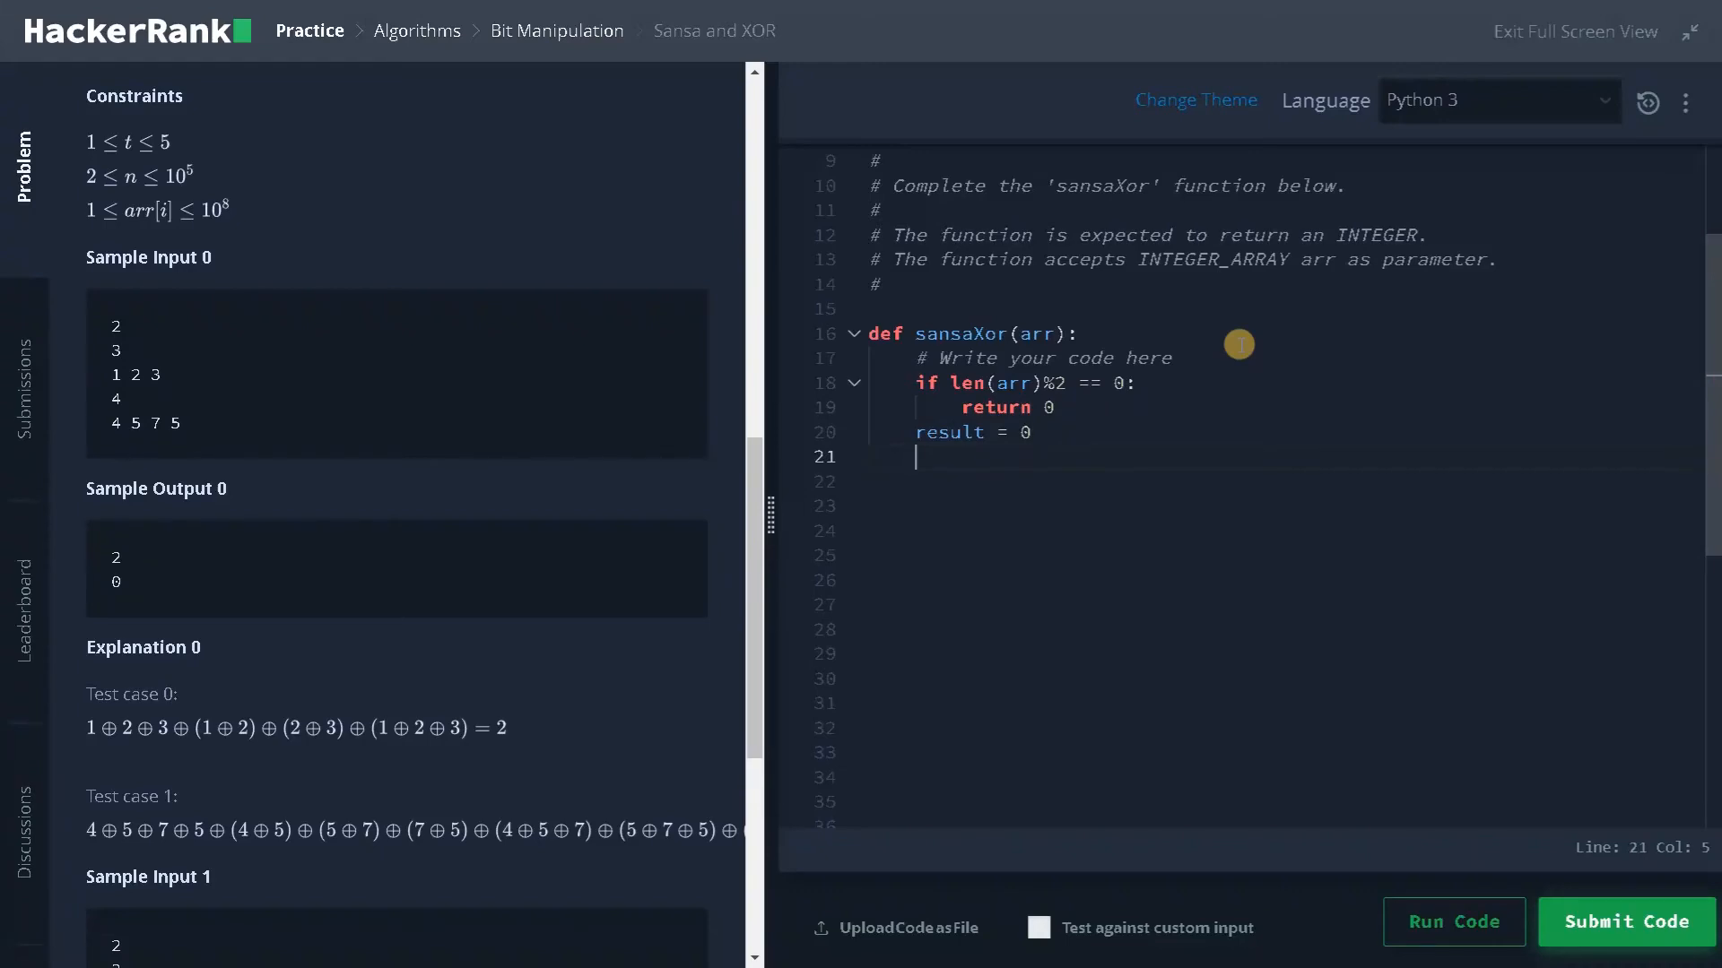
Write 'for i in range(0, len(arr), 2):' to loop over even indices
{"action": "type", "text": "for i in"}
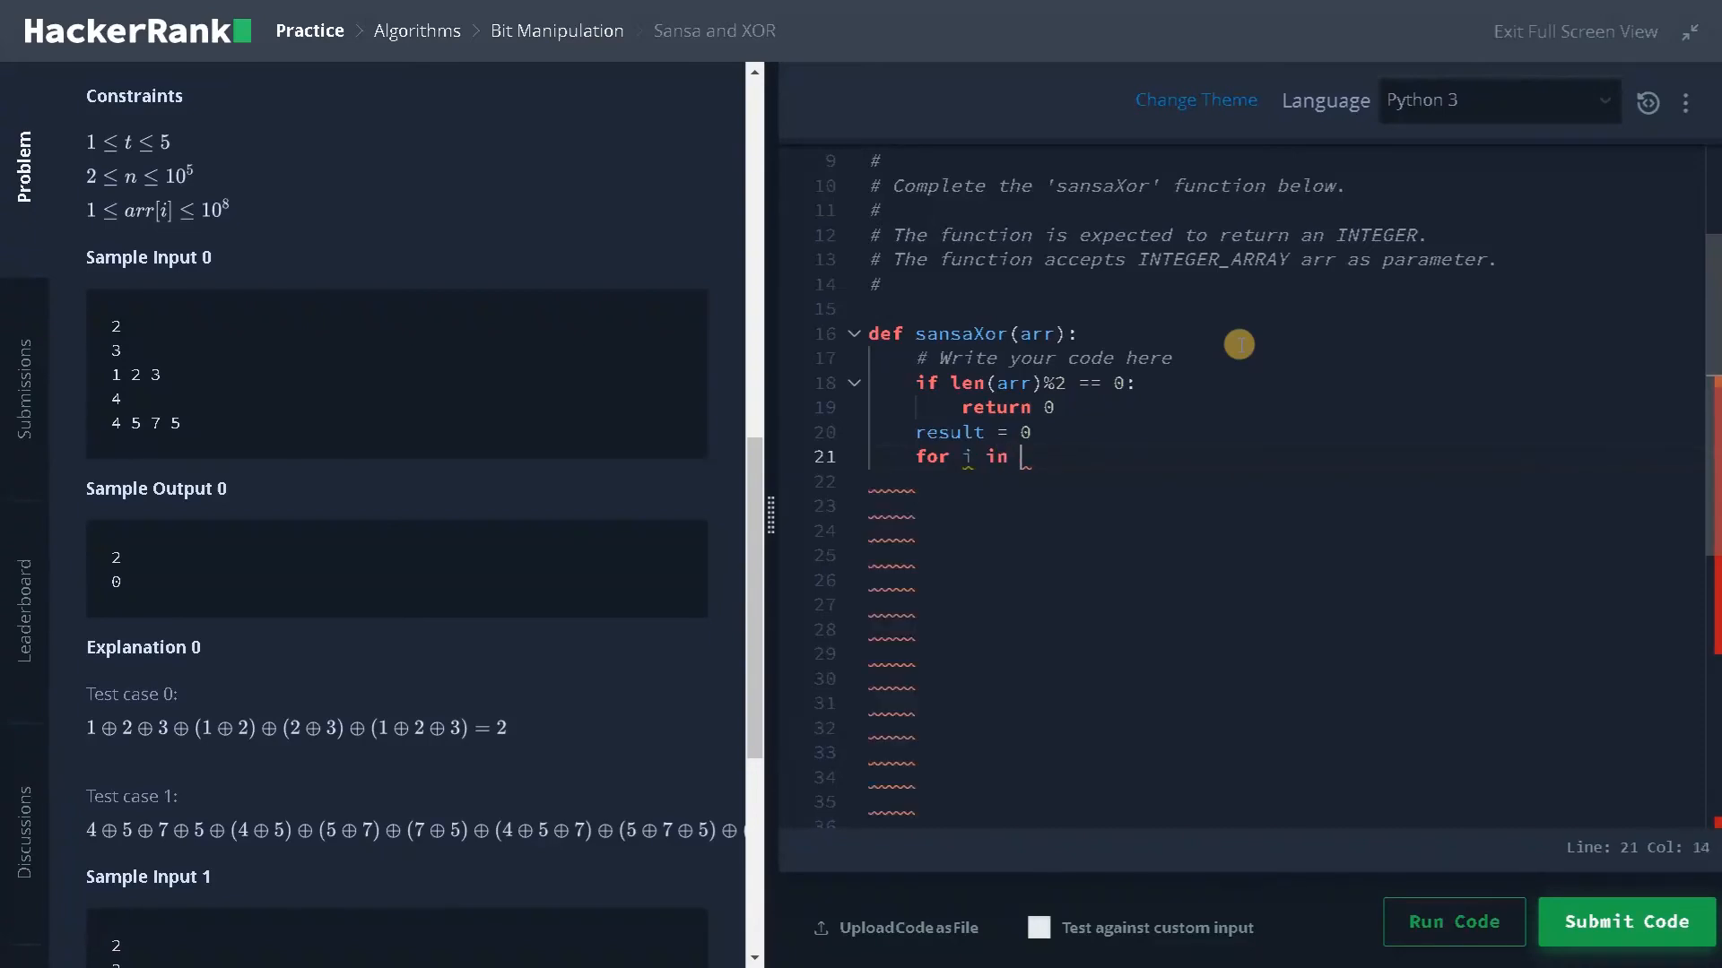
{"action": "type", "text": "range("}
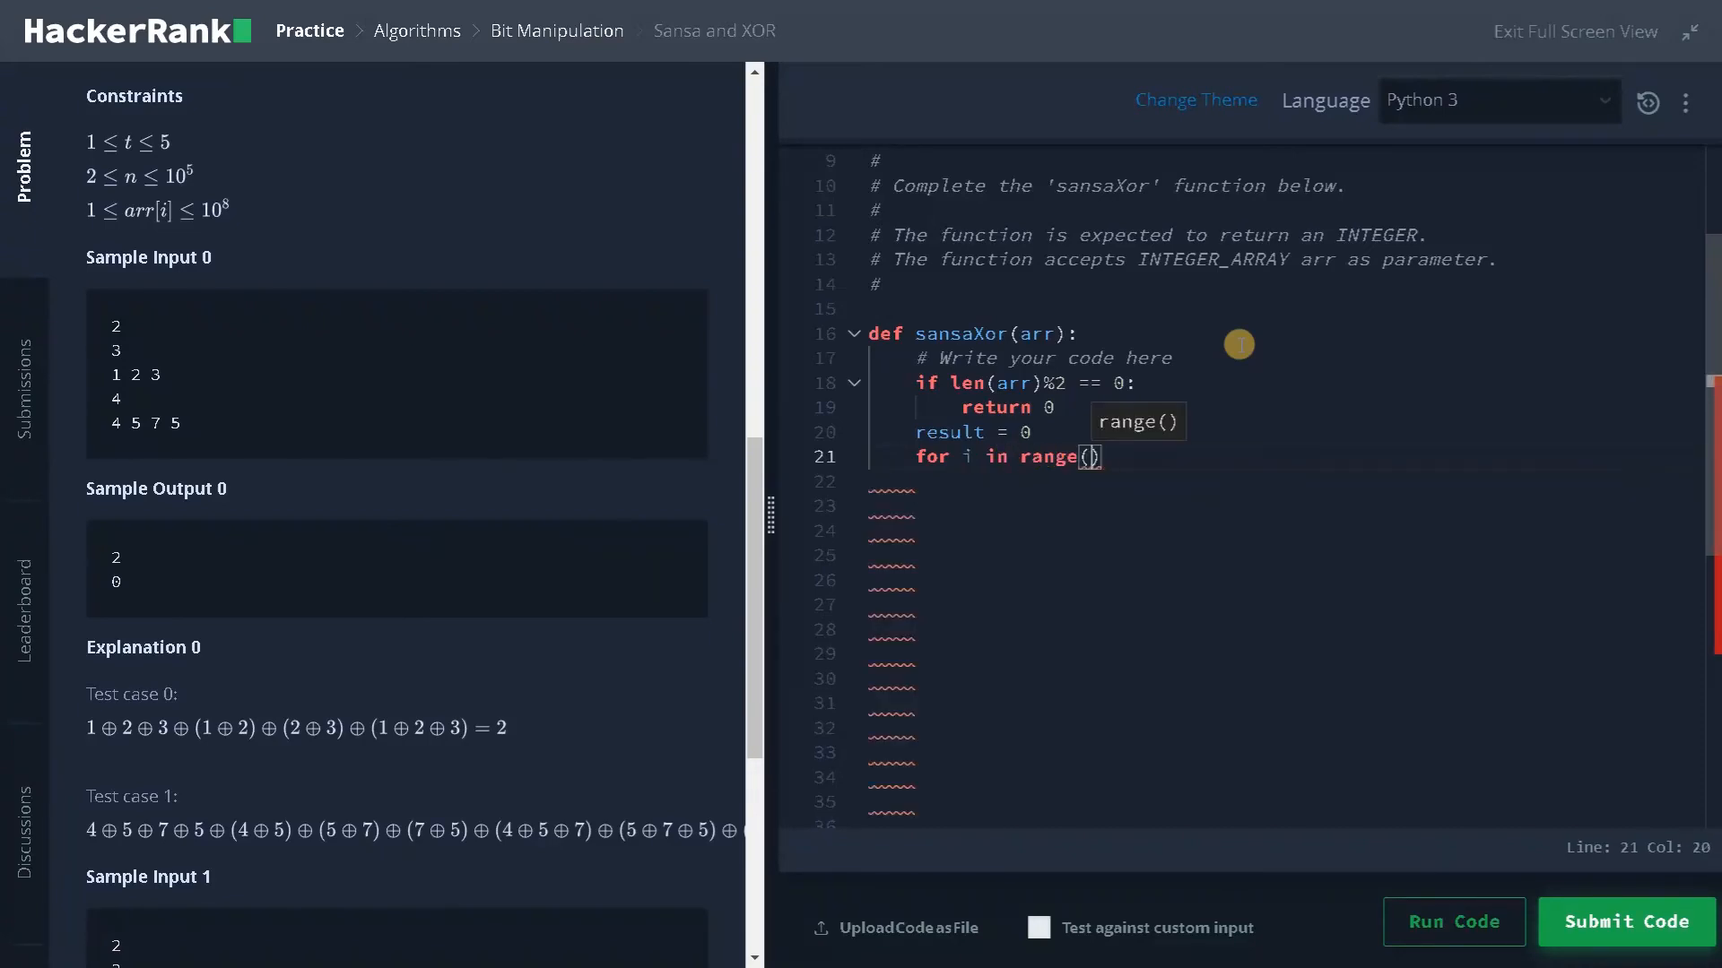
{"action": "type", "text": "0, len("}
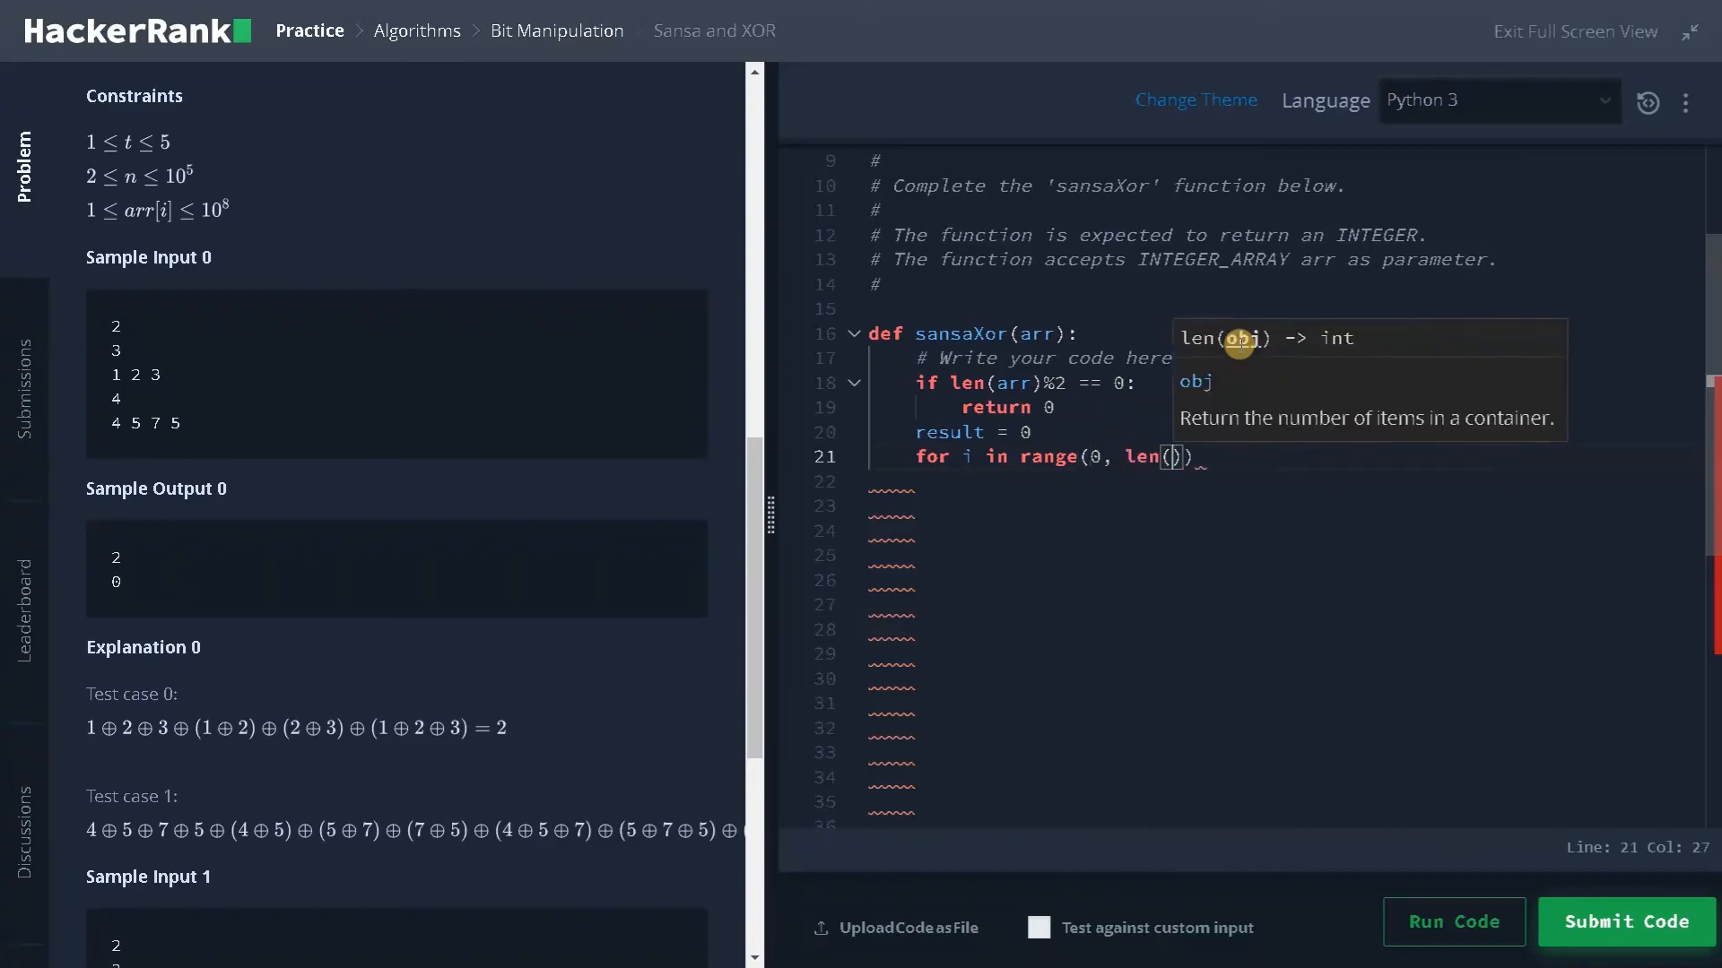
{"action": "type", "text": "arr"}
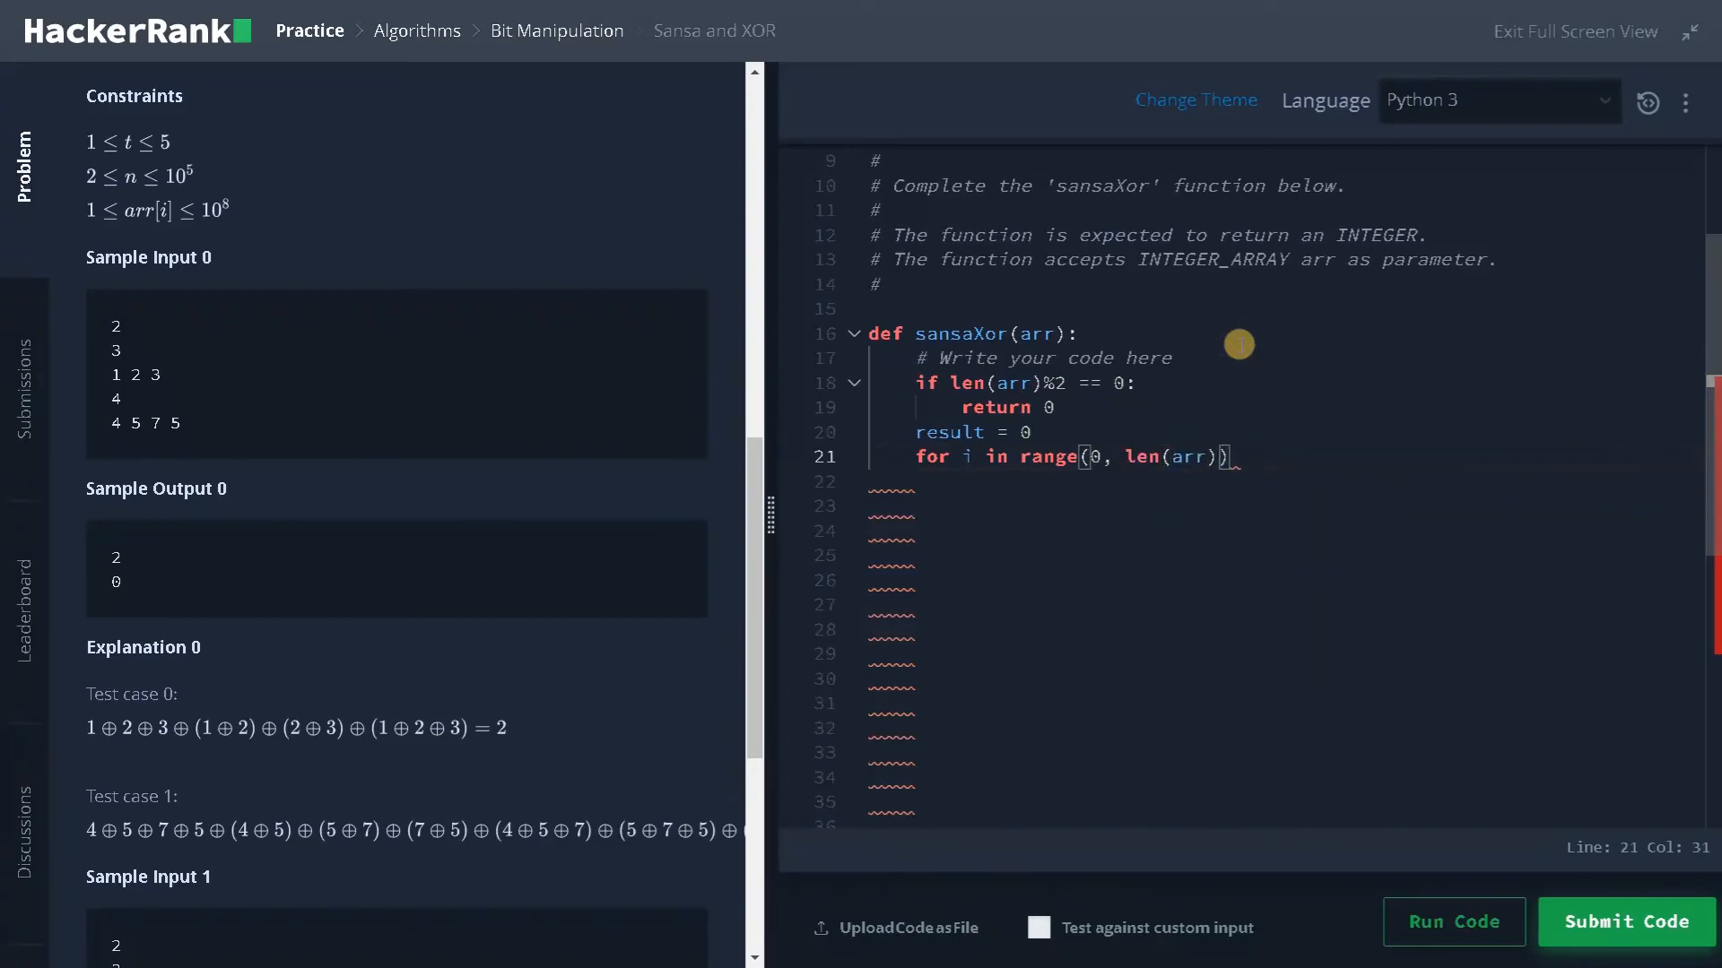
{"action": "type", "text": ","}
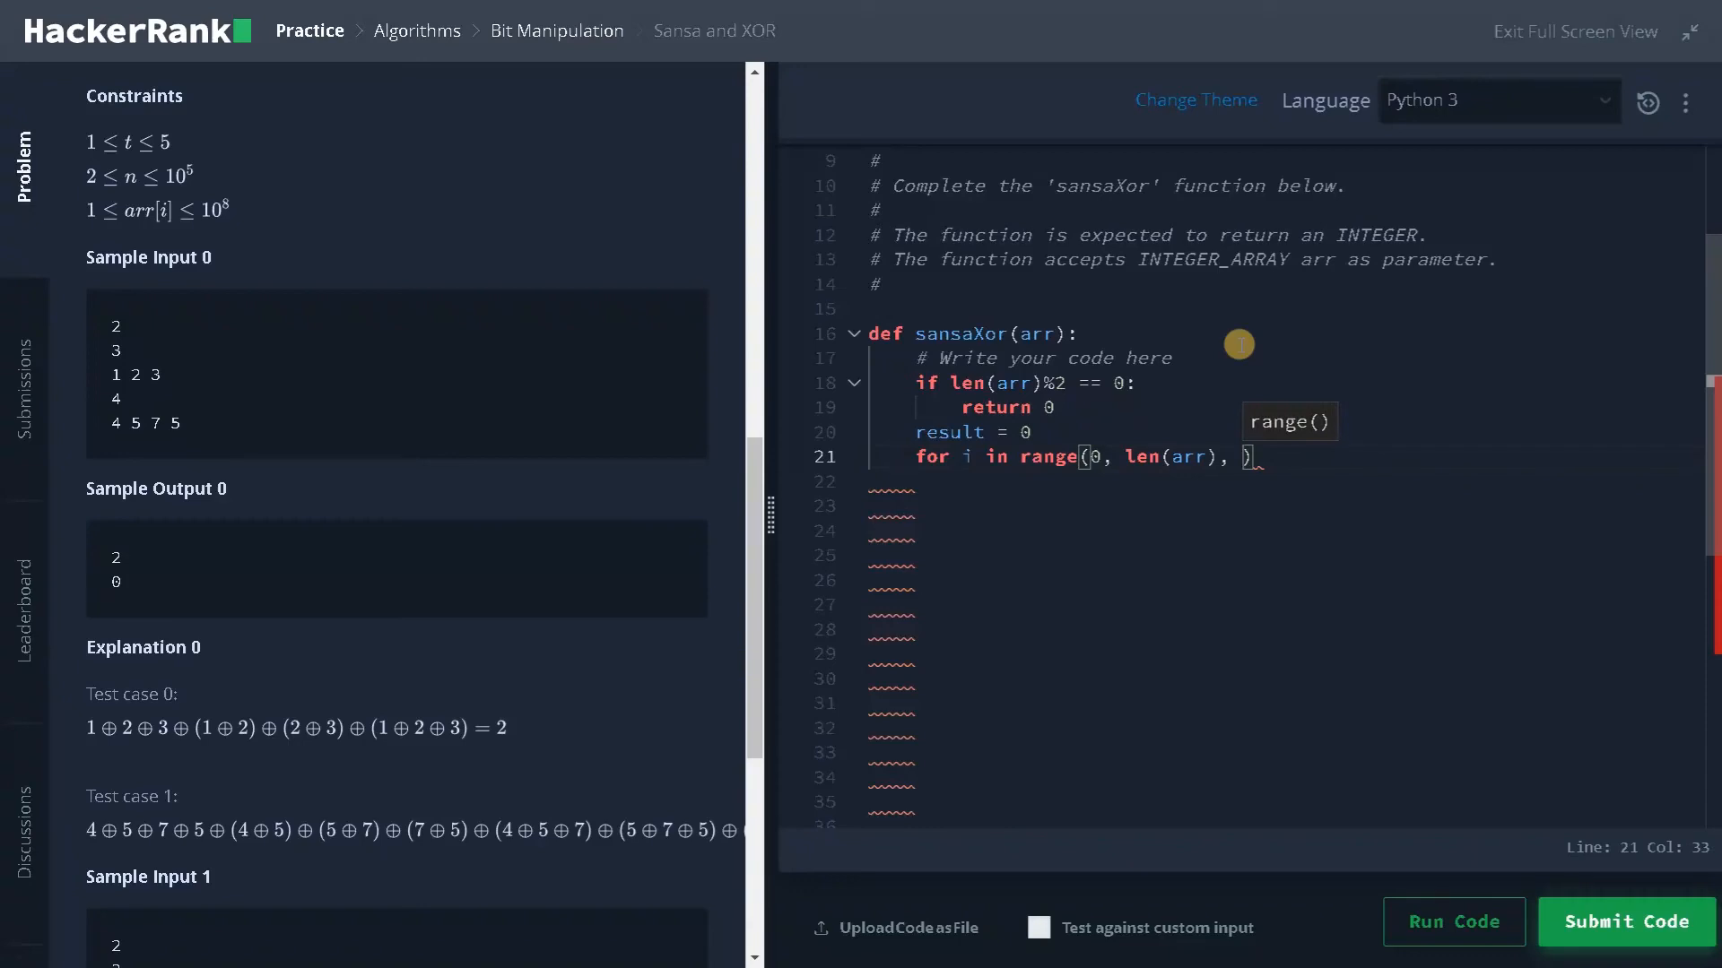
{"action": "type", "text": "2"}
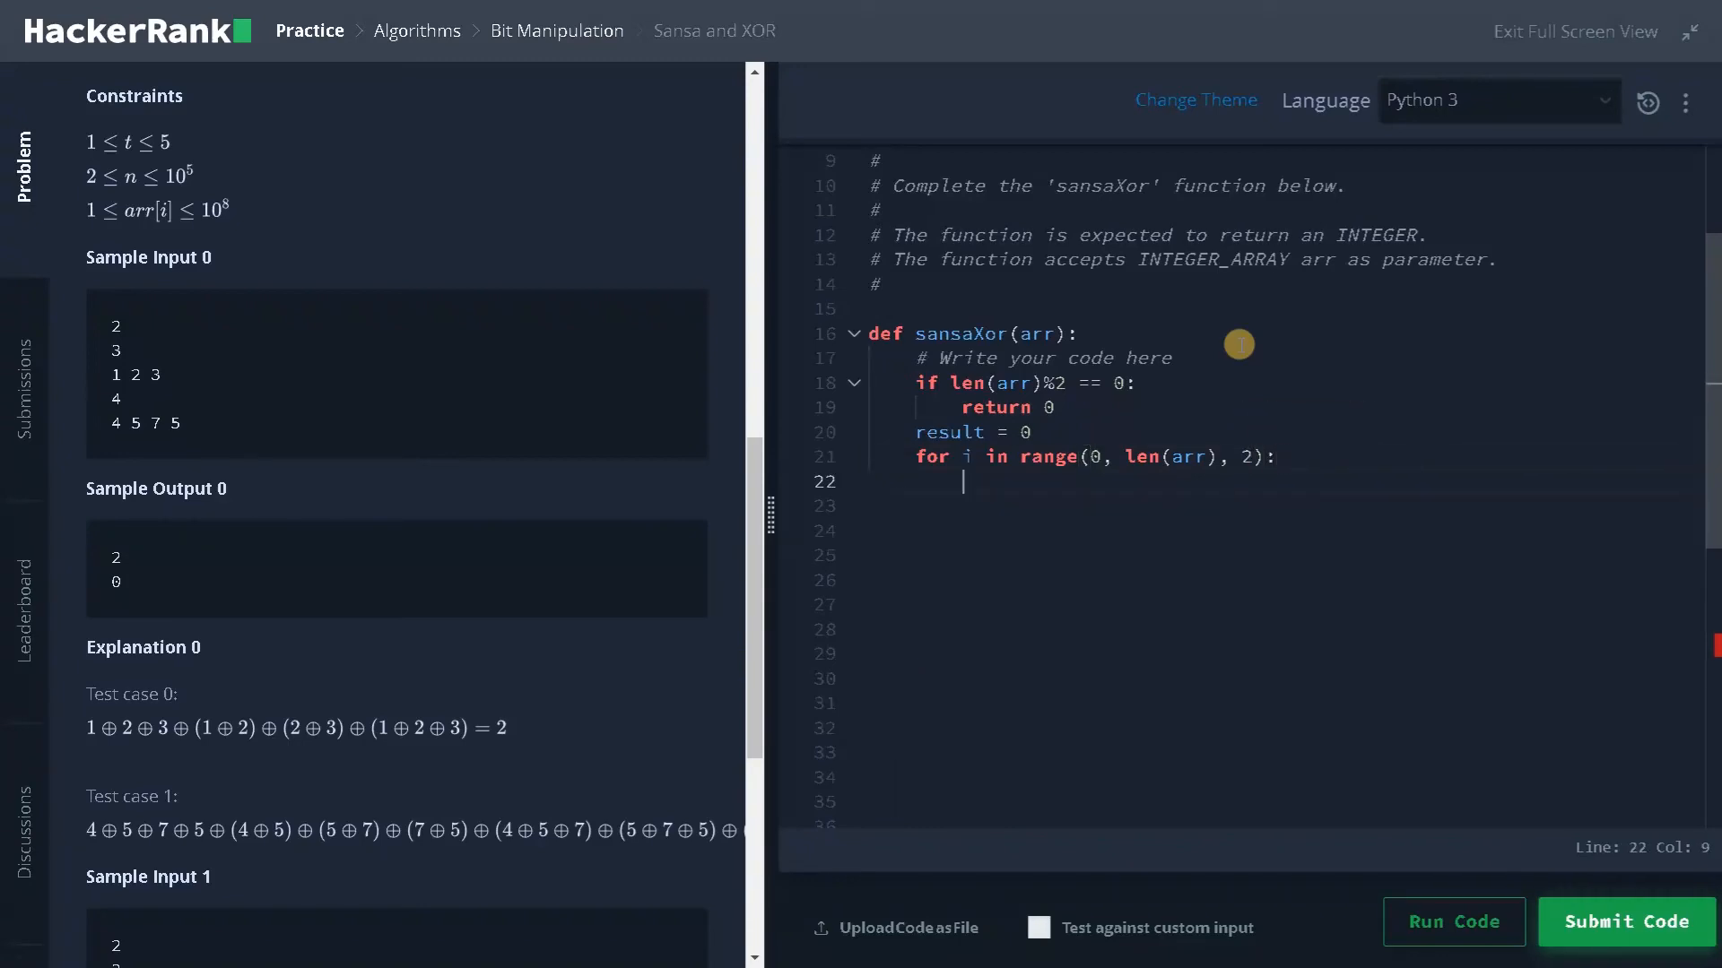
Write the loop body 'result ^= arr[i]'
{"action": "type", "text": "result"}
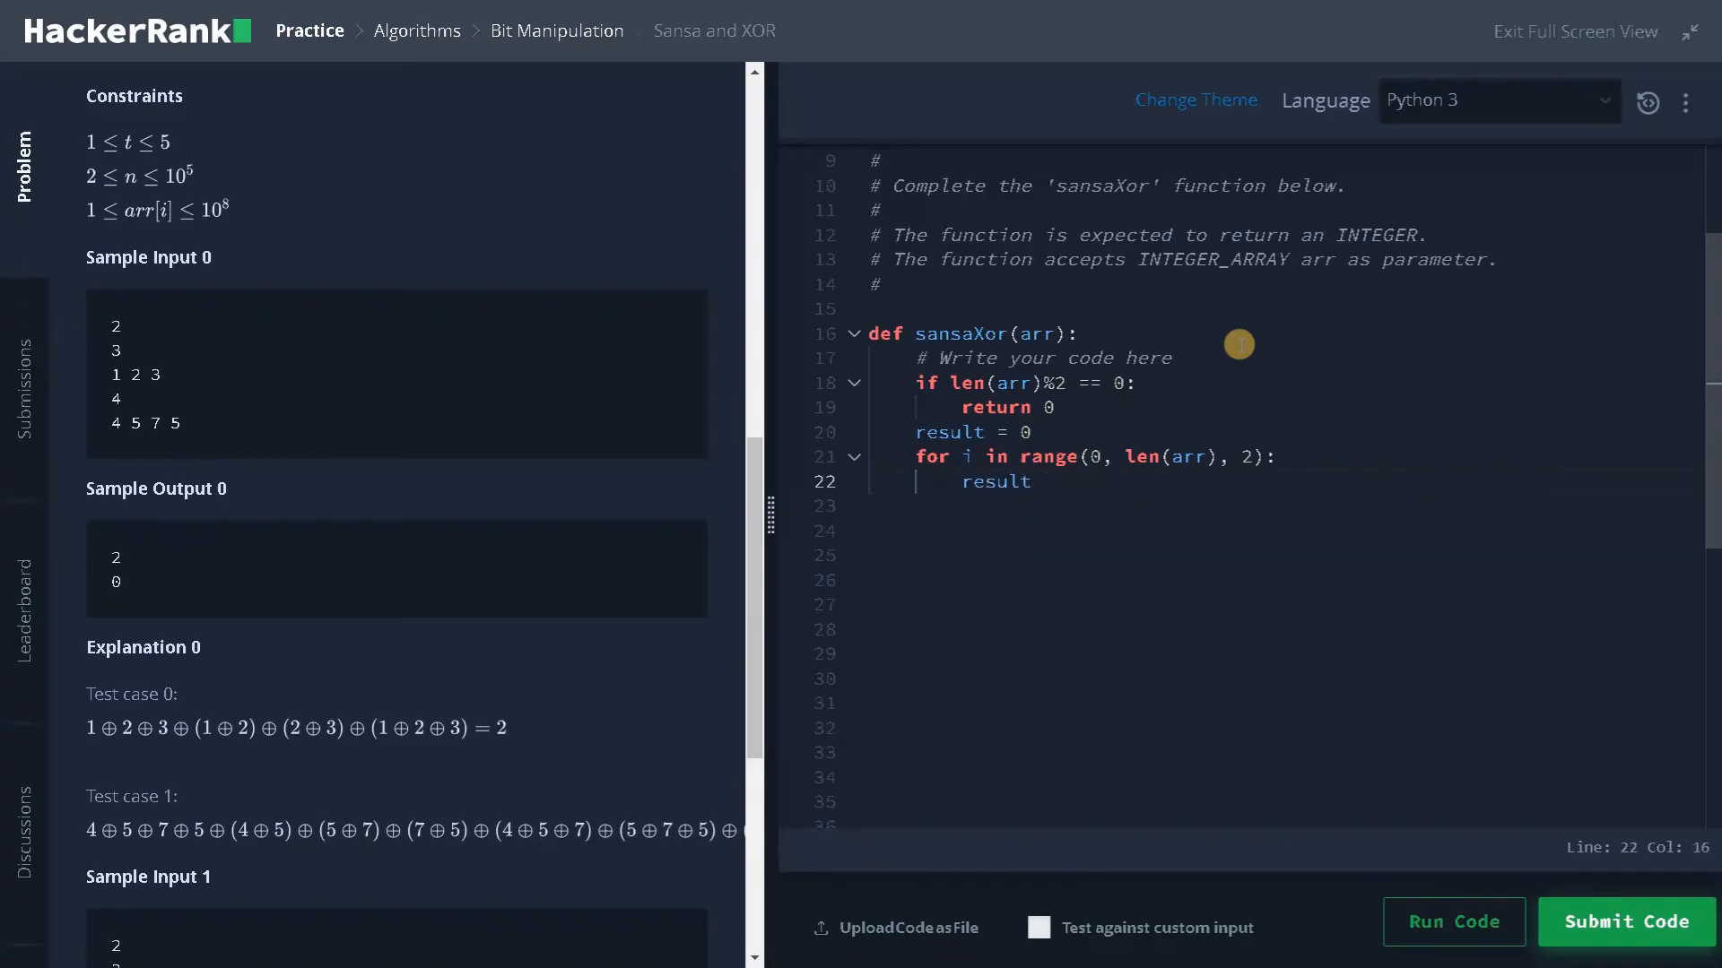
{"action": "type", "text": "^"}
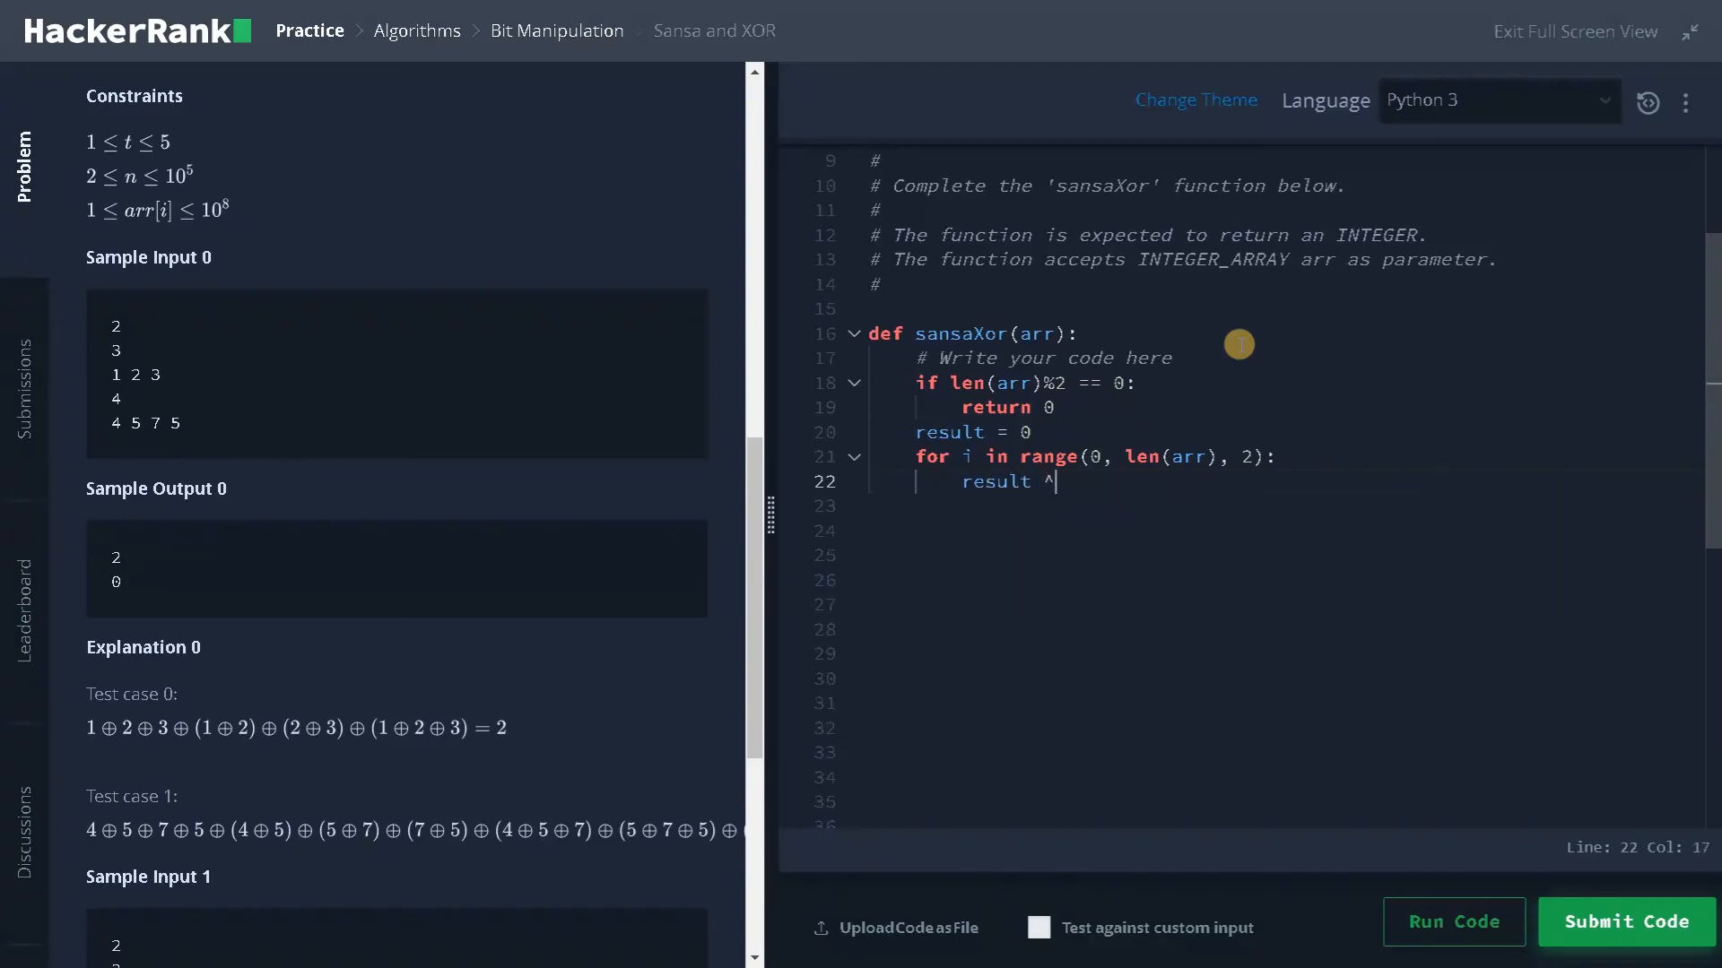
{"action": "type", "text": "= a"}
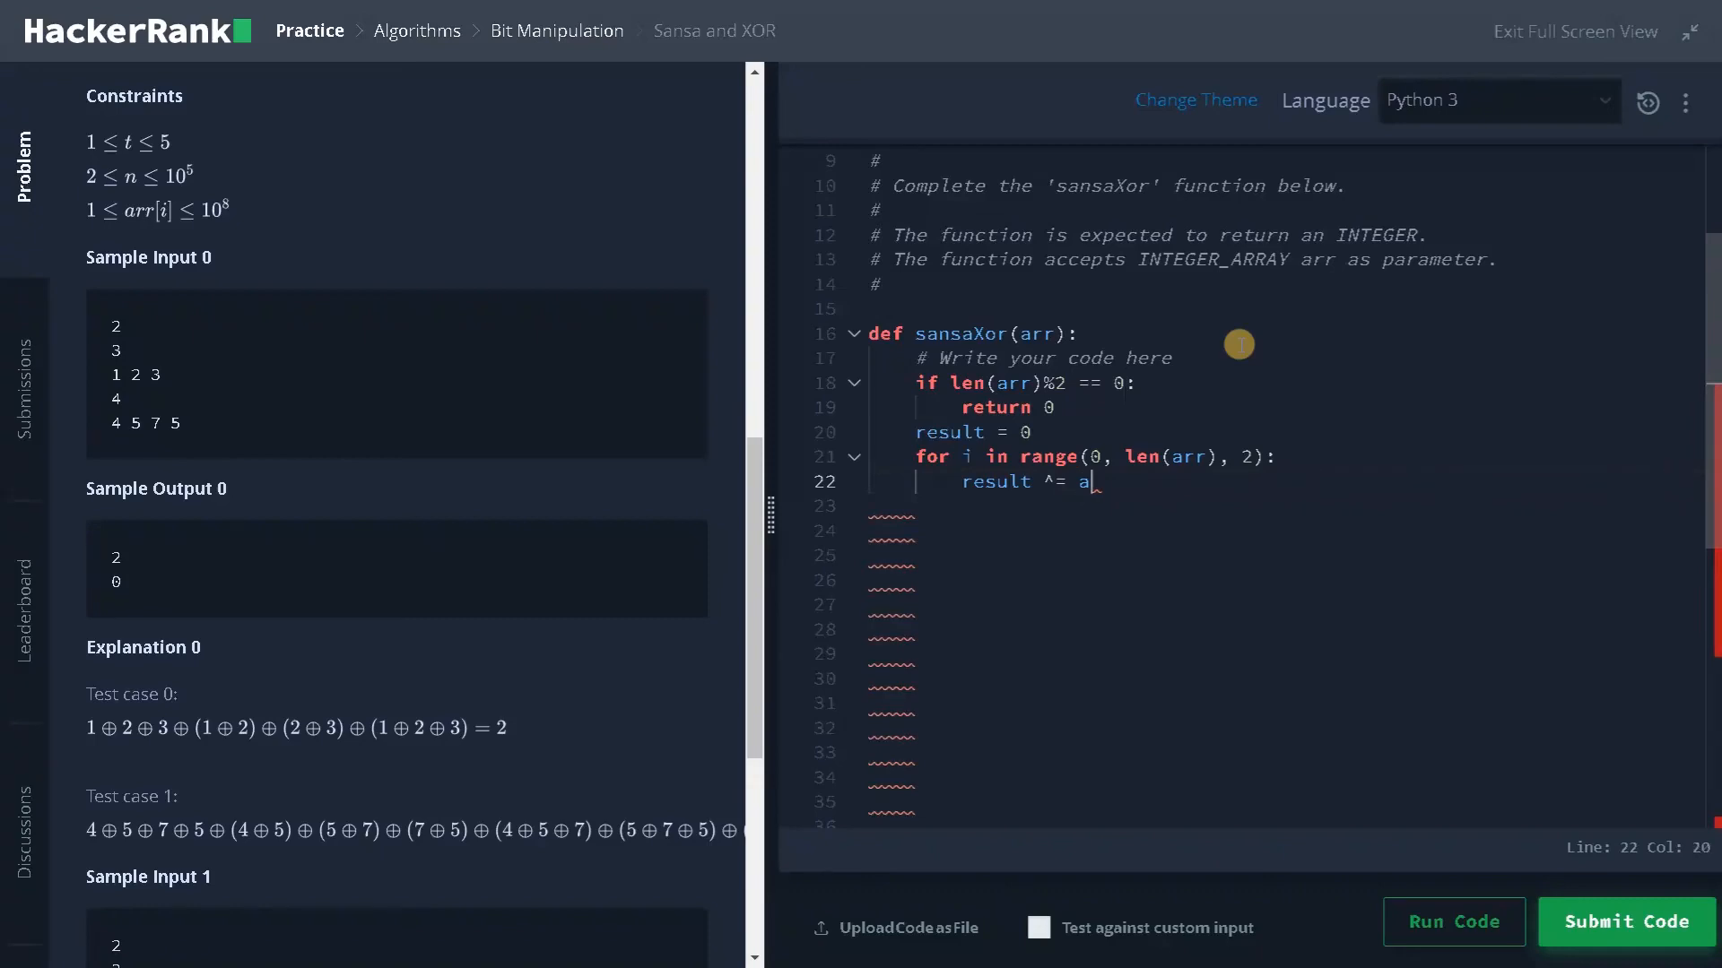
{"action": "type", "text": "rr[i]"}
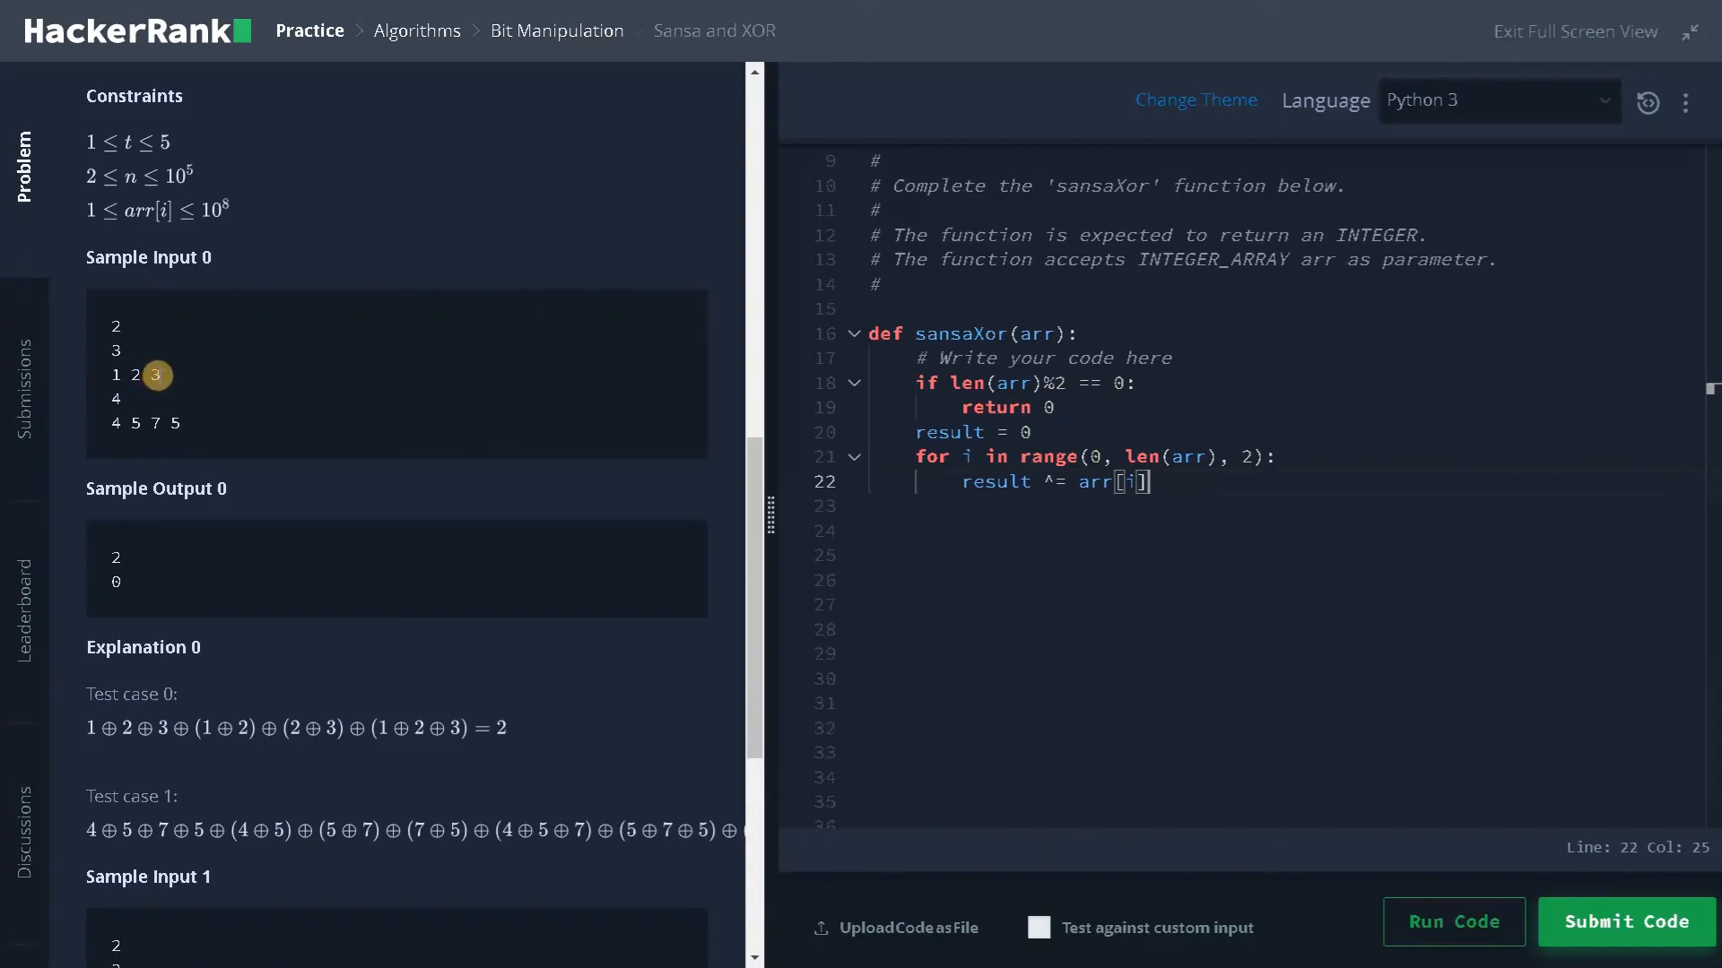
Scroll the problem panel down to Sample Input 1 and Explanation 1
{"action": "scroll", "scroll_direction": "down", "scroll_amount": 3}
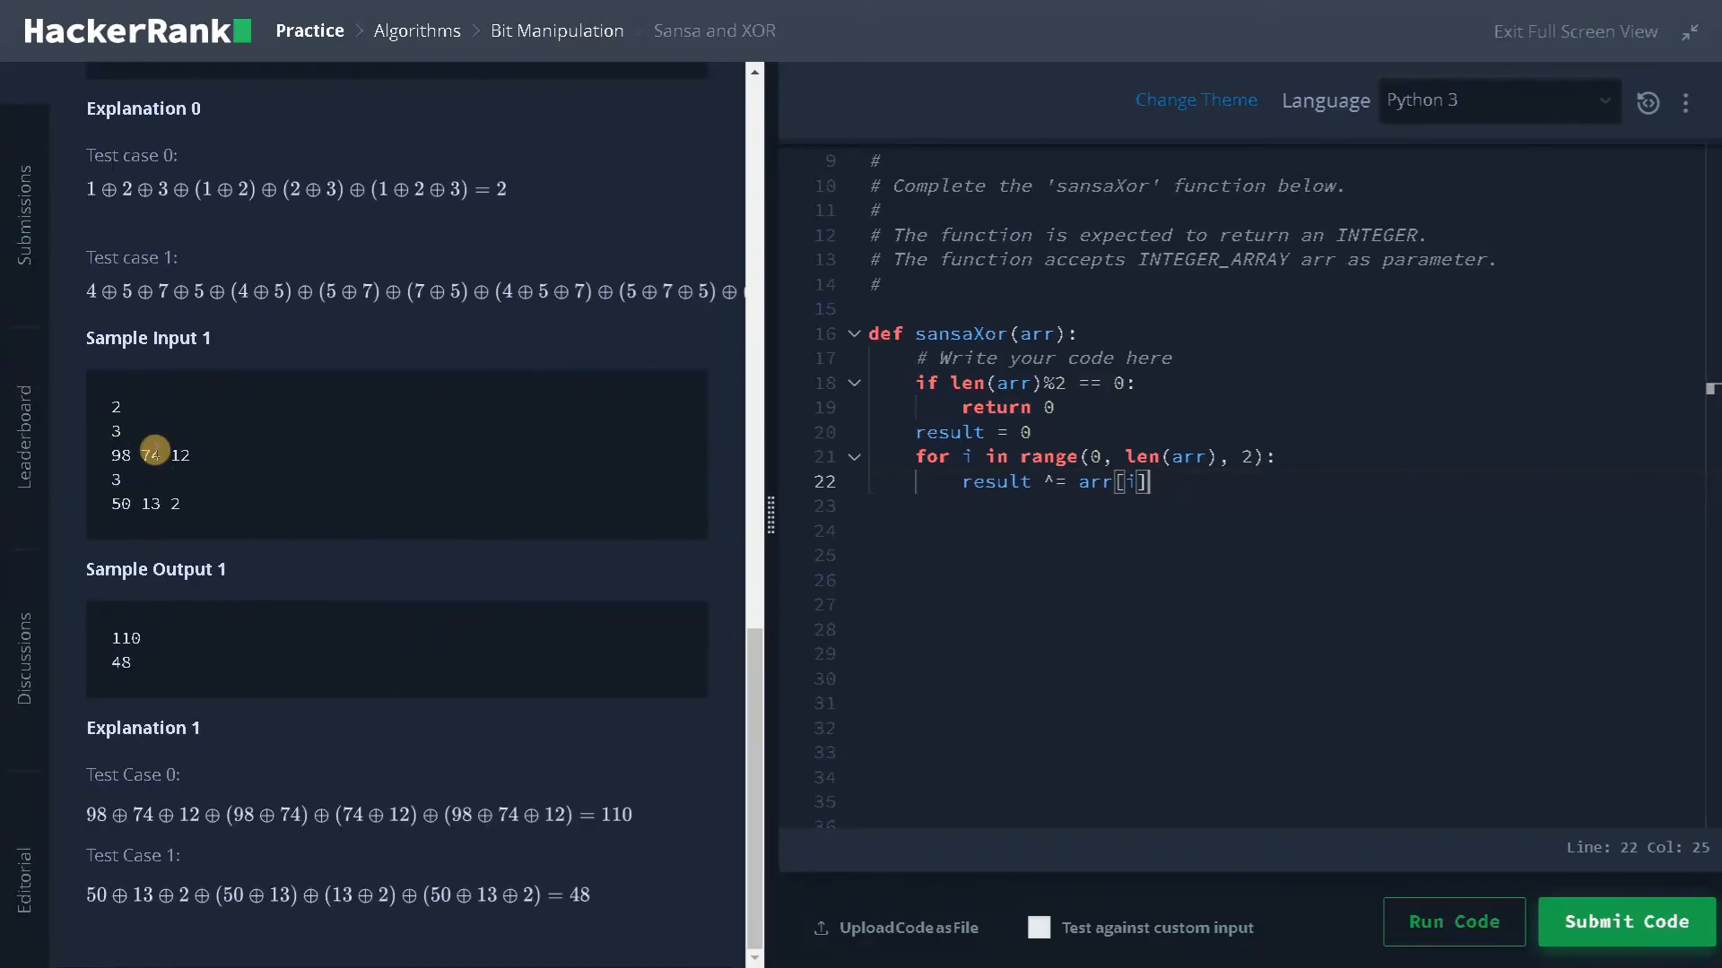
{"action": "mouse_move", "coordinate": [172, 504]}
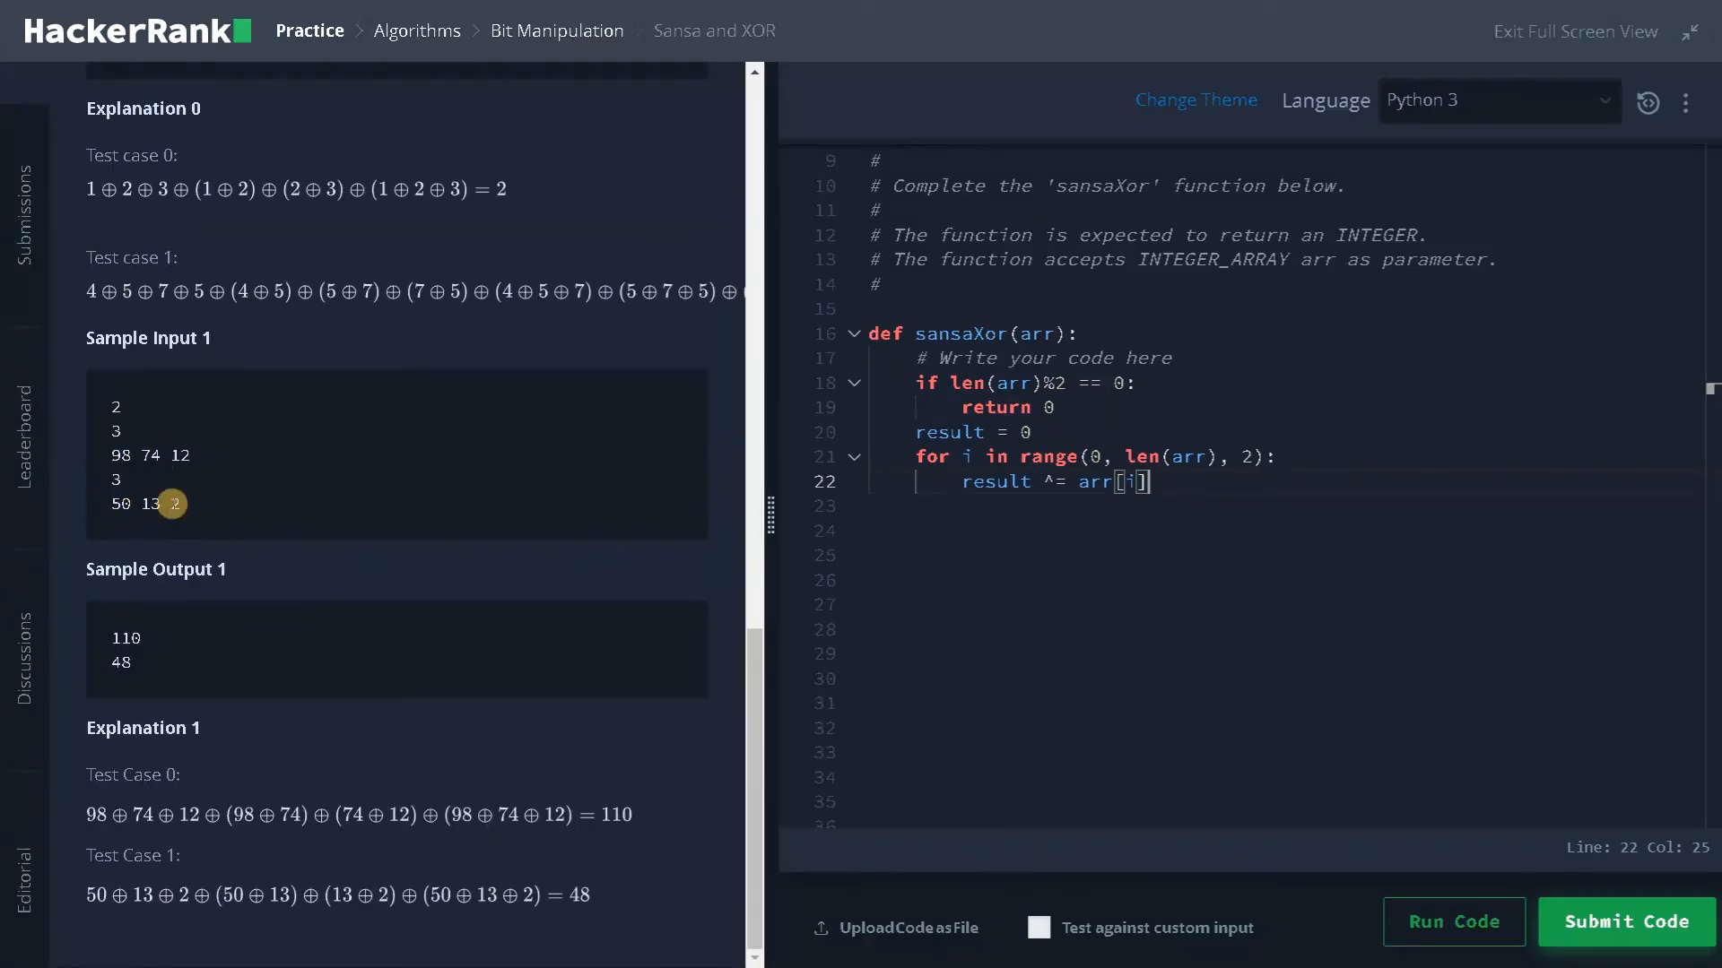
{"action": "mouse_move", "coordinate": [359, 533]}
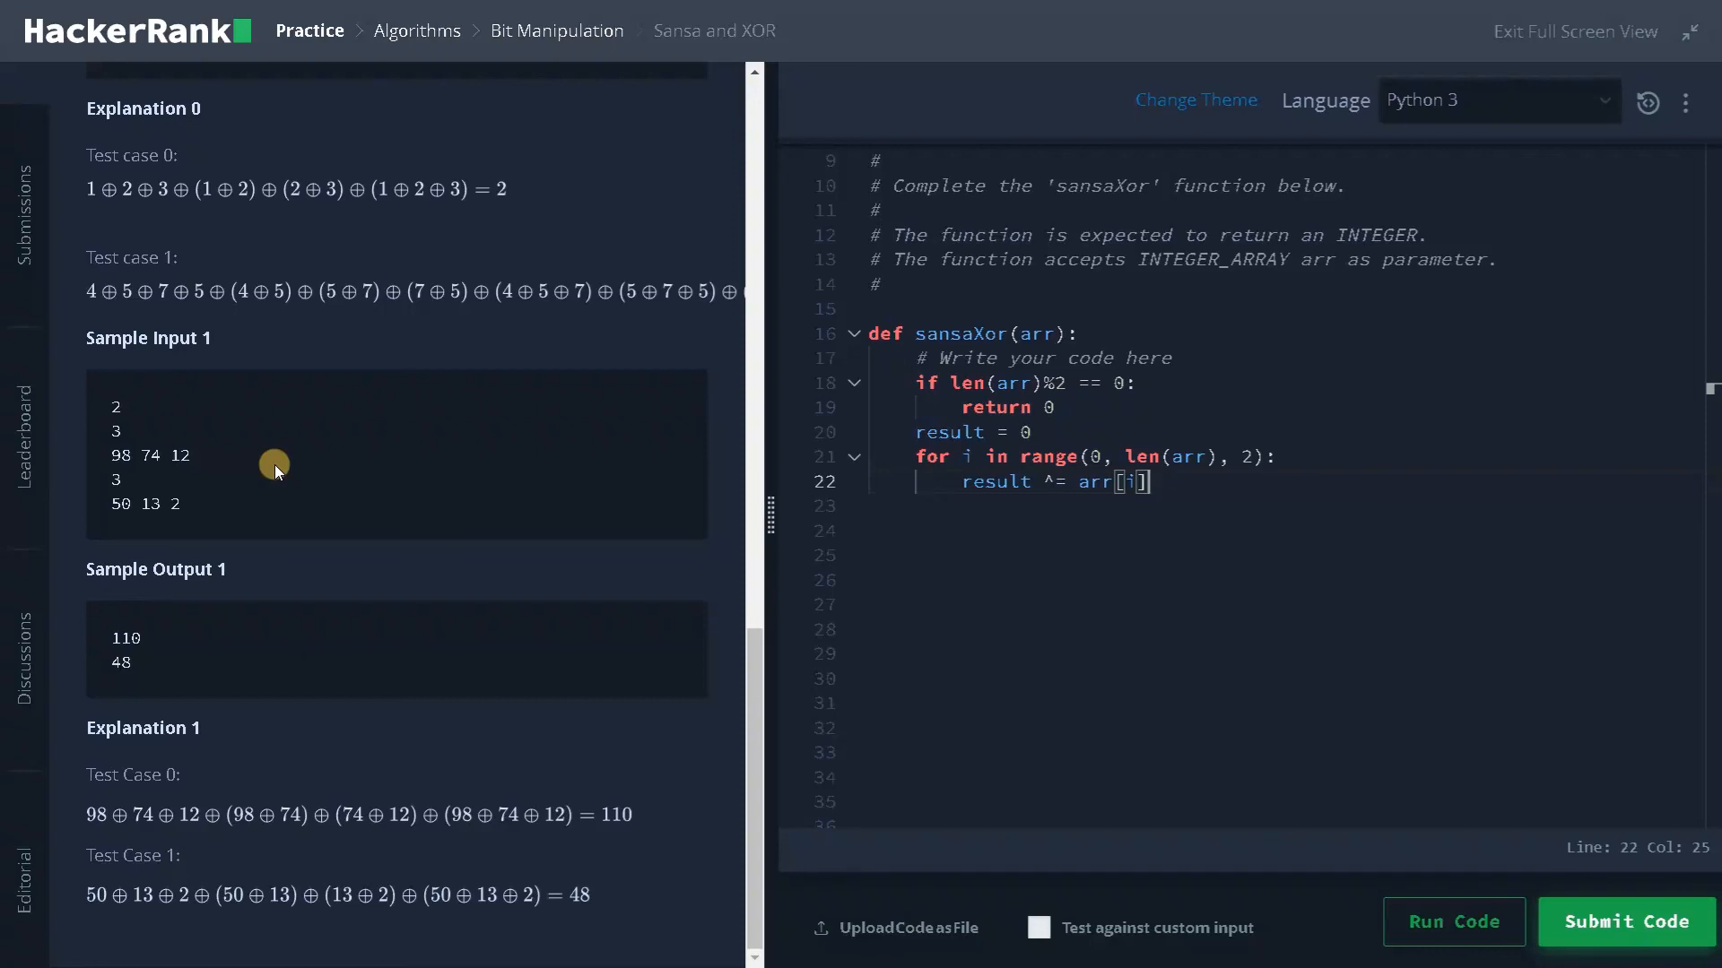
{"action": "mouse_move", "coordinate": [1175, 483]}
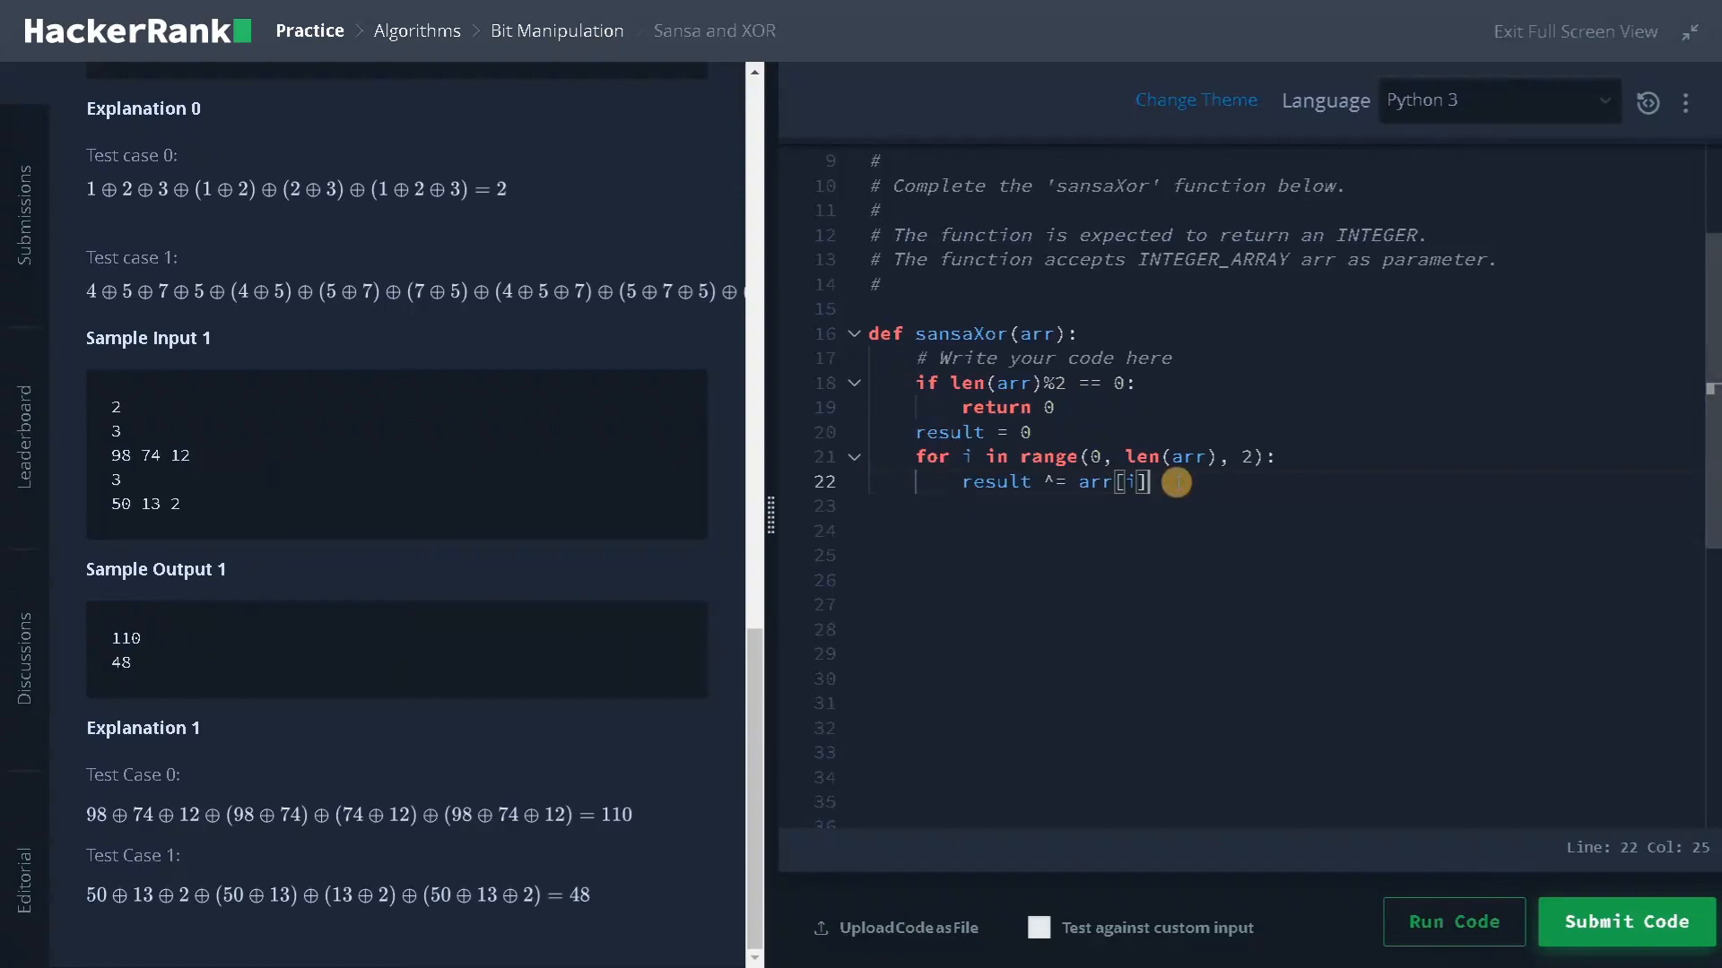
Write 'return result' after the loop to return the accumulated XOR
{"action": "type", "text": "retu"}
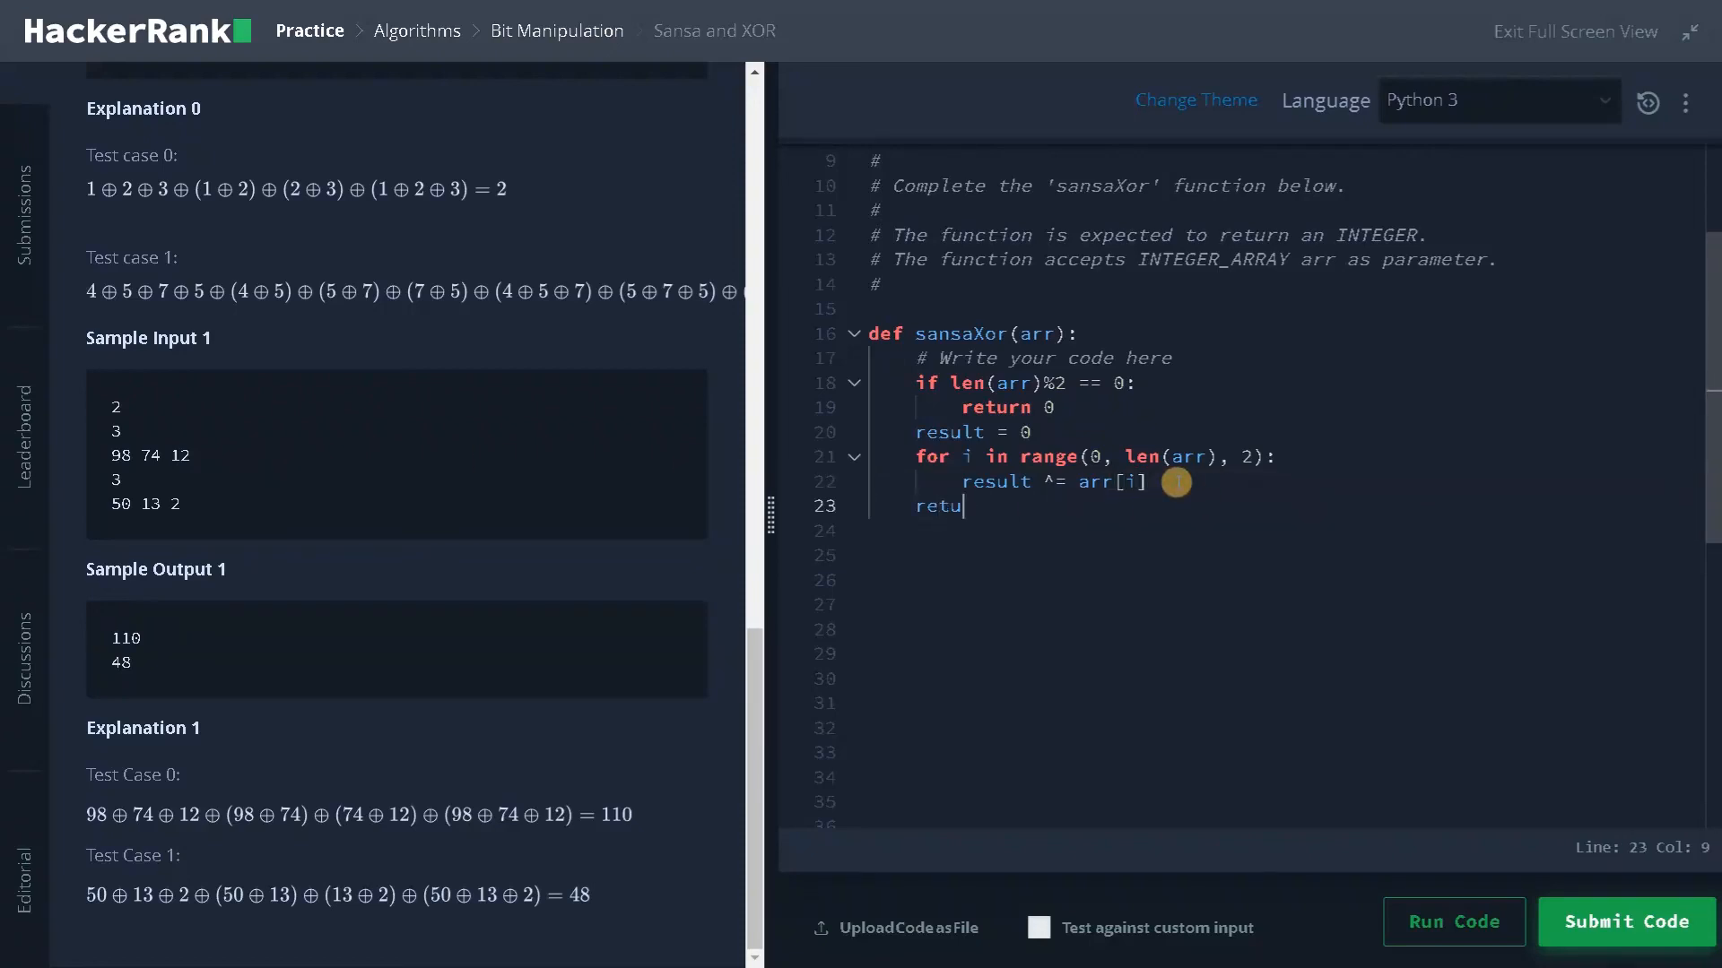
{"action": "type", "text": "rn result"}
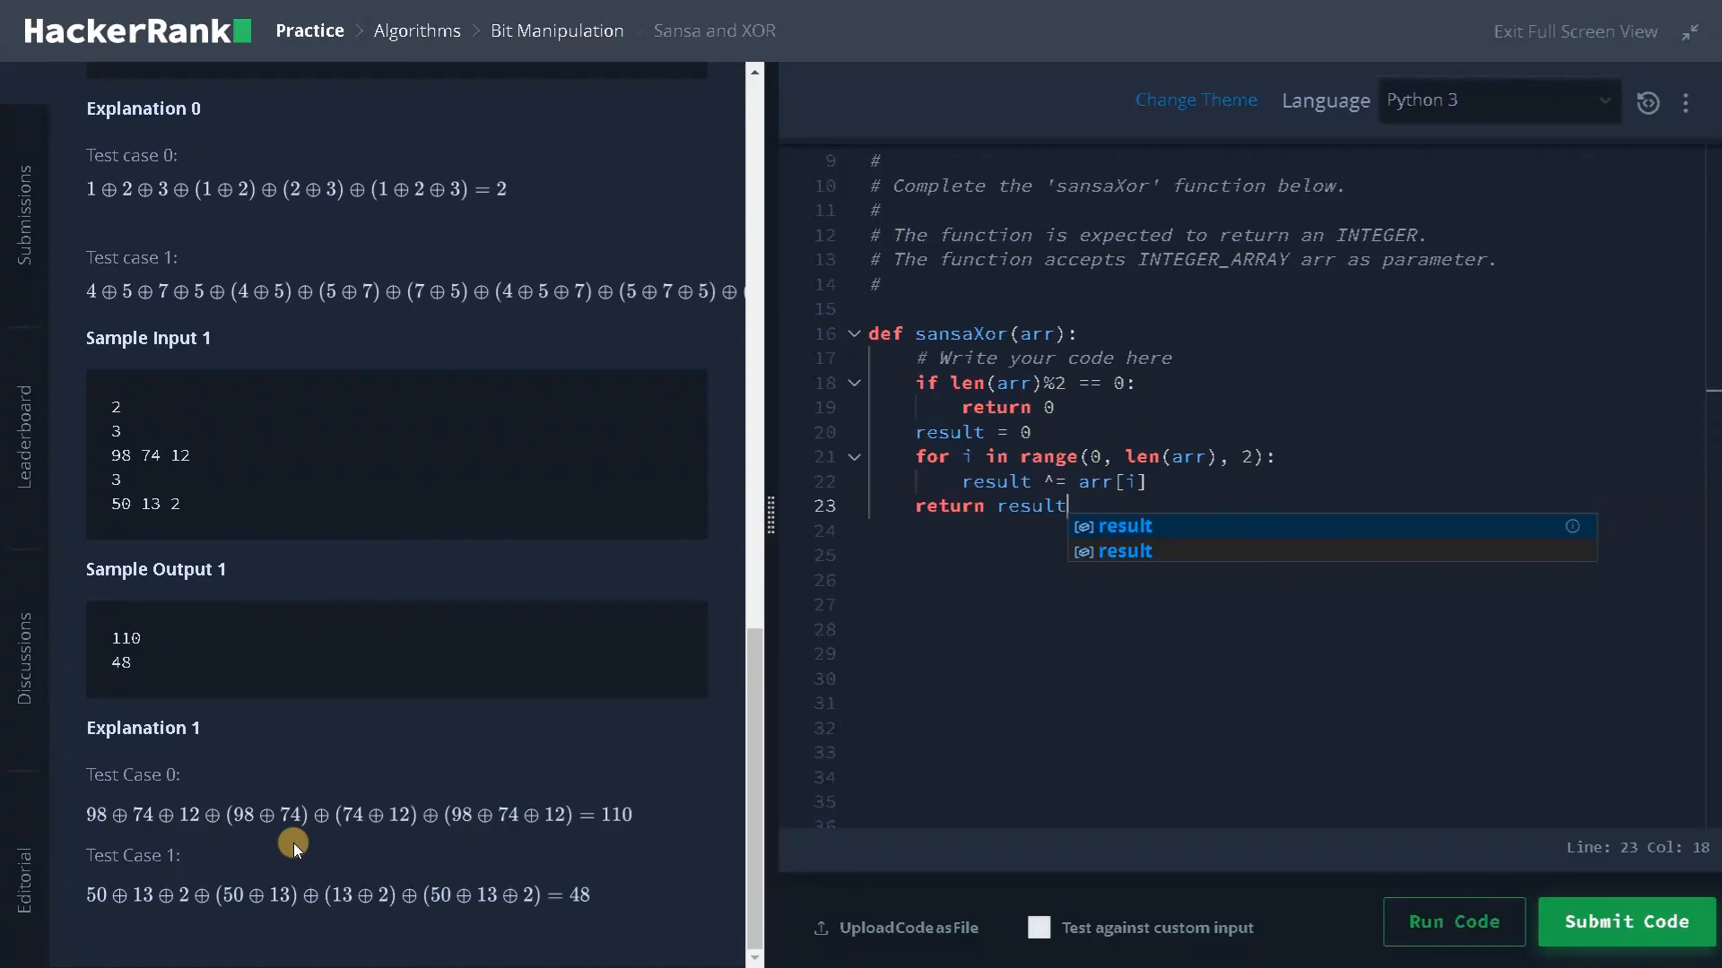
{"action": "mouse_move", "coordinate": [549, 723]}
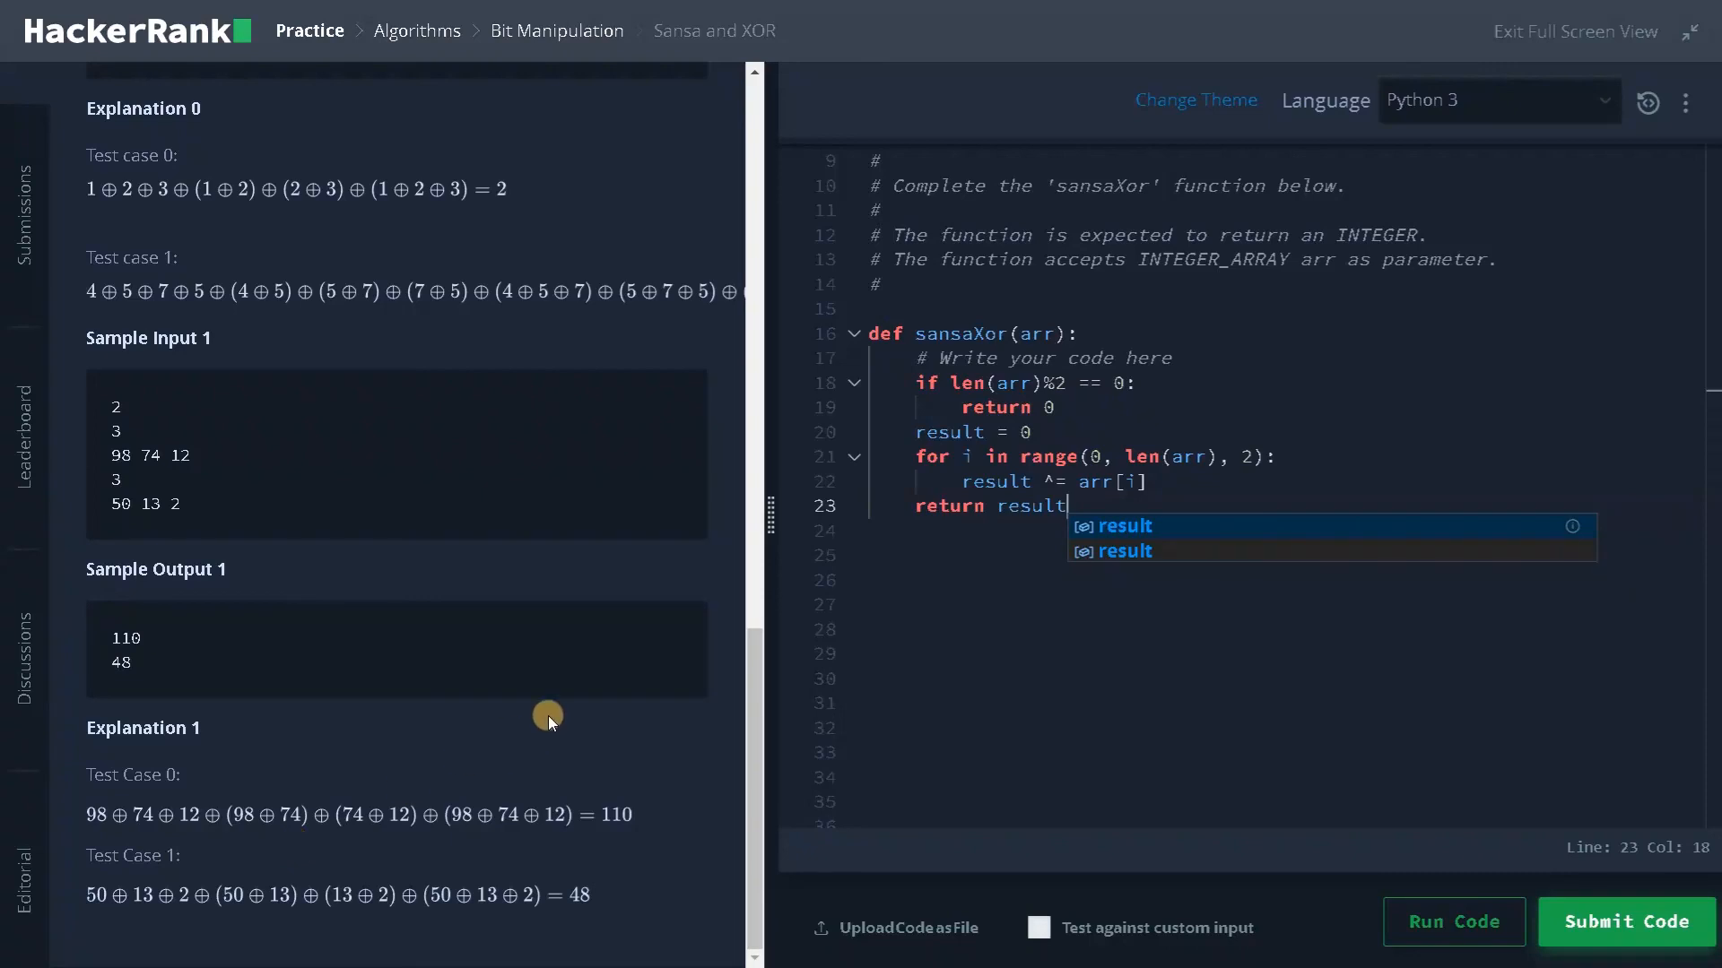
{"action": "mouse_move", "coordinate": [1074, 496]}
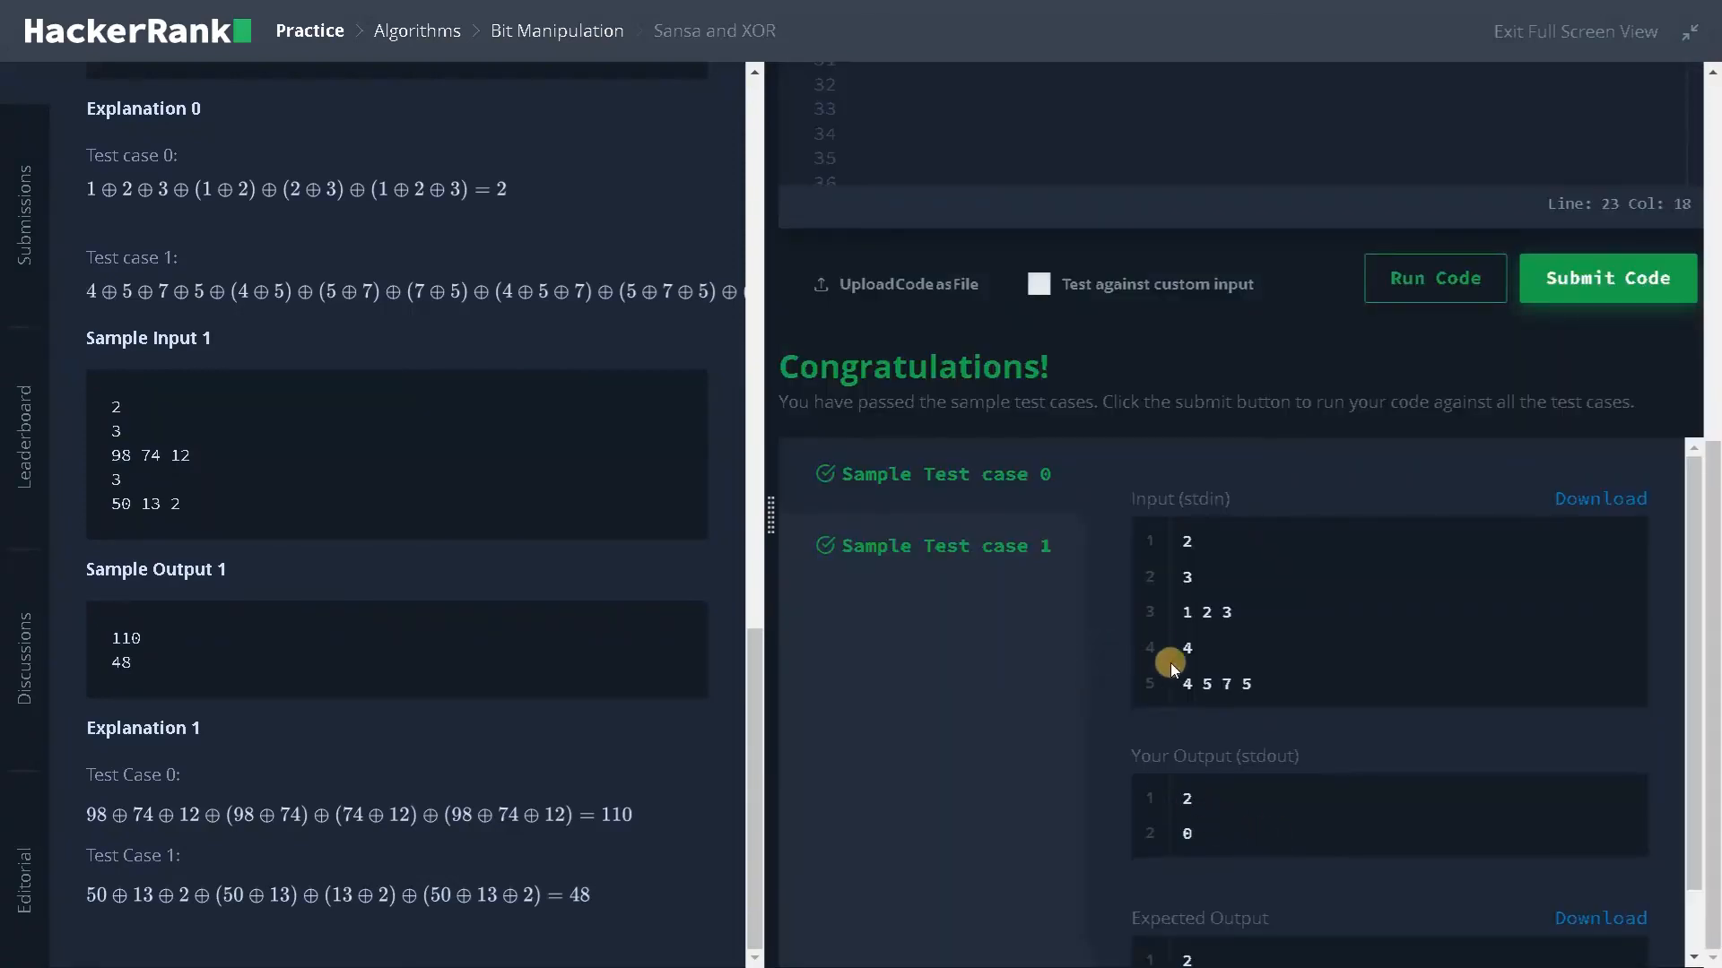
{"action": "mouse_move", "coordinate": [1488, 516]}
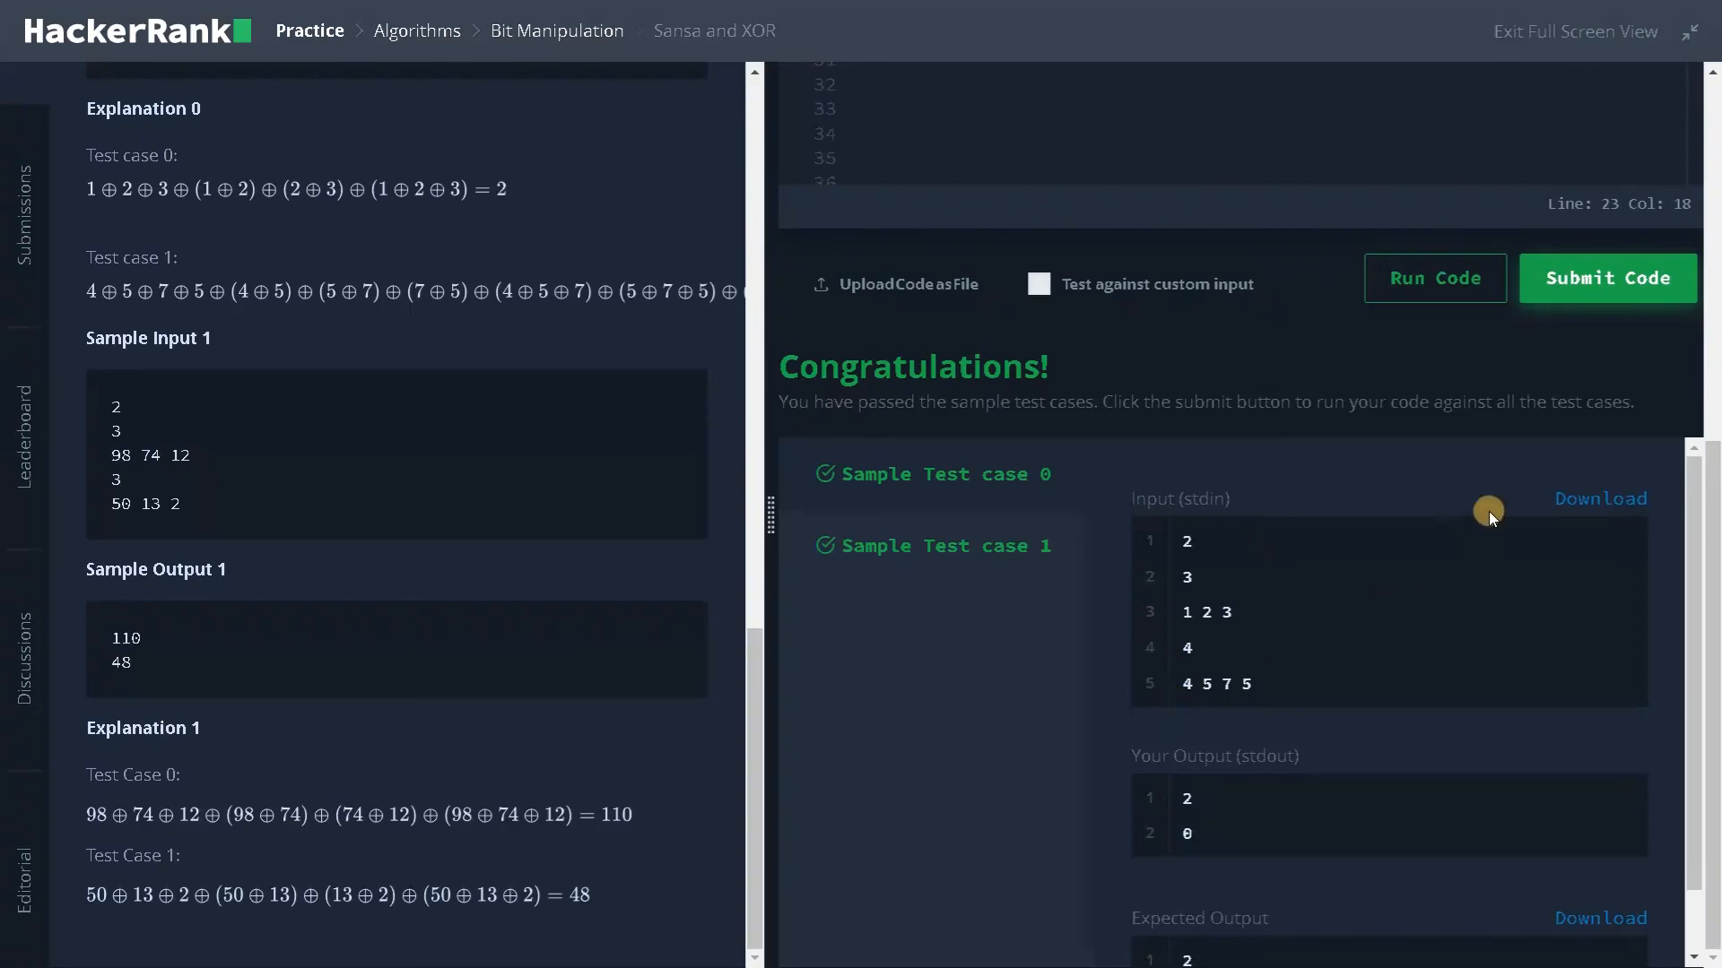
Run the code and confirm Sample Test cases 0 and 1 pass
{"action": "left_click", "coordinate": [1606, 278]}
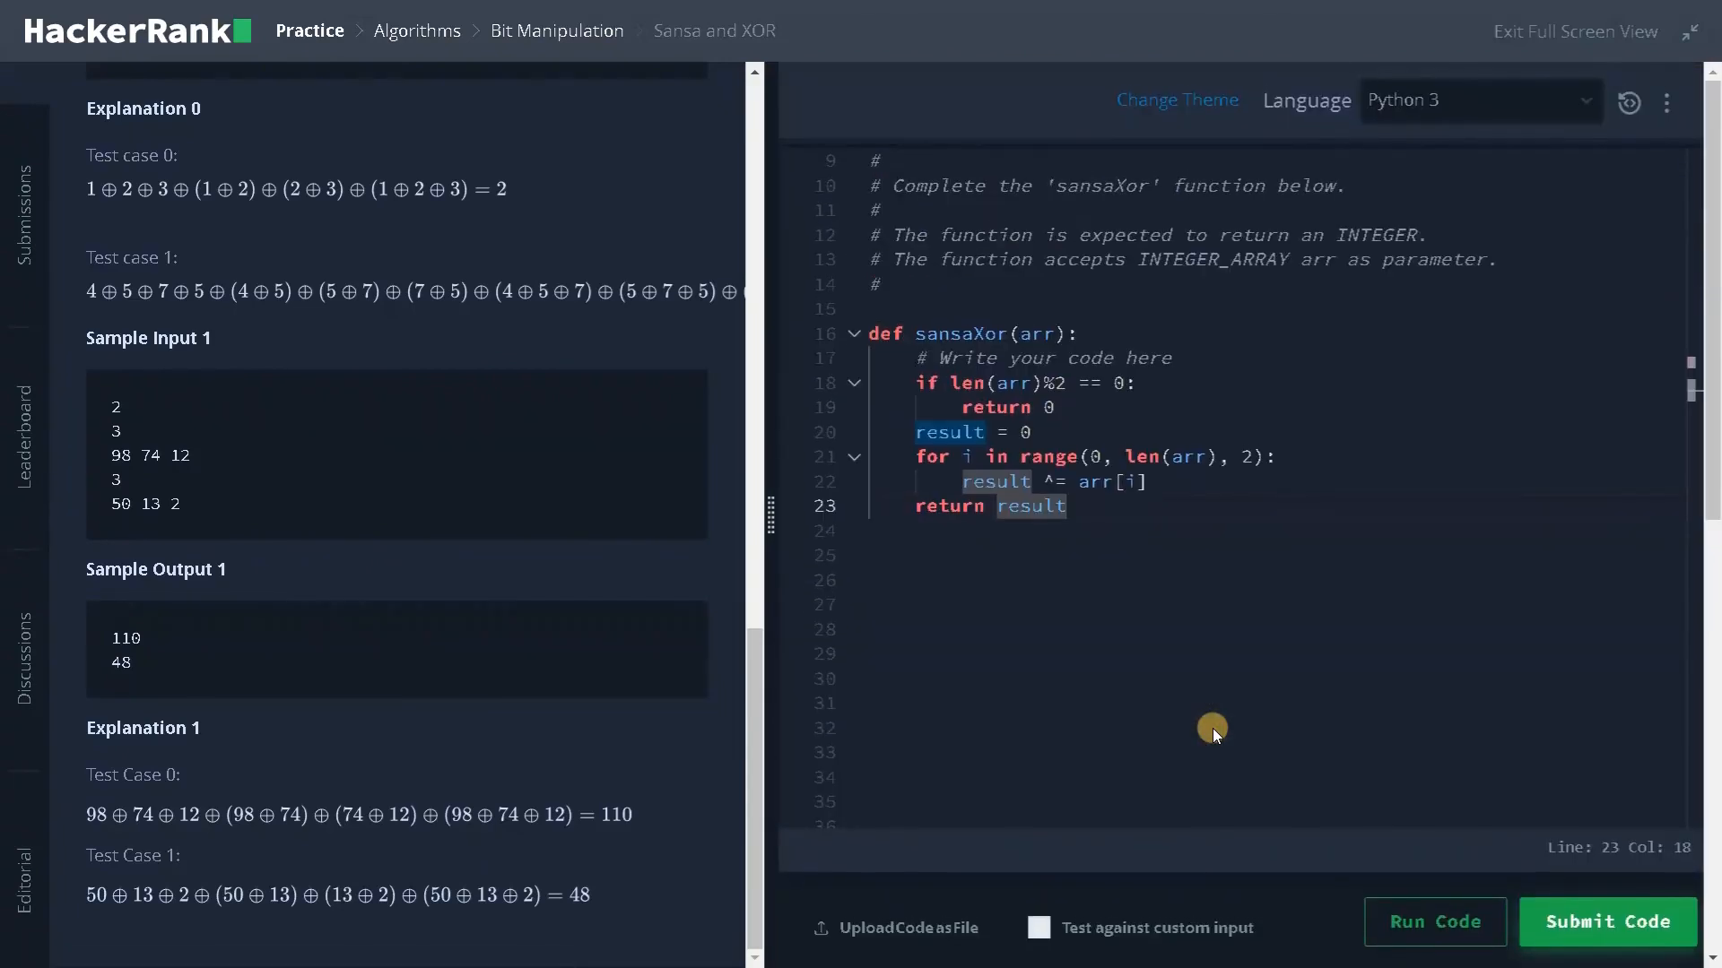
{"action": "mouse_move", "coordinate": [1172, 659]}
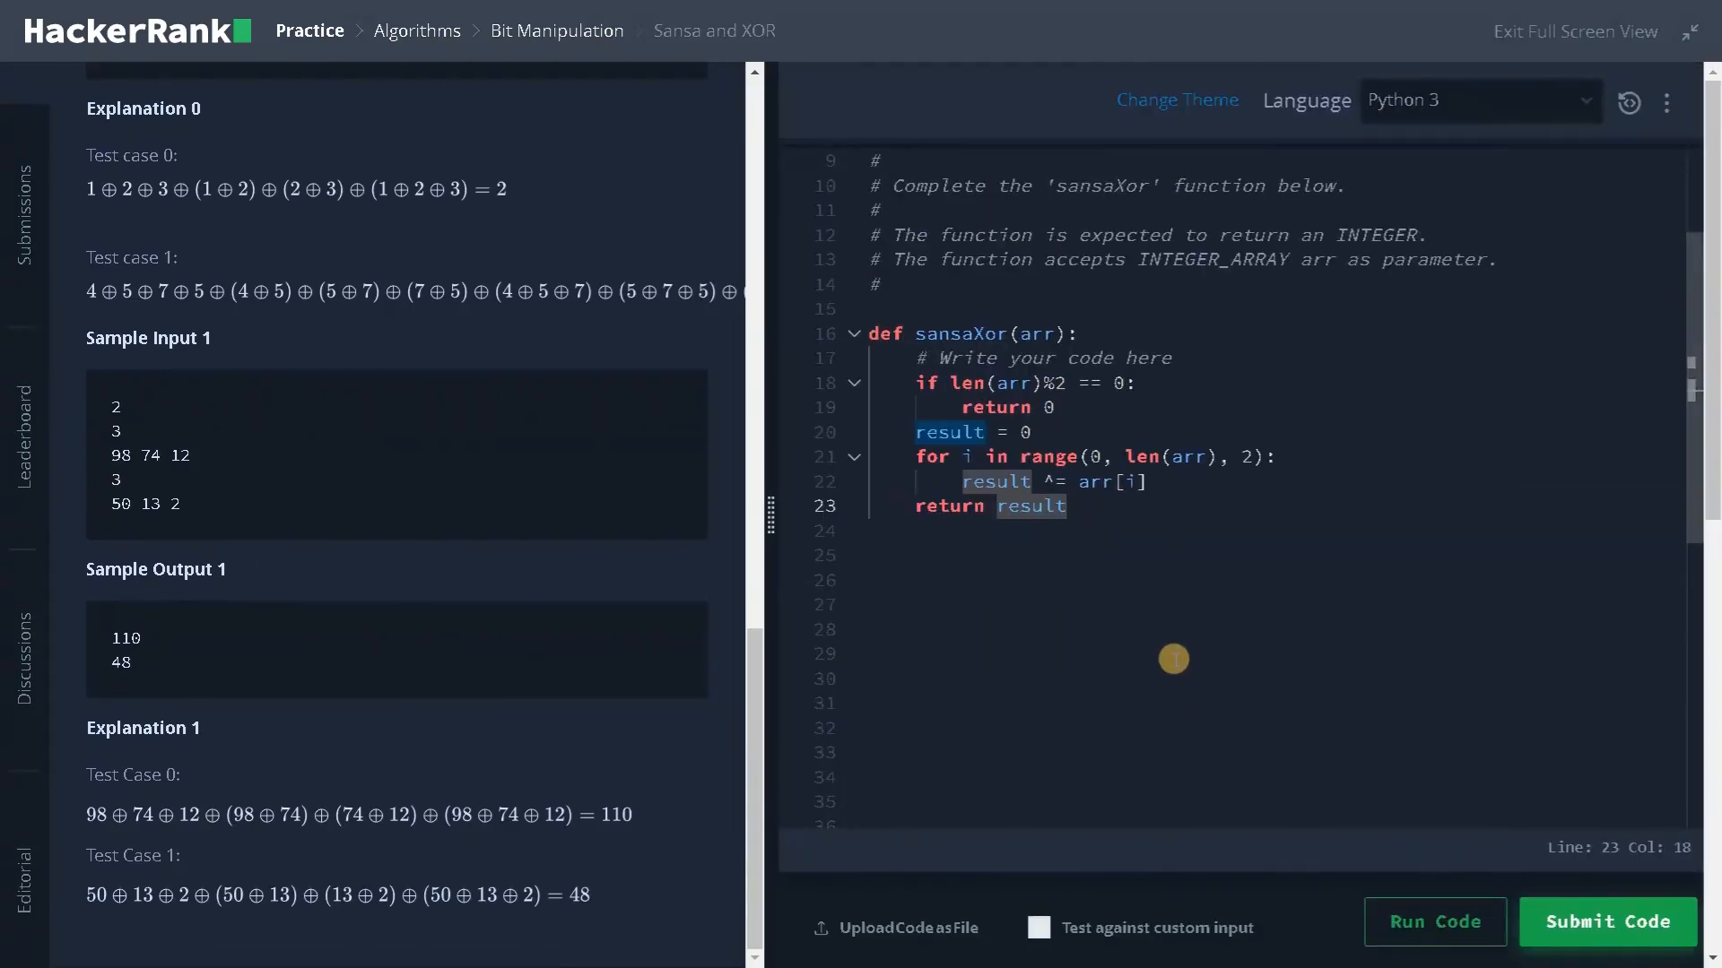